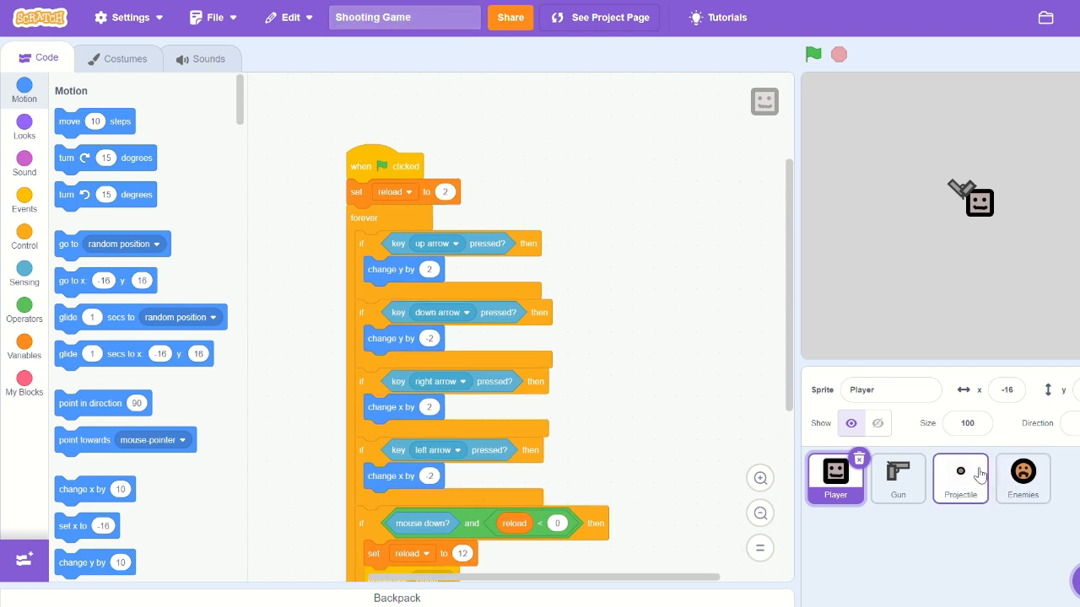
Duplicate the gun sprite's costume and rename the original to 'gun'
left_click(897, 479)
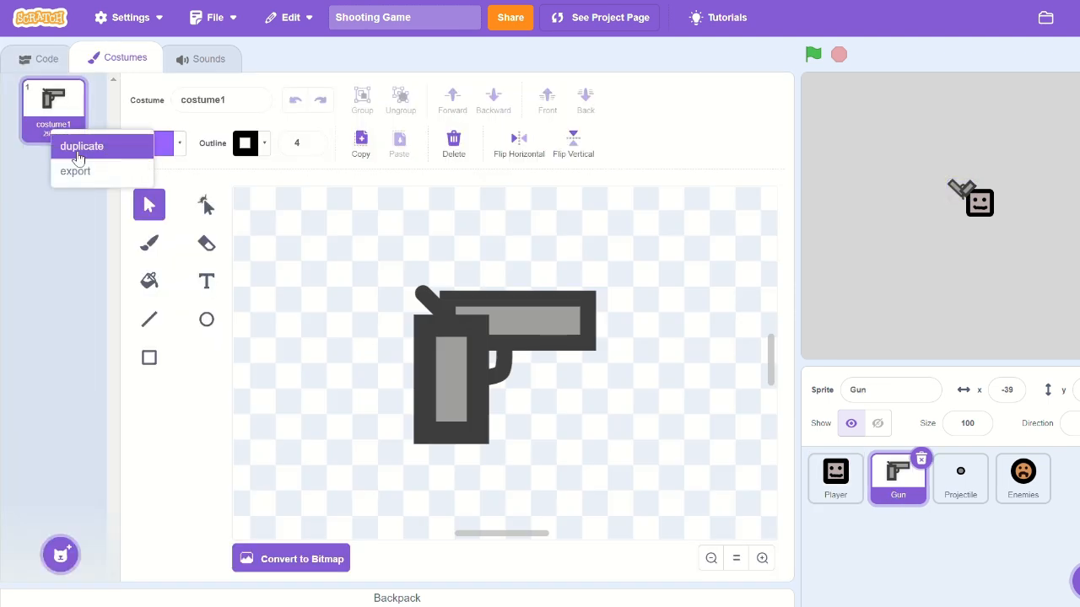
left_click(81, 145)
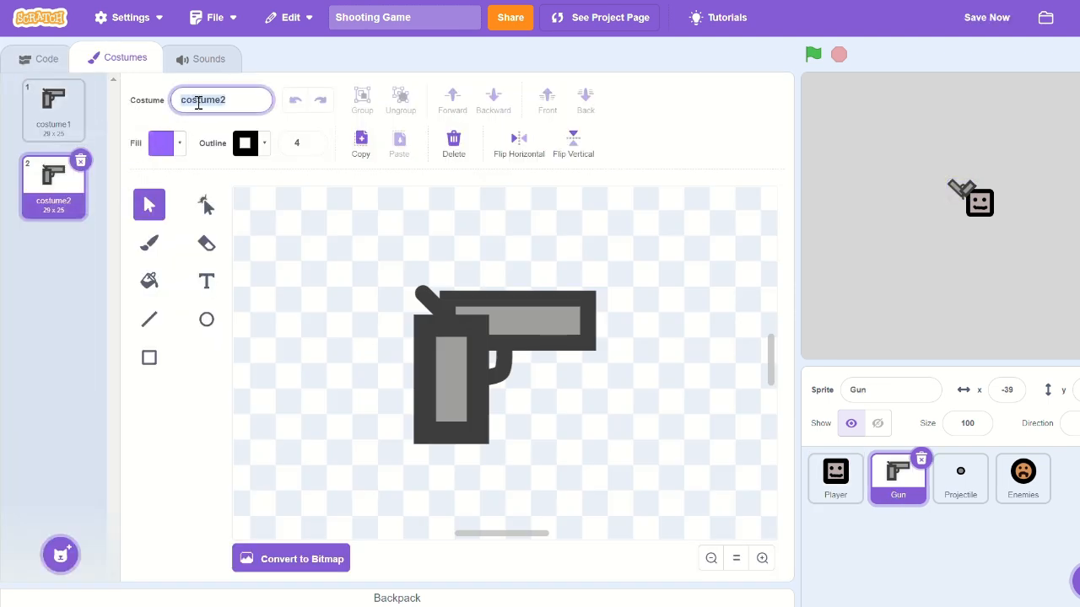
left_click(54, 109)
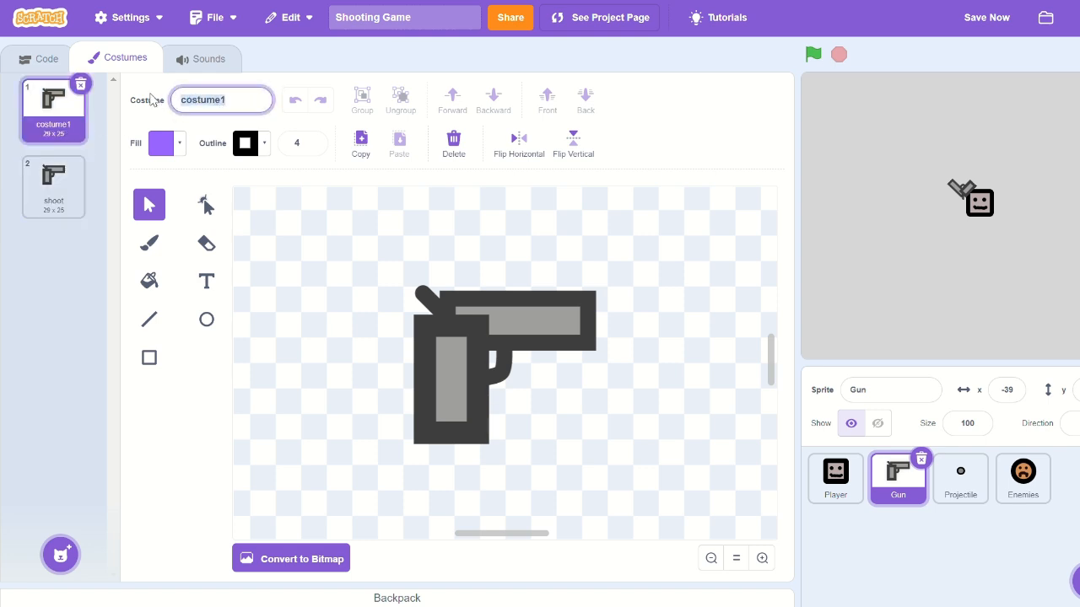
mouse_move(322, 216)
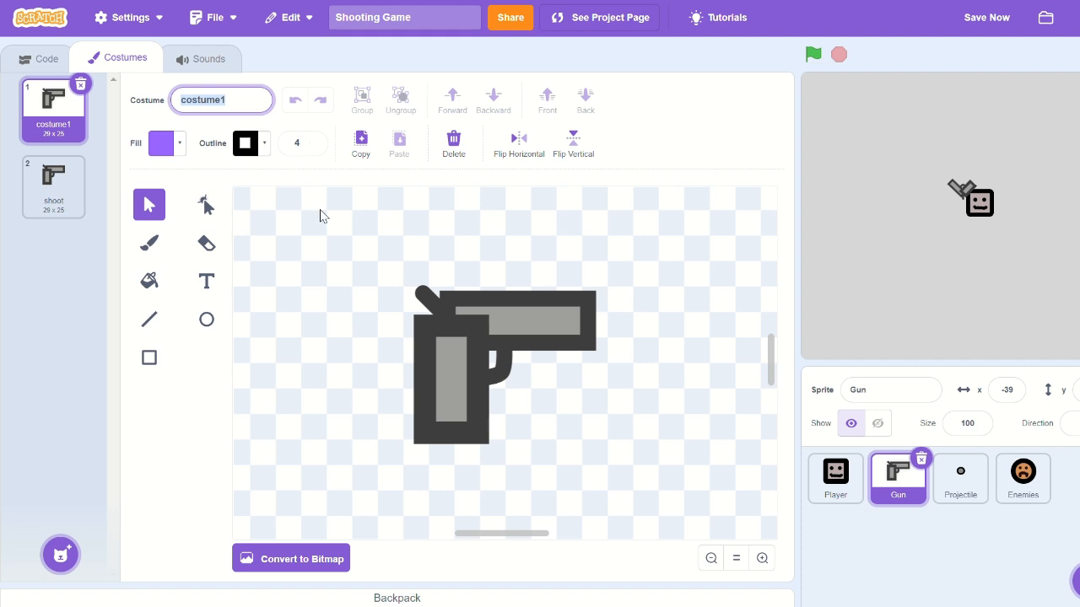
type("gun")
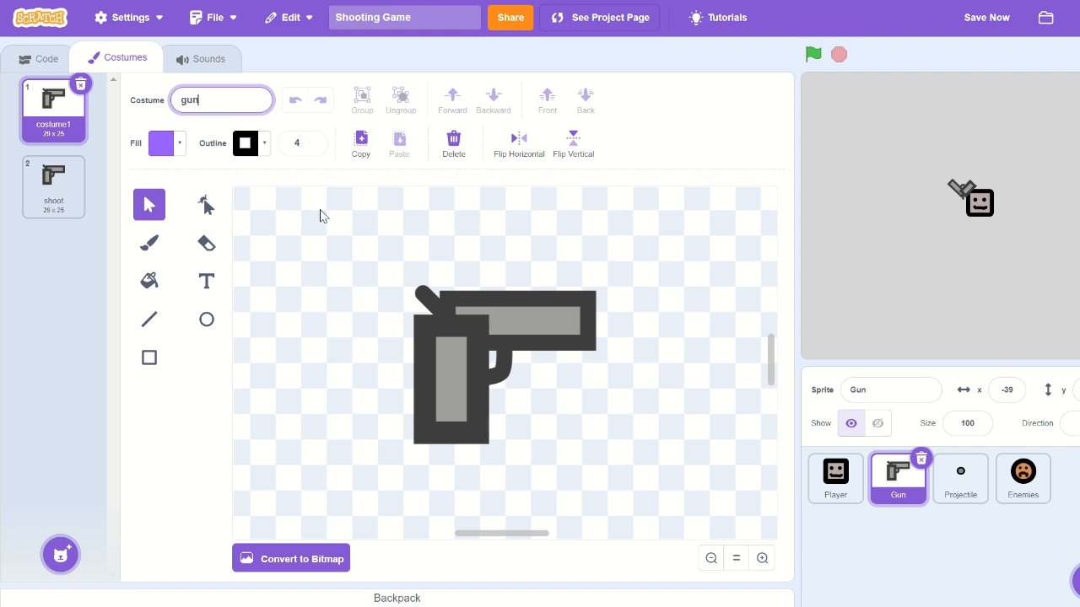
Draw a spiky muzzle-flash shape at the barrel tip of the shoot costume with the Line tool
left_click(54, 186)
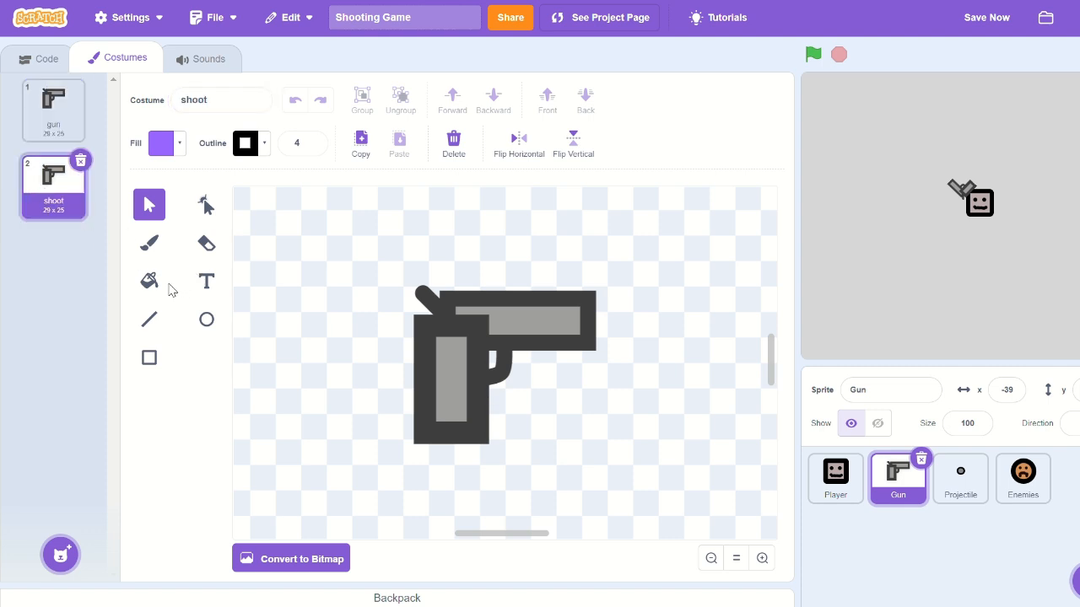
left_click(149, 320)
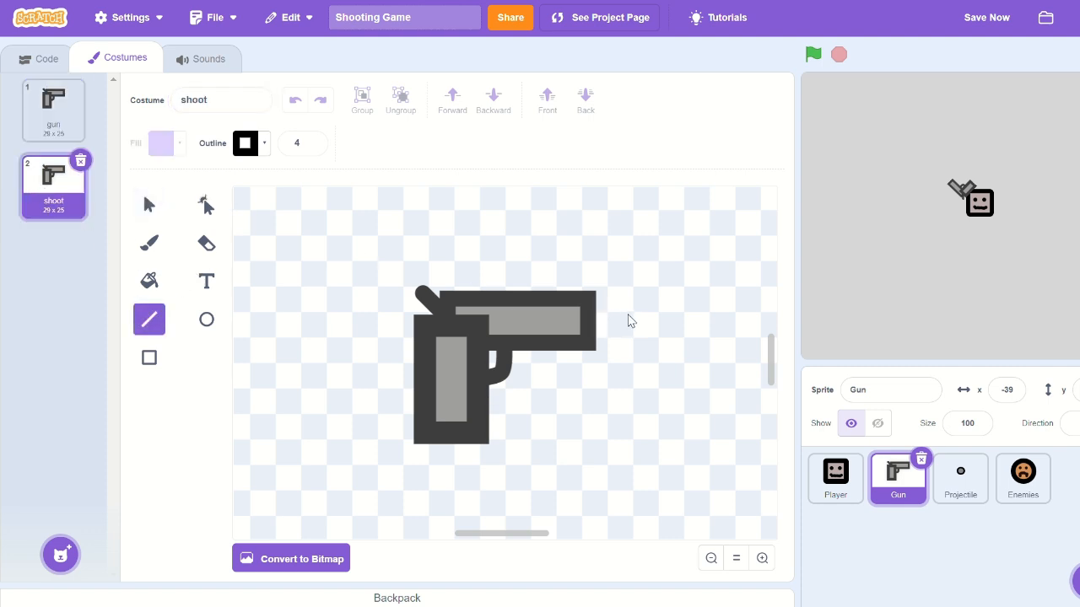
mouse_move(588, 312)
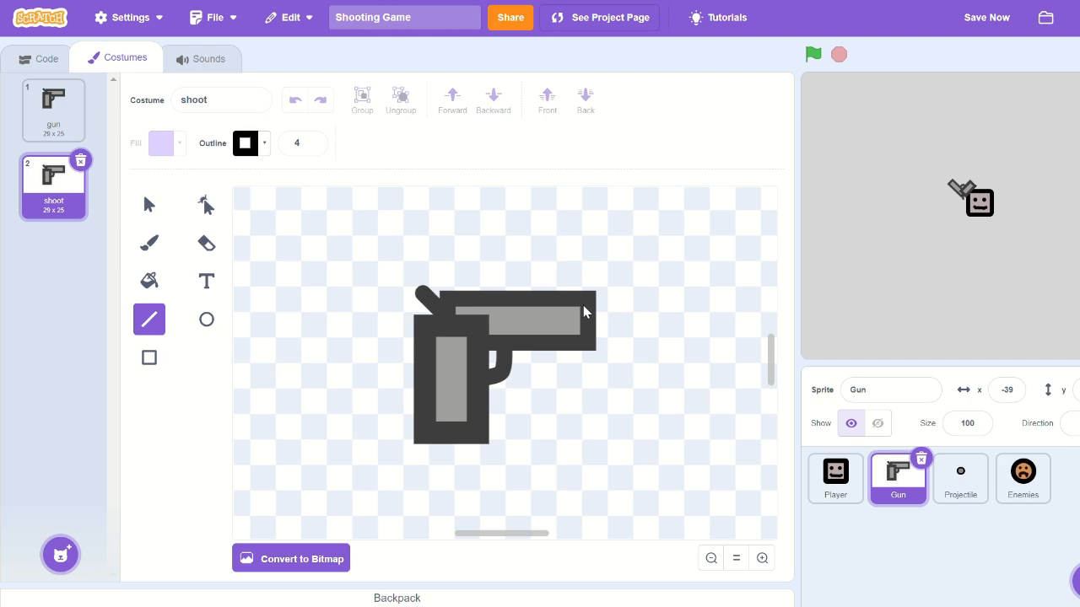
left_click_drag(591, 300, 634, 279)
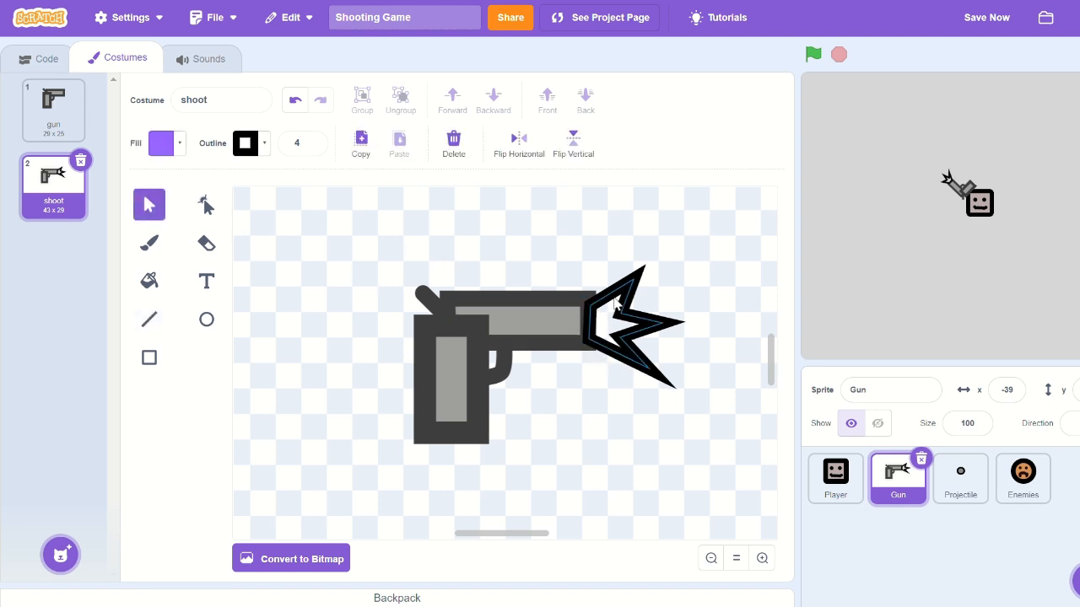
Fill the selected muzzle flash with a slightly darkened orange
left_click(624, 329)
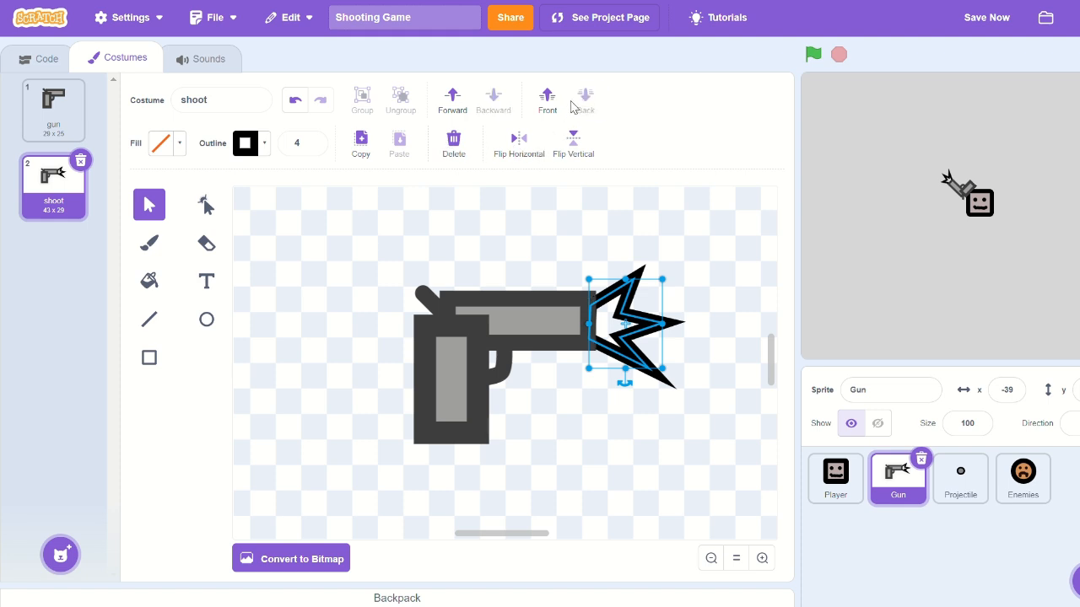
left_click(162, 142)
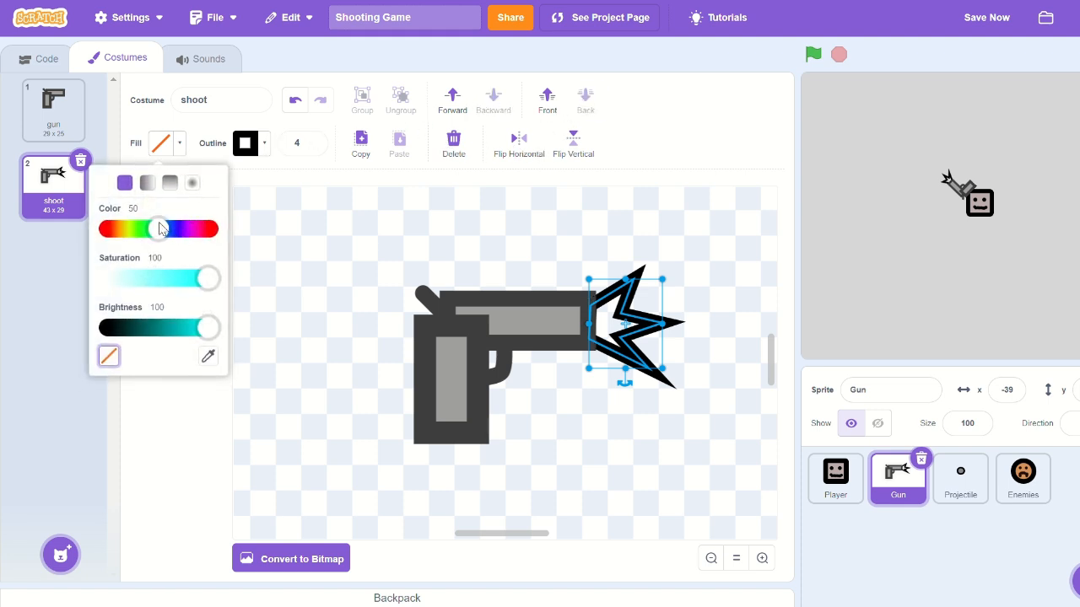
left_click_drag(161, 228, 117, 228)
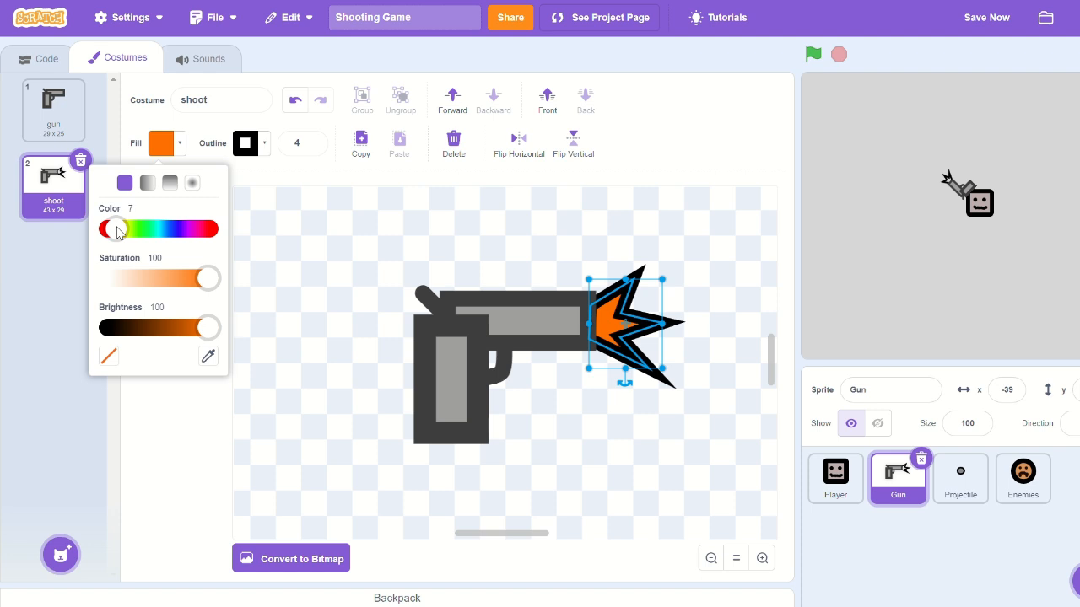
left_click_drag(209, 327, 189, 328)
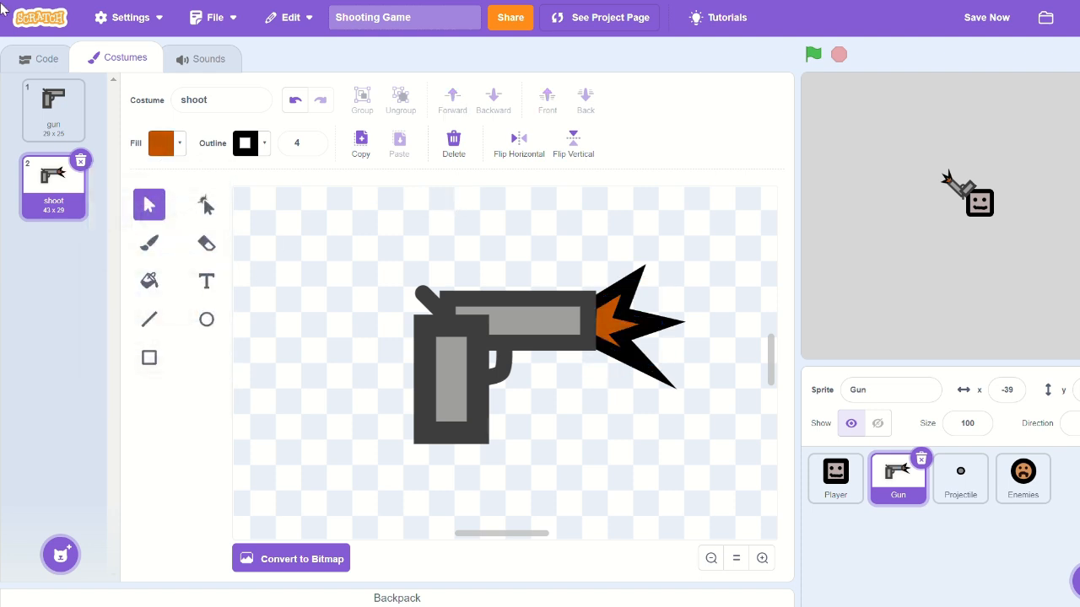
Script the gun to start on the gun costume and flash the shoot costume with a wait when Shoot is received
left_click(47, 57)
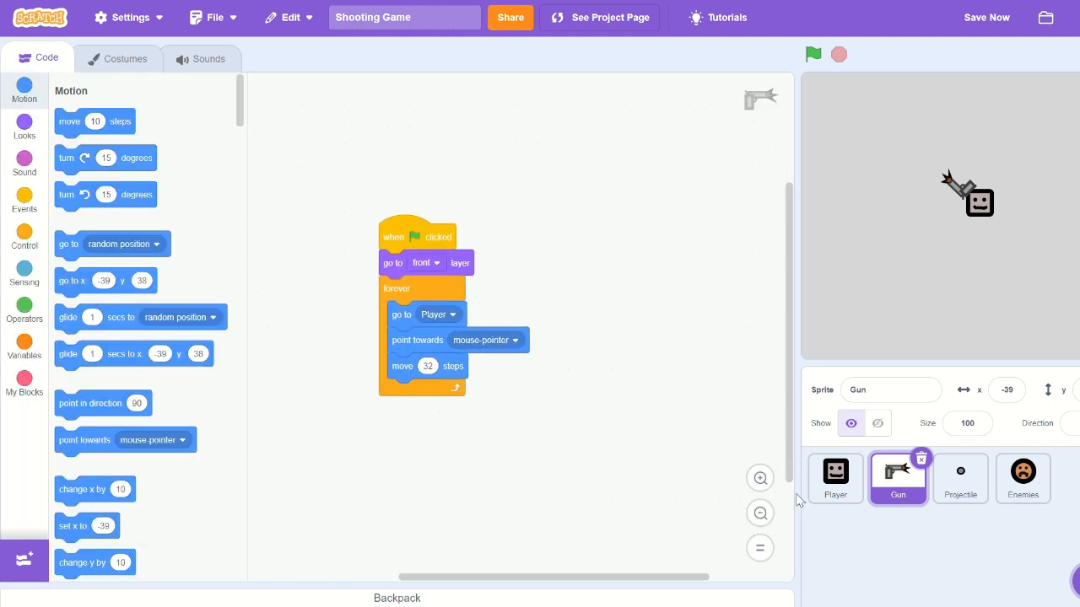
left_click(23, 201)
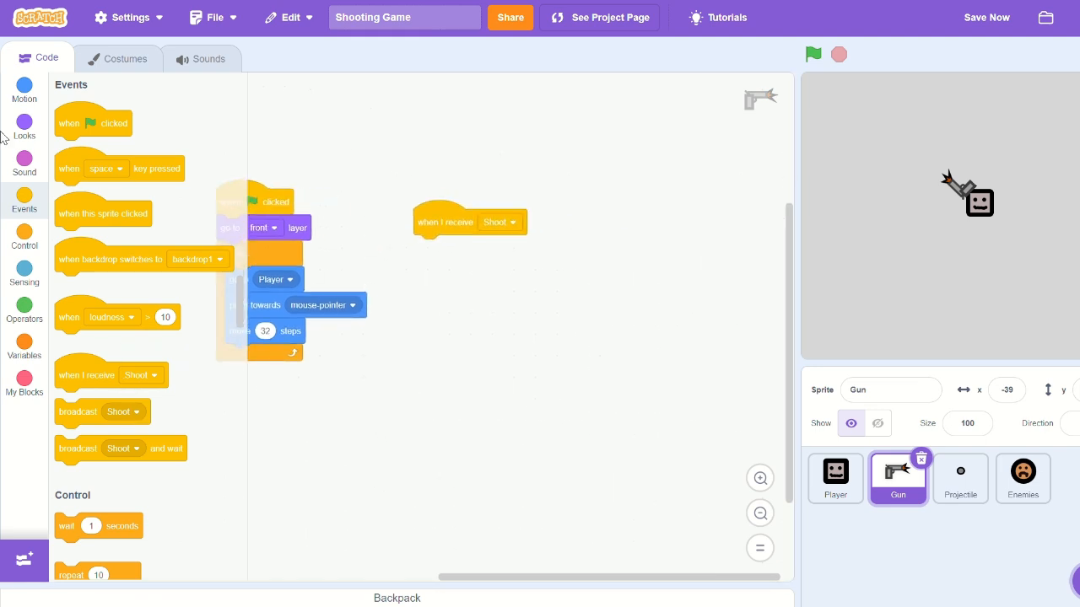
left_click(24, 133)
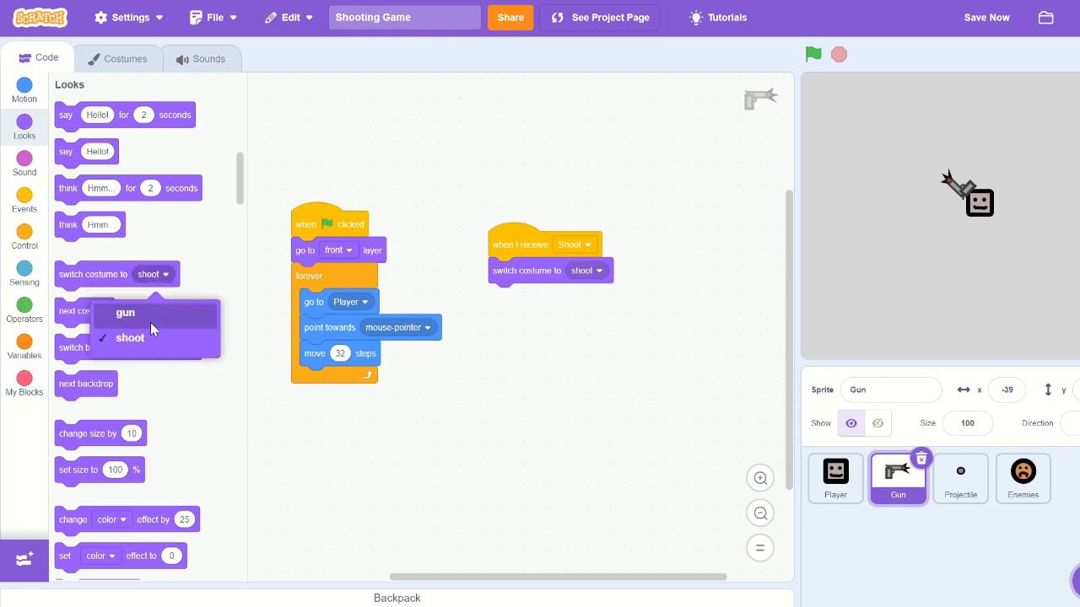
left_click(125, 313)
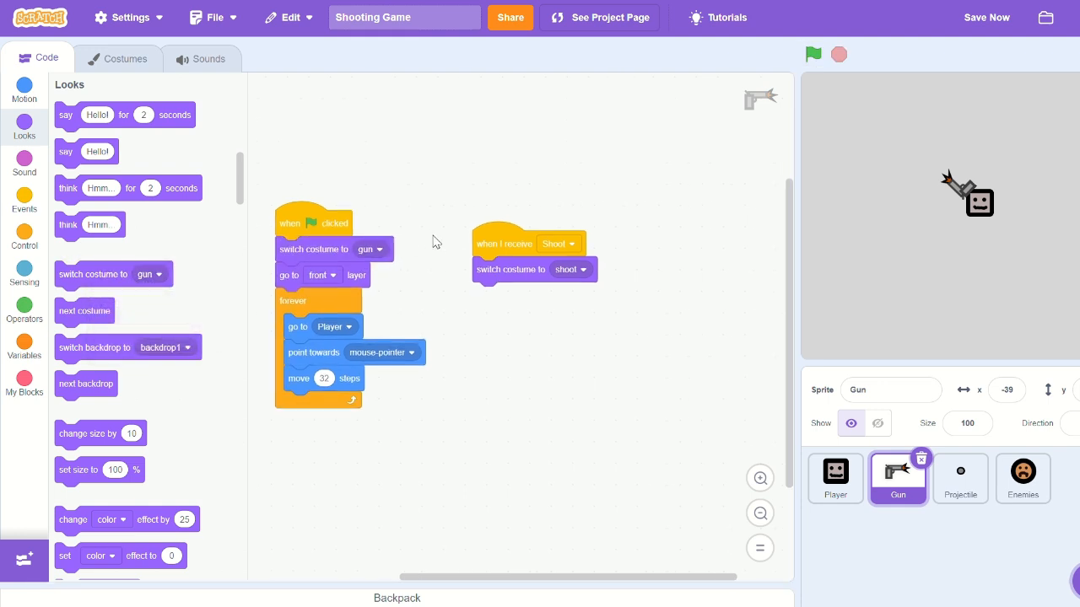
left_click(24, 240)
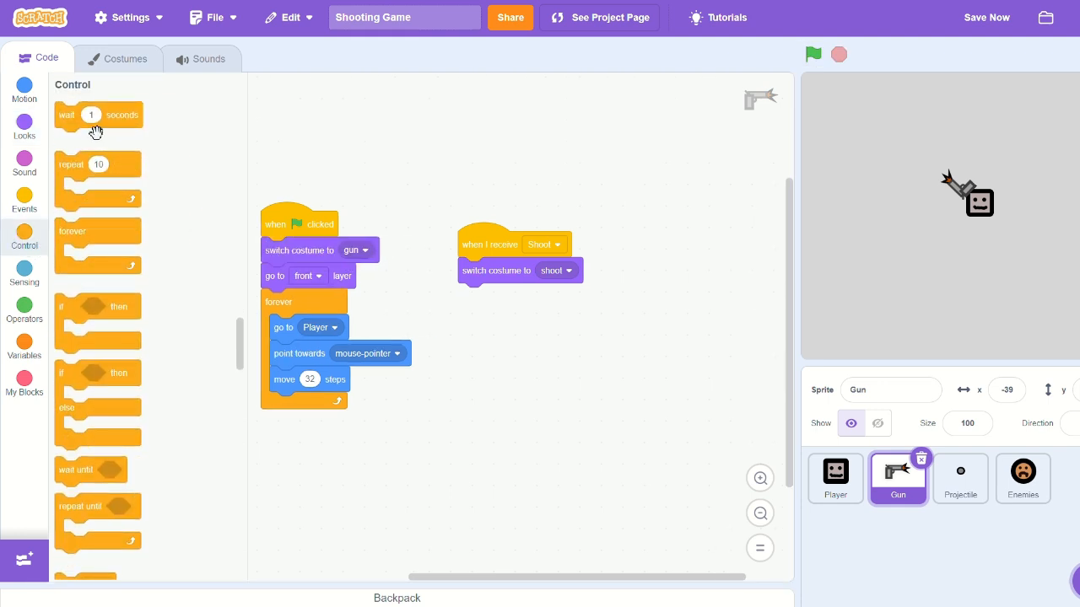
mouse_move(169, 135)
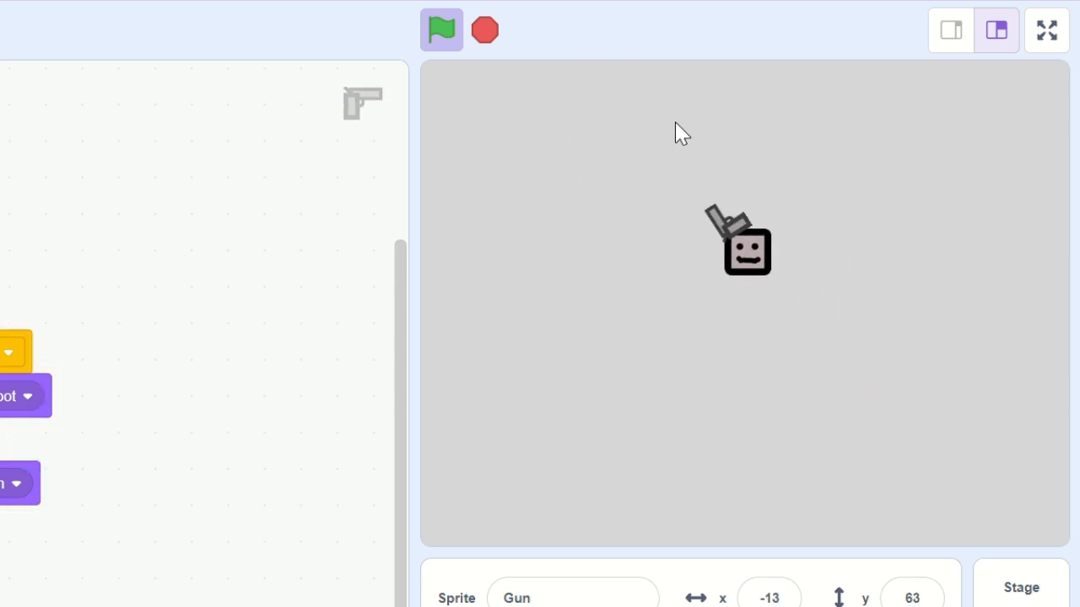
Review the Enemies clone script, then move to the Player sprite's movement script
left_click(724, 329)
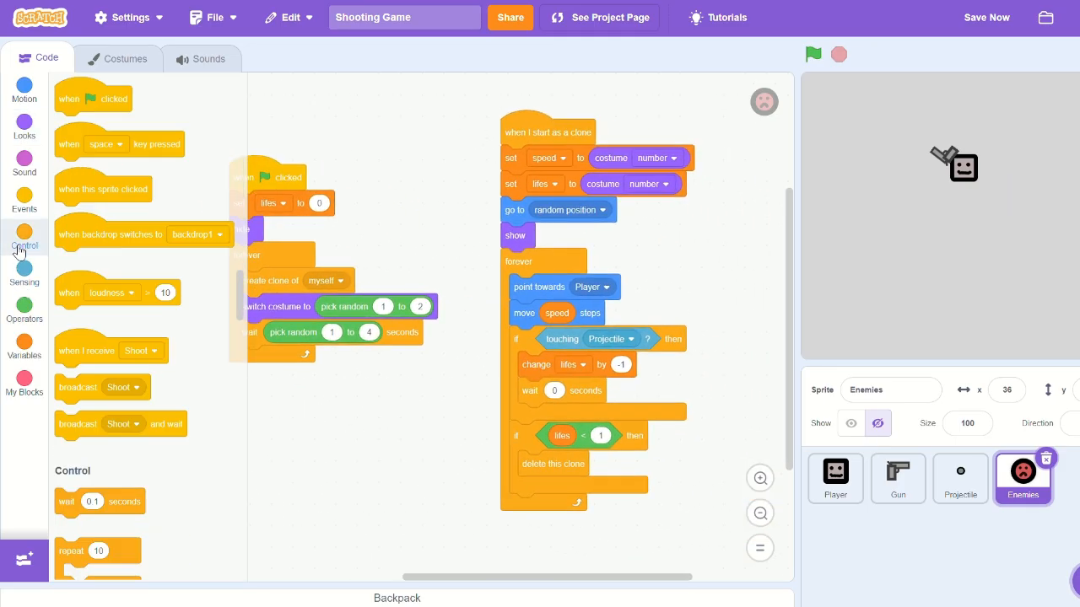
left_click(24, 240)
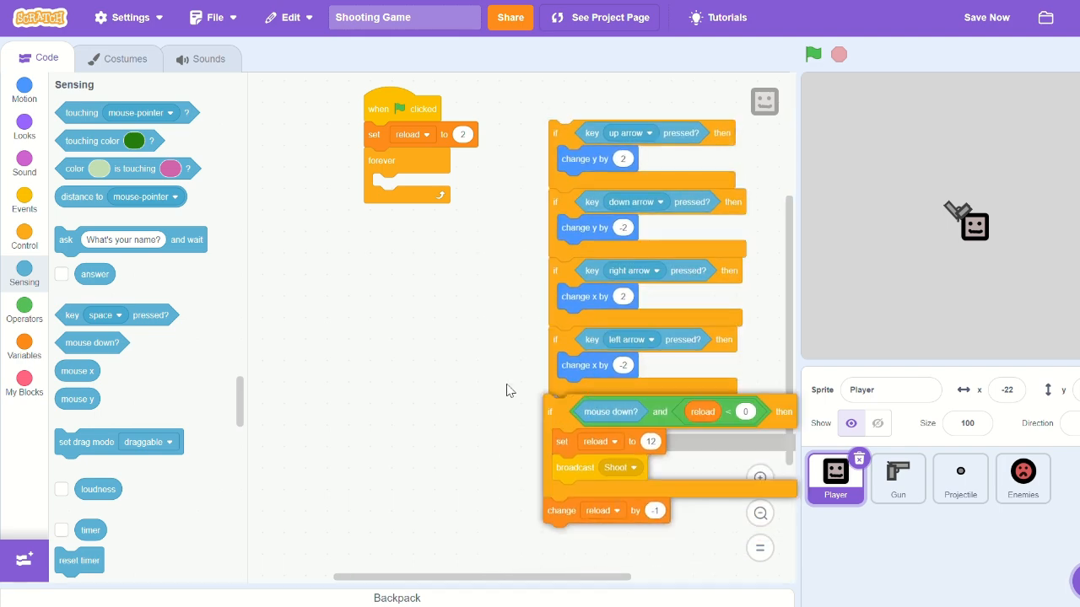
Combine each movement check so w/s/d/a keys test together with the matching up/down/right/left arrow keys
left_click_drag(548, 412, 388, 189)
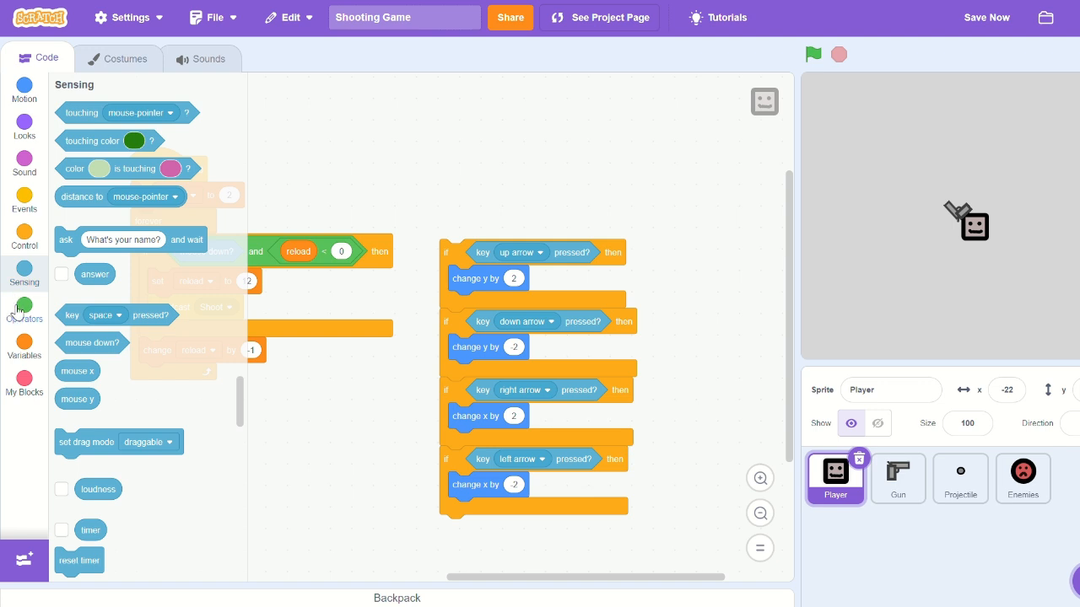
left_click(24, 312)
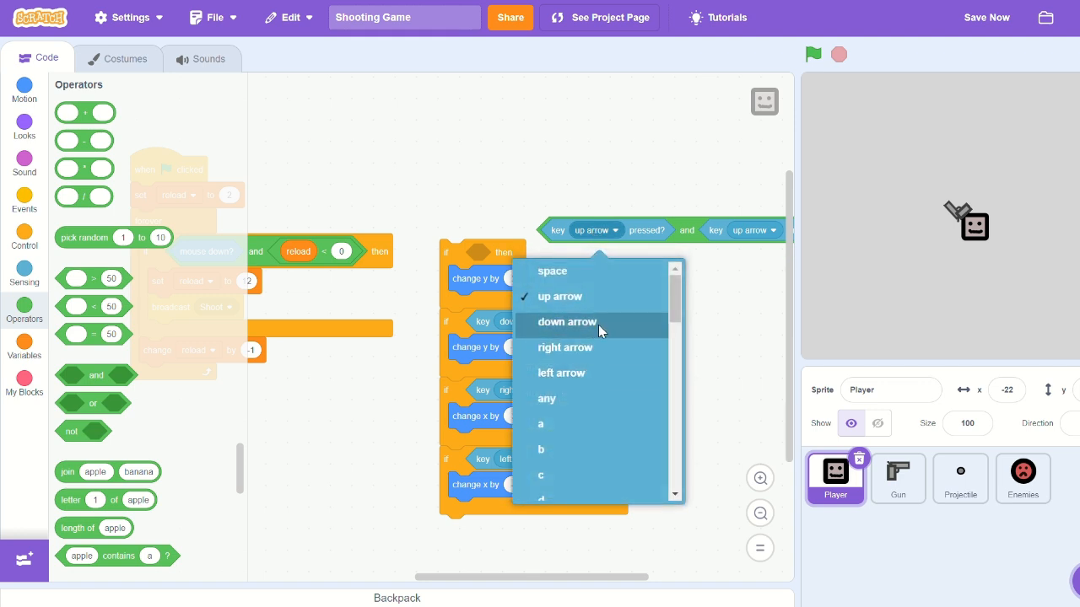
scroll("down", 3)
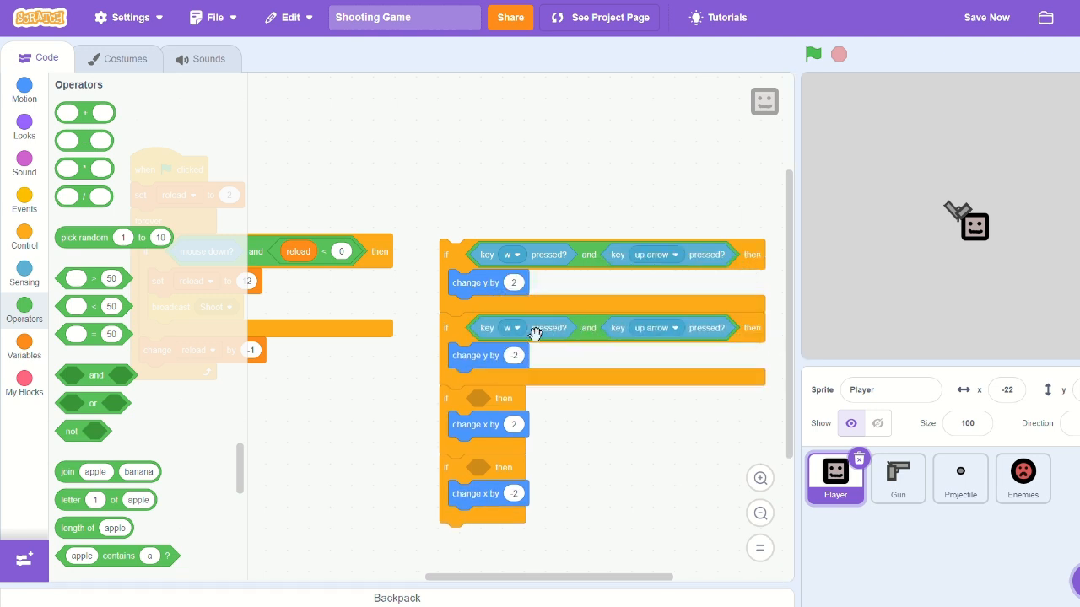
left_click(510, 328)
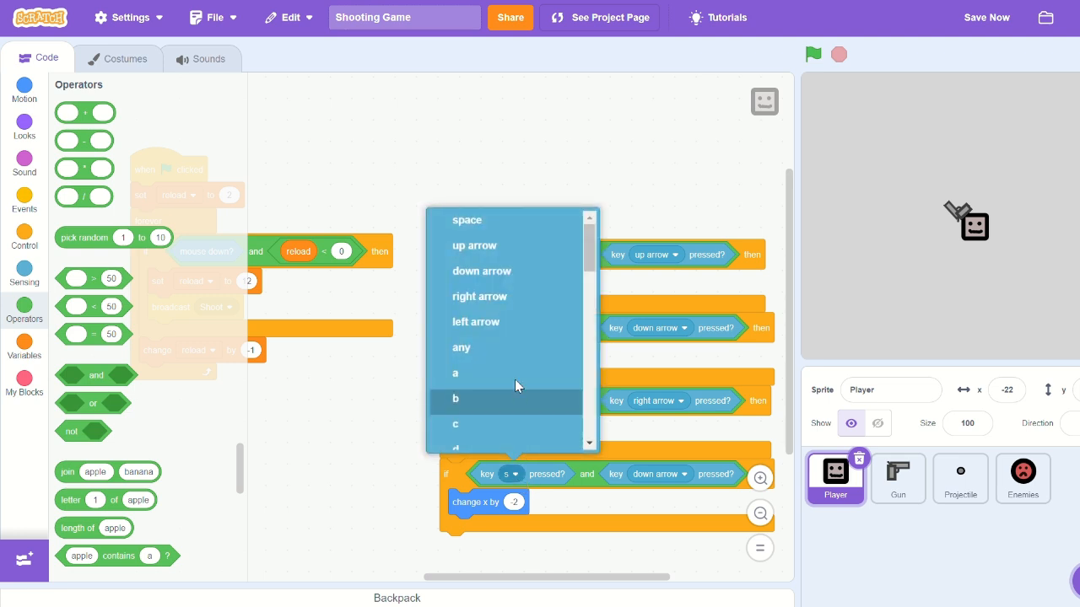
mouse_move(487, 396)
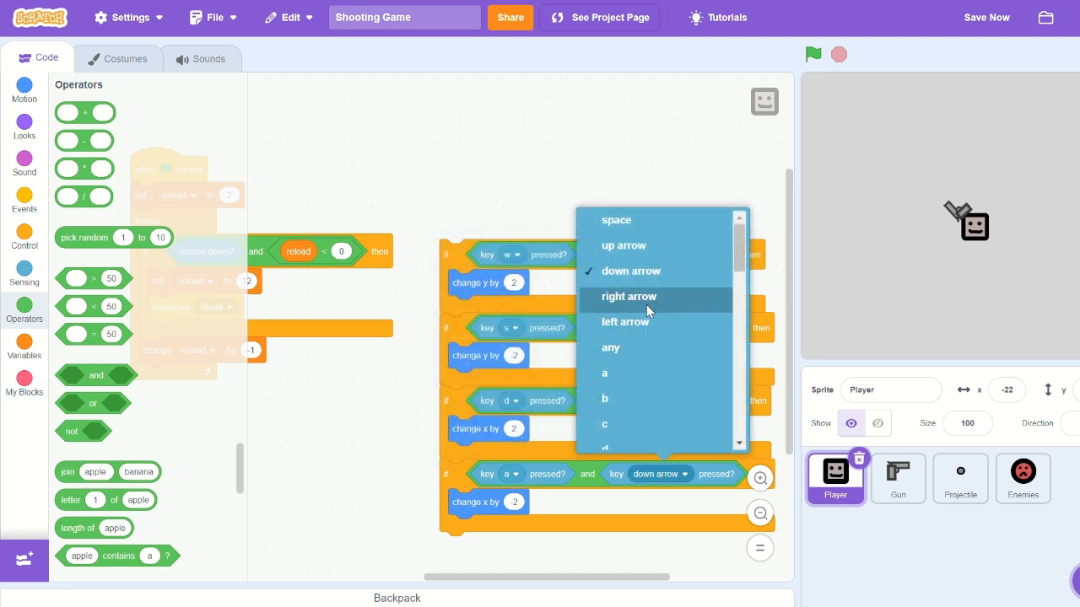
left_click(628, 297)
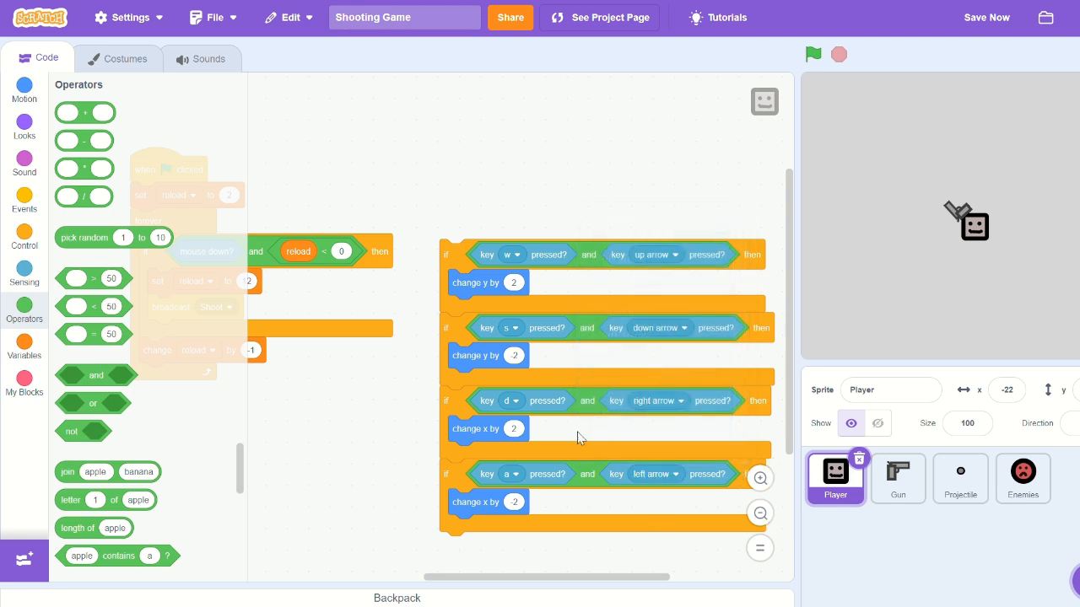
Create a Player-only variable named speedx
left_click(23, 348)
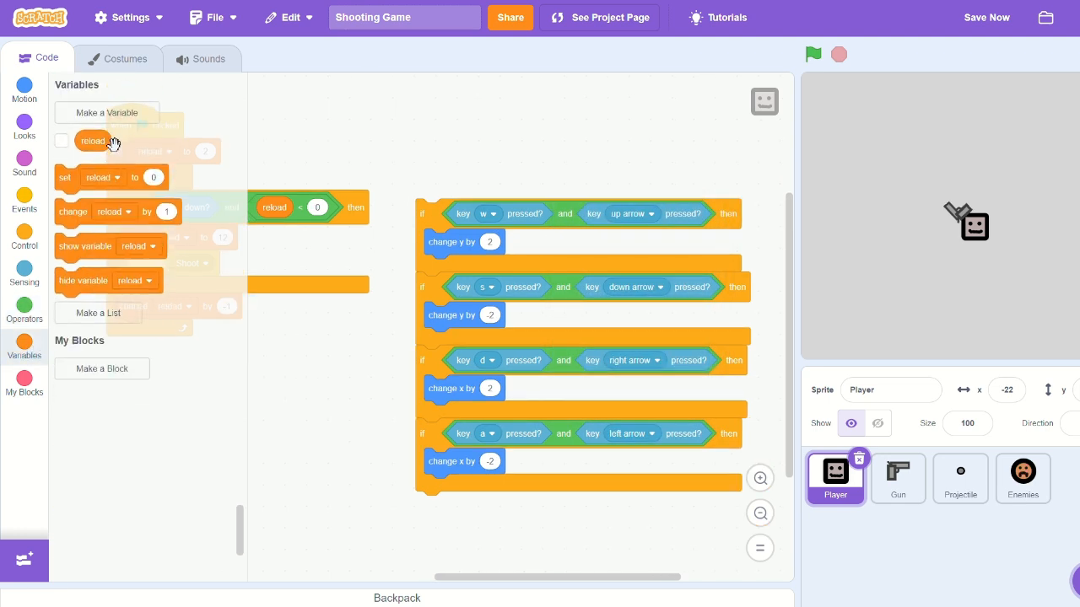
left_click(106, 112)
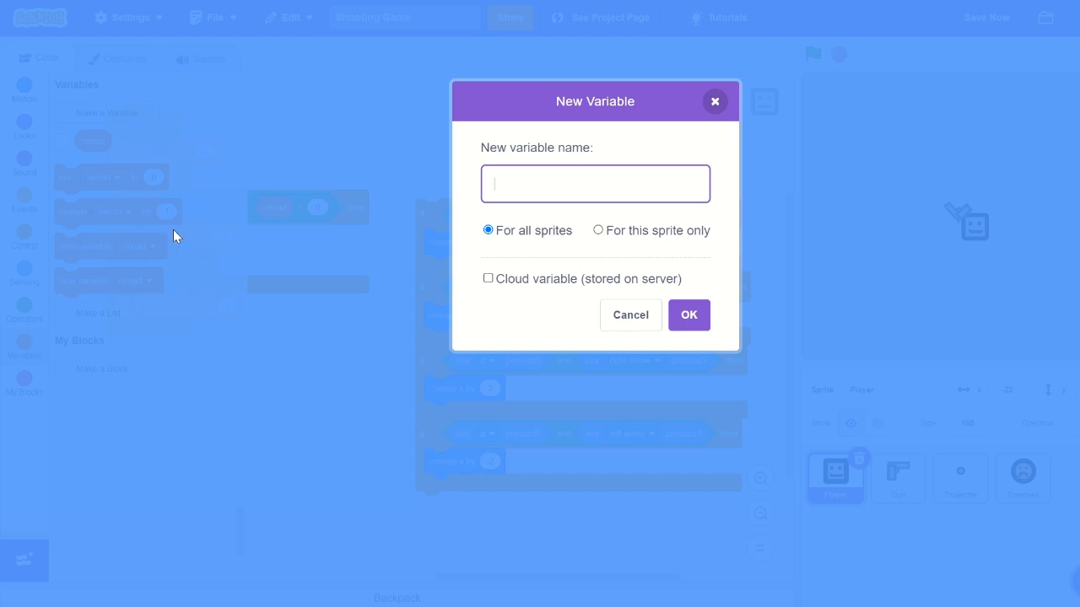
type("speedX")
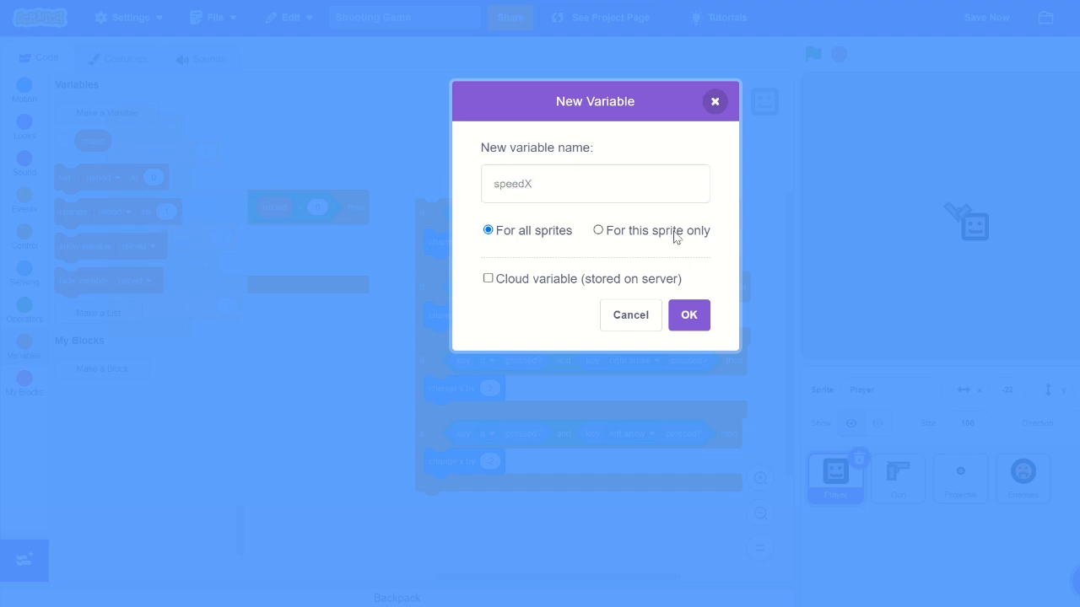
left_click(597, 230)
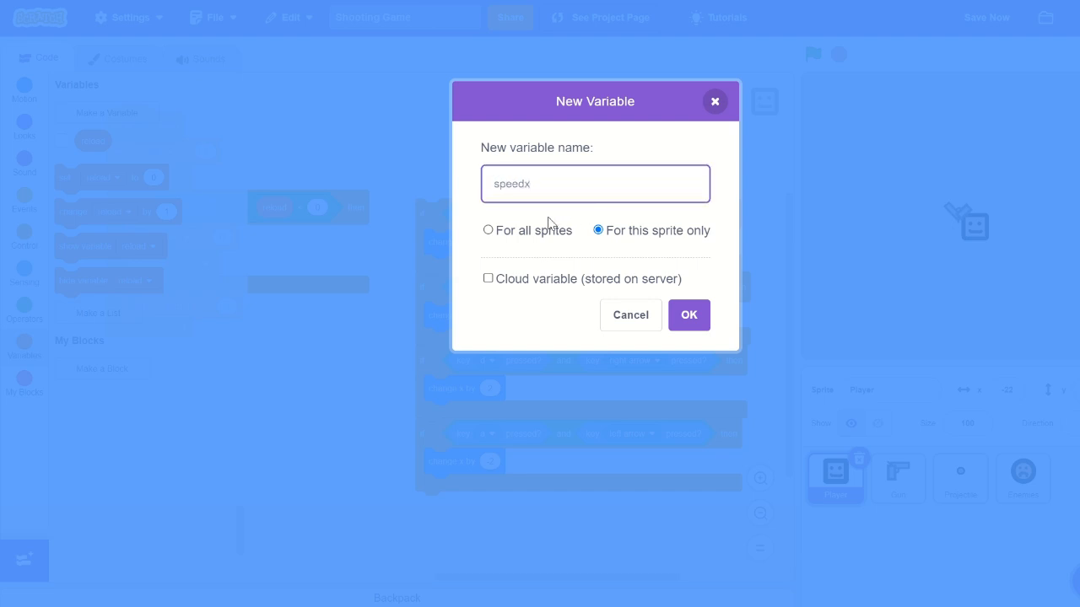
left_click(689, 315)
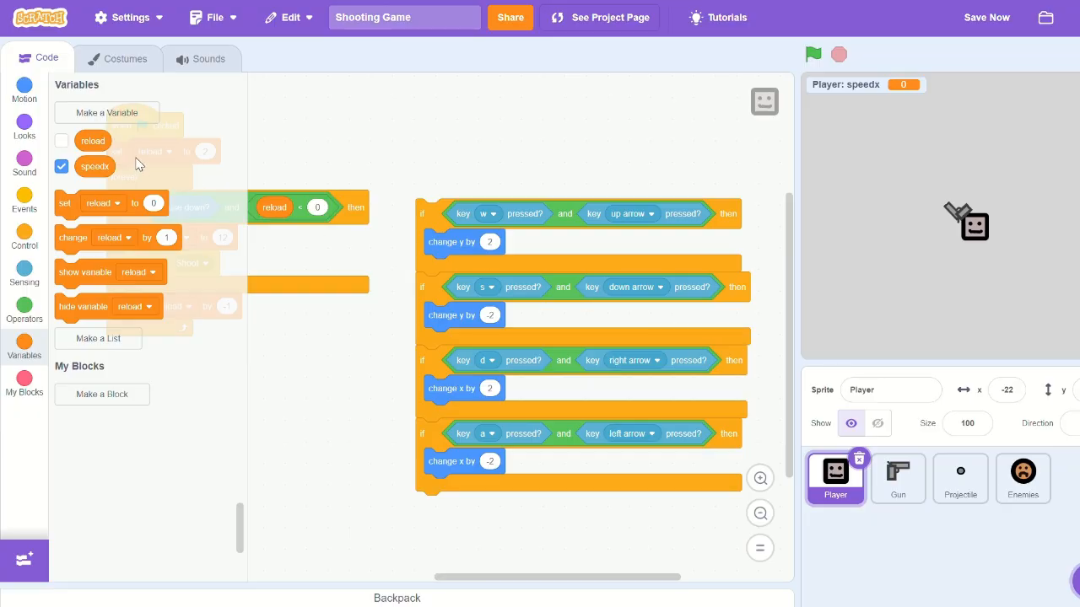
Create Player-only variable speedy and prepare a third named speed
left_click(106, 111)
type("speedy")
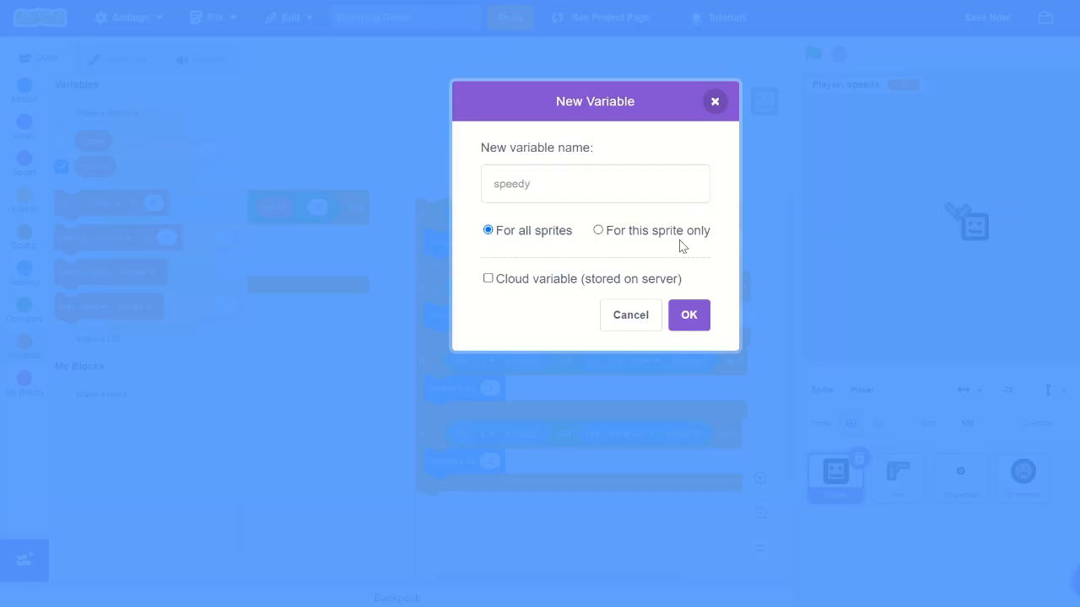
left_click(688, 316)
type("spee")
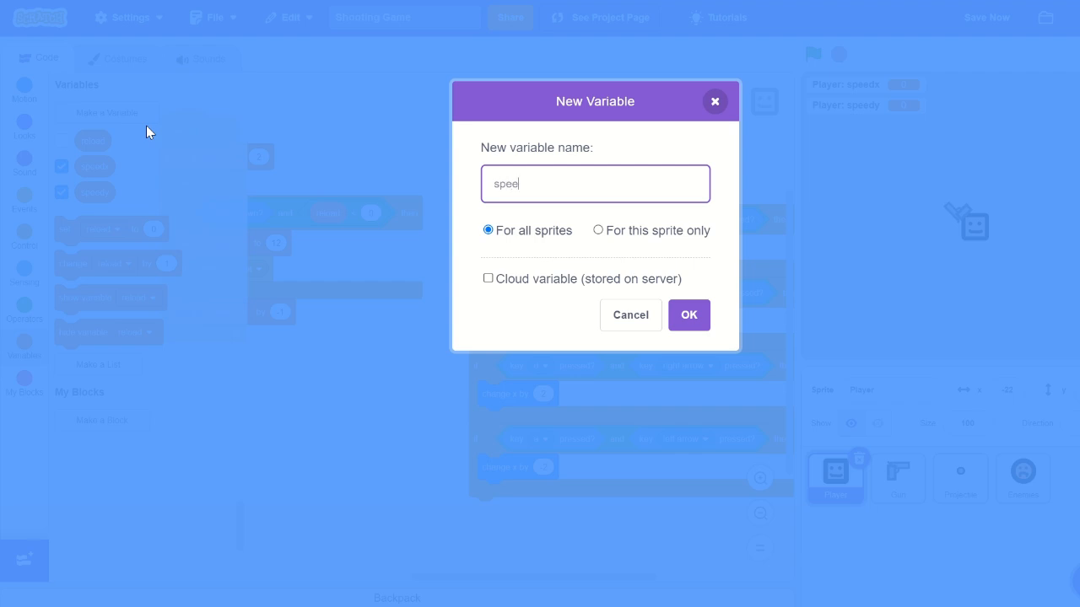
left_click(597, 229)
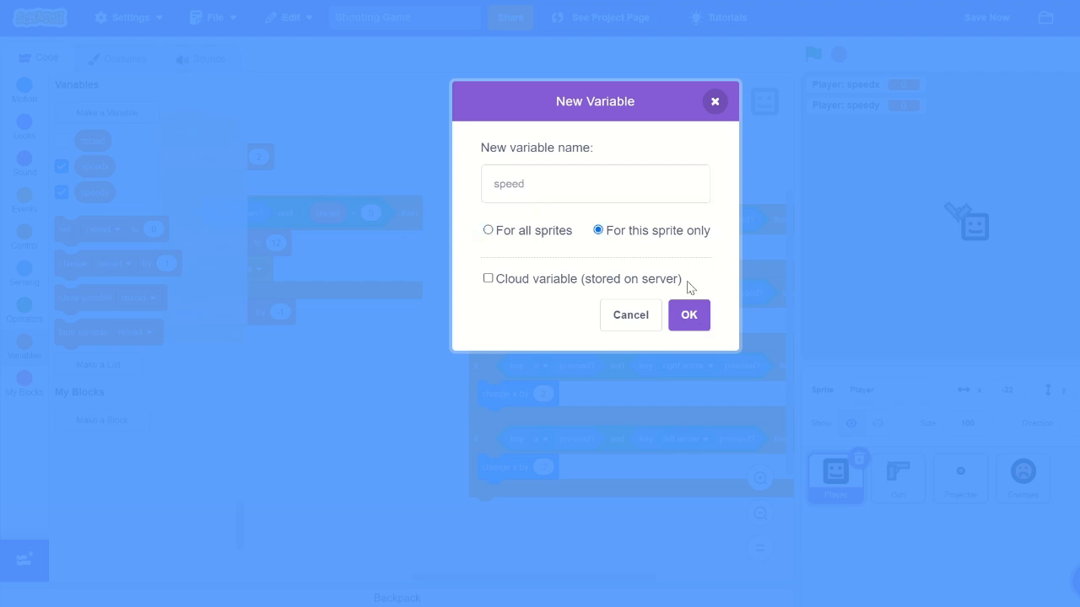
Have the keys change speedx/speedy by 2 with or-conditions, and move by speedx and speedy at the loop's end
left_click(689, 315)
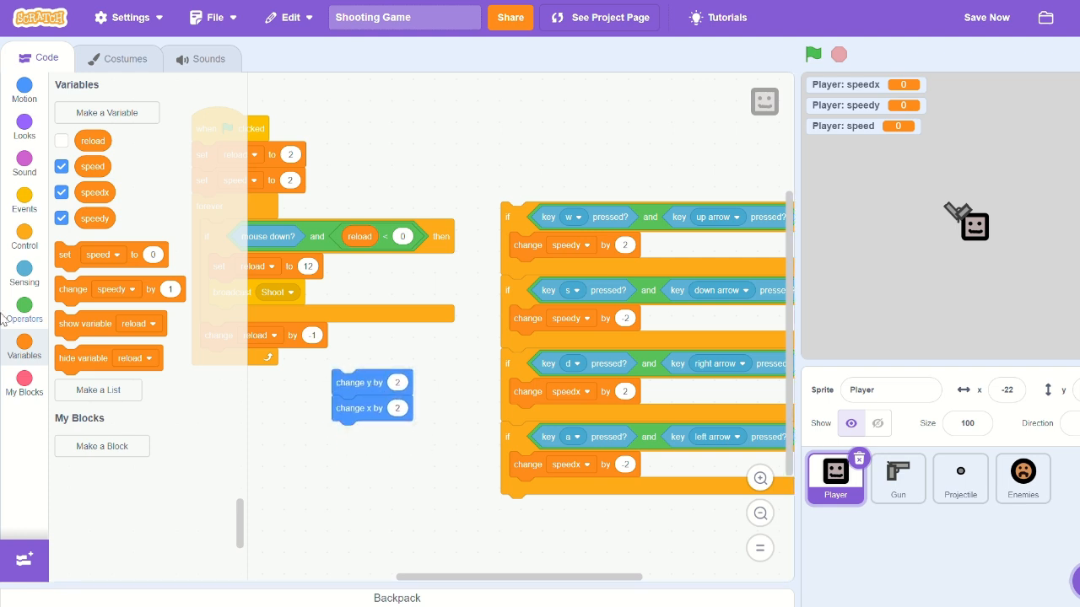
left_click_drag(94, 192, 398, 407)
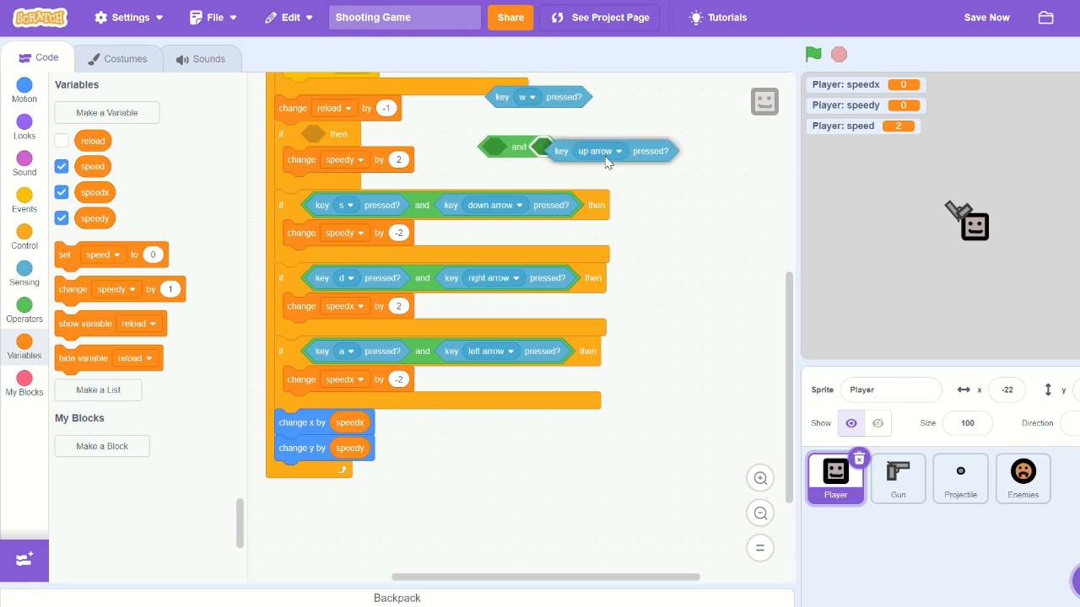
left_click(24, 305)
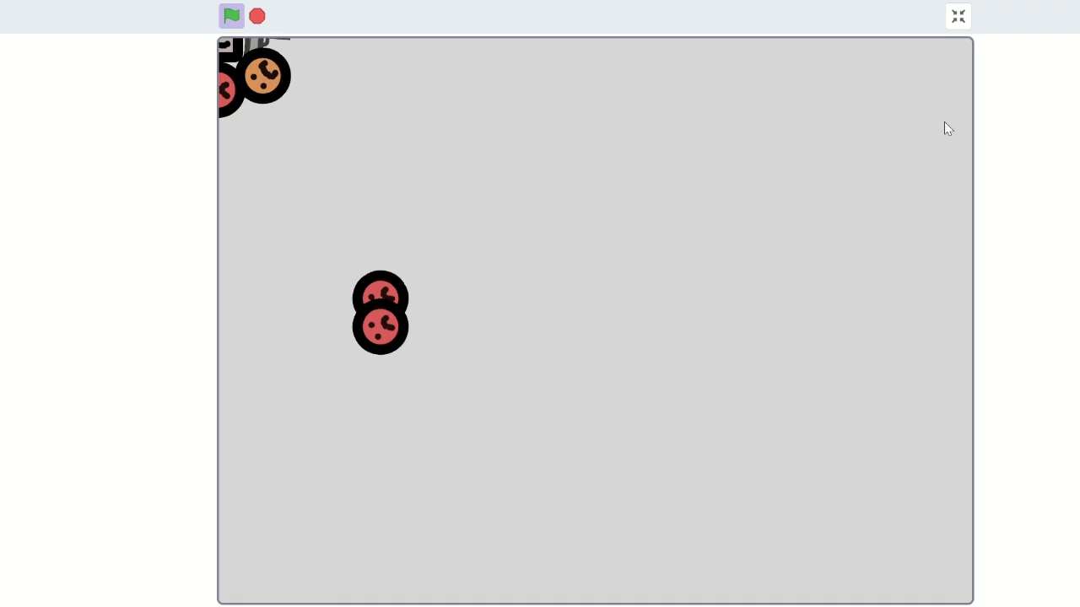
Run the game full screen to watch the player slide under speed-based movement
left_click(231, 15)
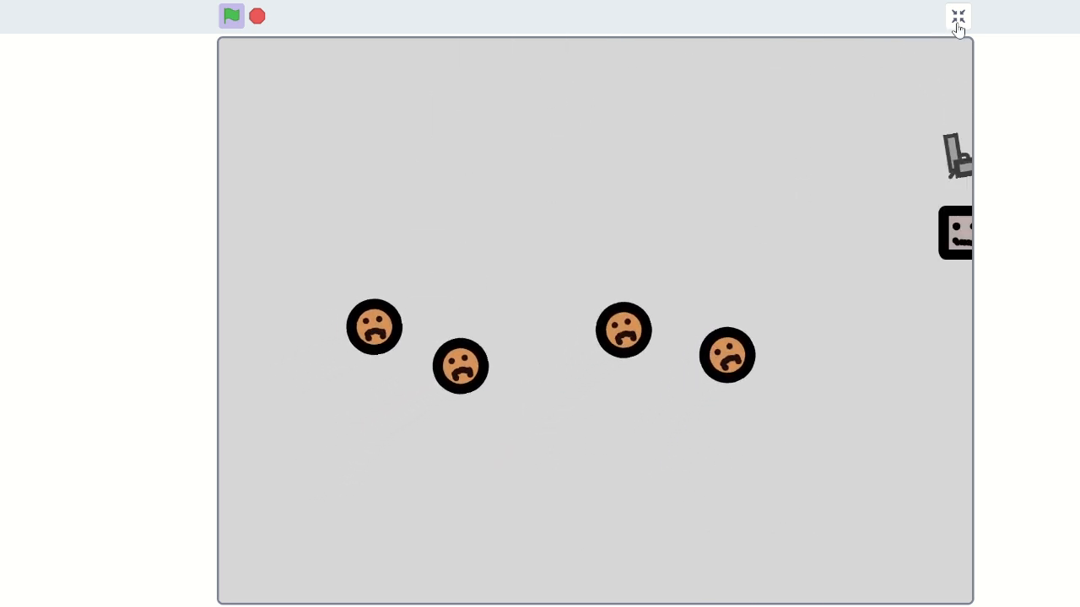
Place a set speedx block at the bottom of the Player's forever loop
left_click(955, 17)
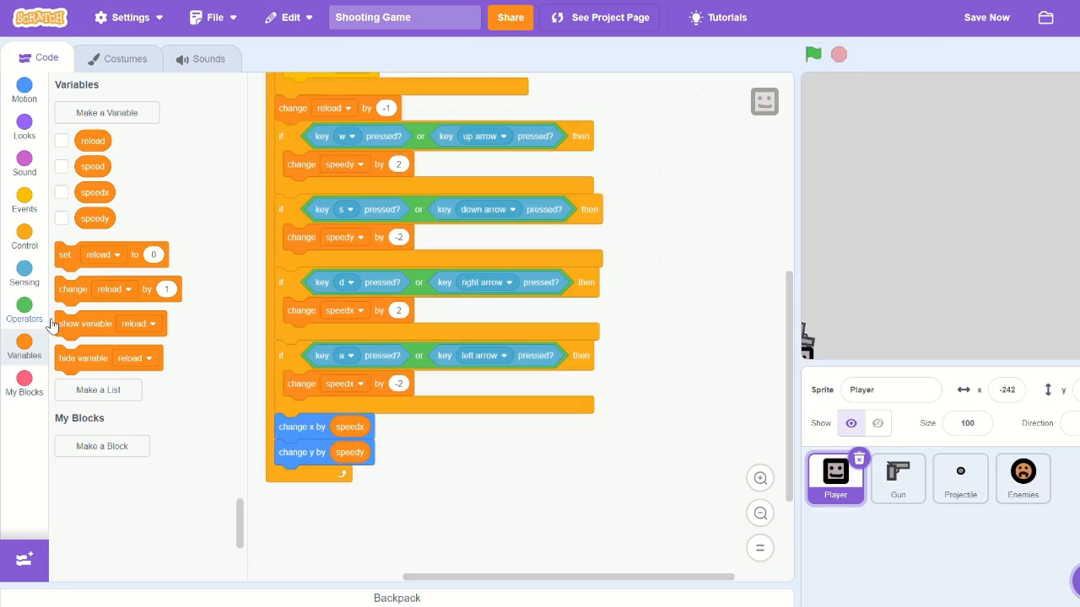
left_click(116, 255)
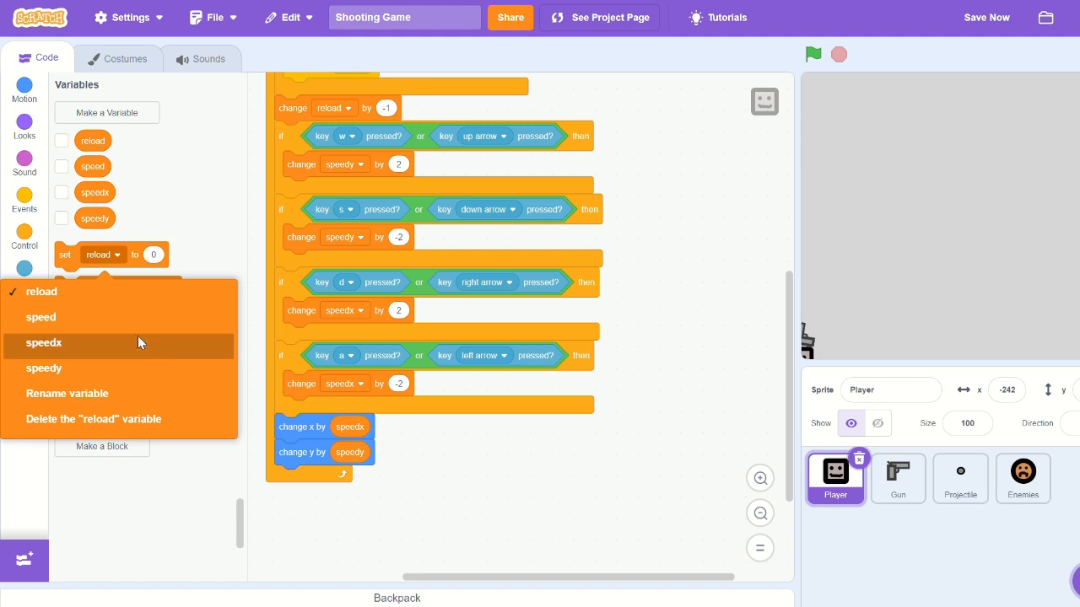
mouse_move(144, 362)
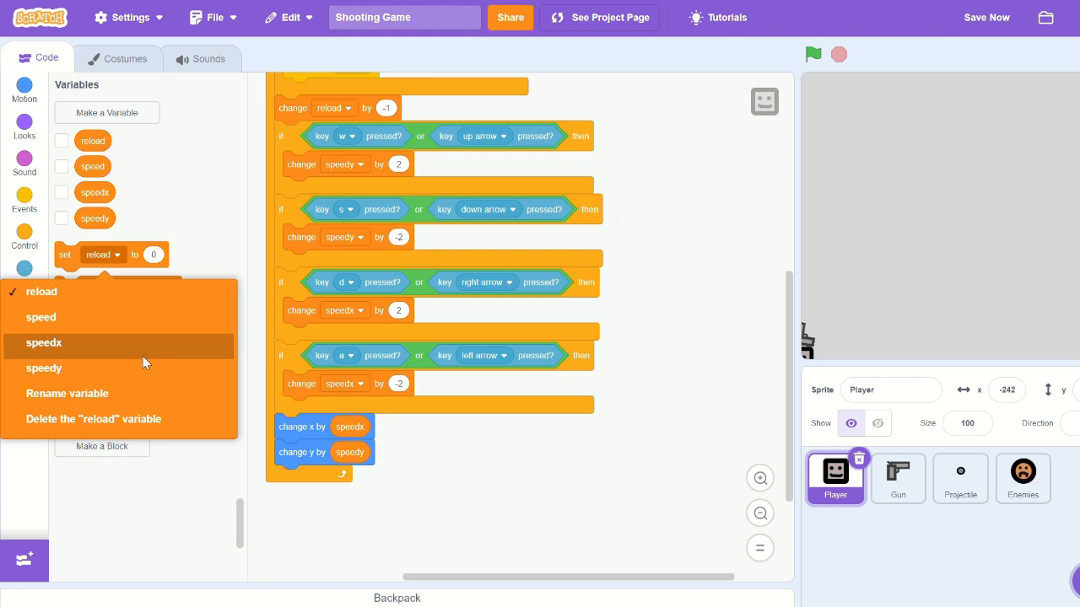
left_click(44, 344)
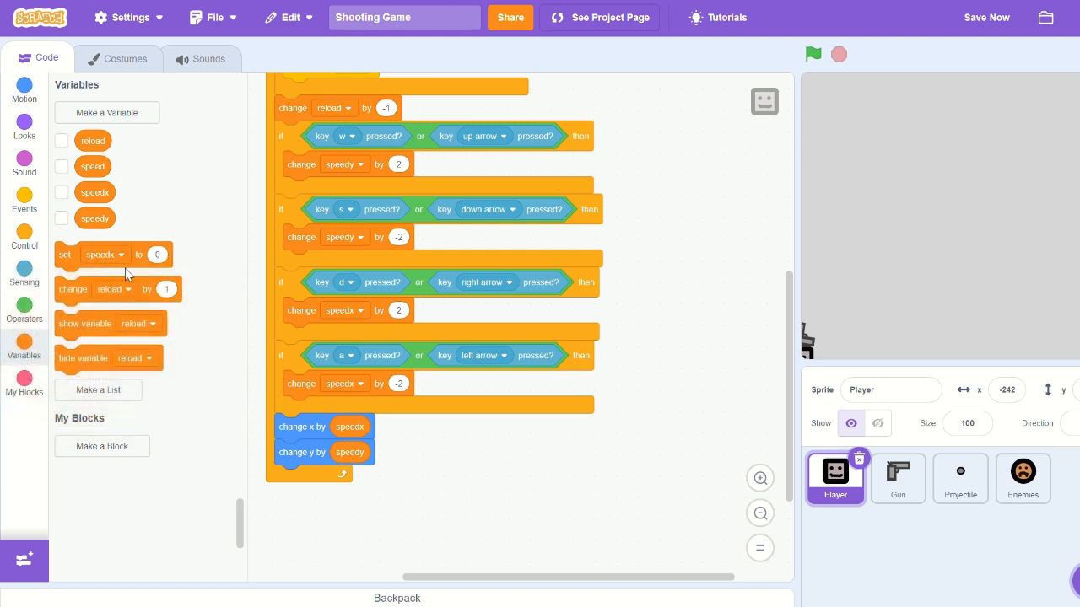
left_click_drag(111, 253, 684, 358)
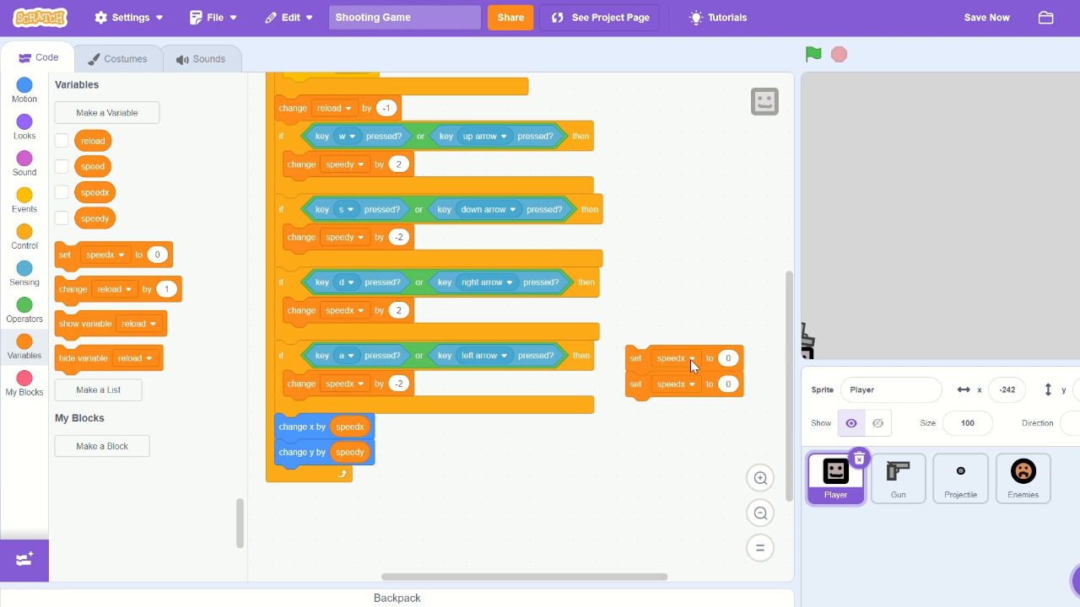
mouse_move(685, 369)
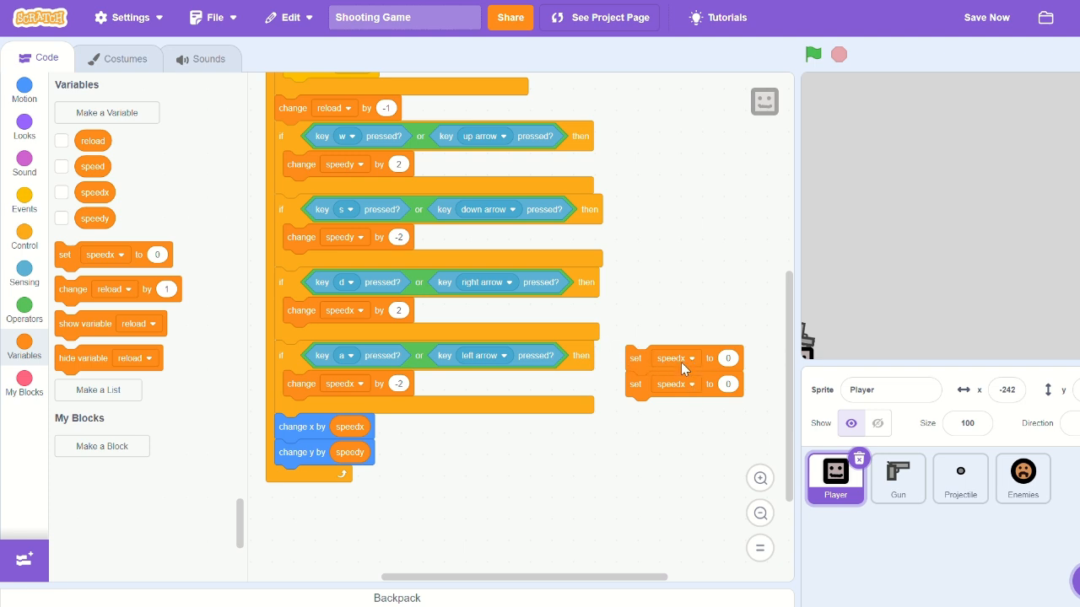
mouse_move(584, 476)
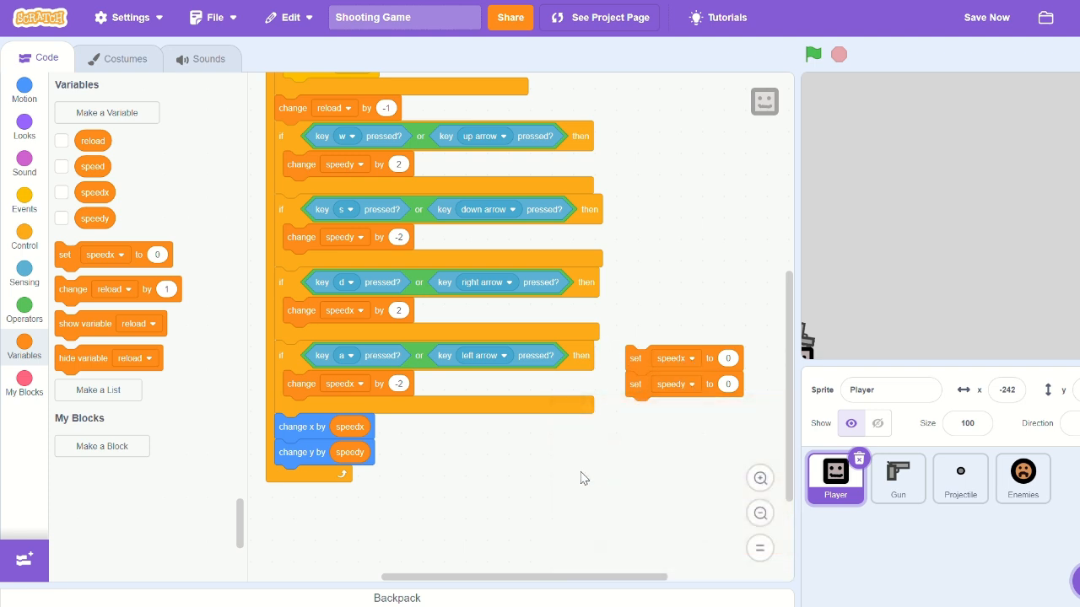
Make it set speedx to 0.5 times speedx as friction, mirrored for speedy
left_click(24, 305)
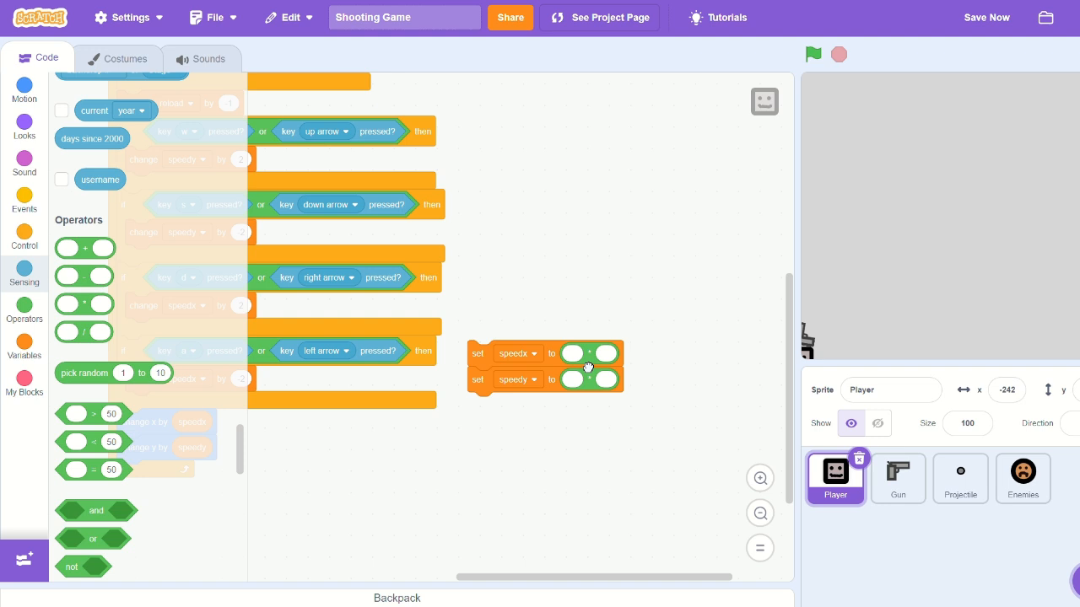
type("0.5")
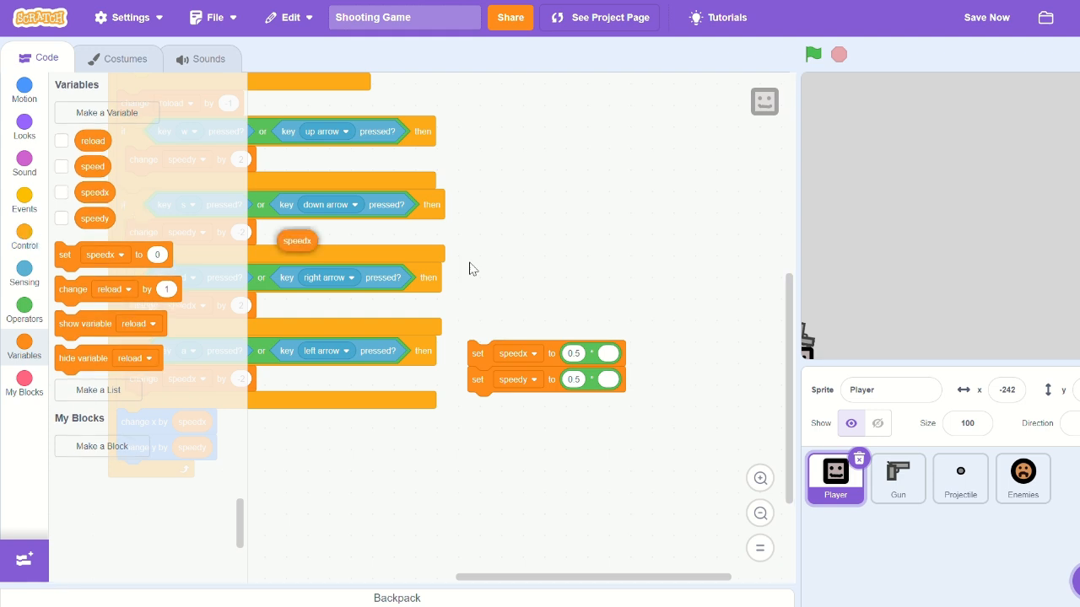
left_click_drag(297, 240, 616, 355)
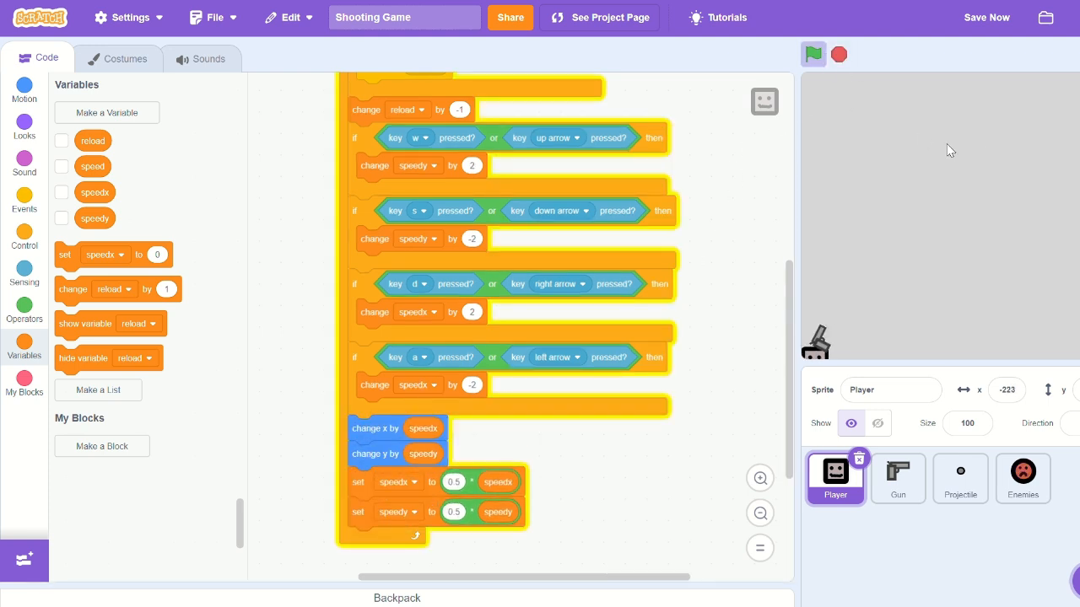
left_click(813, 52)
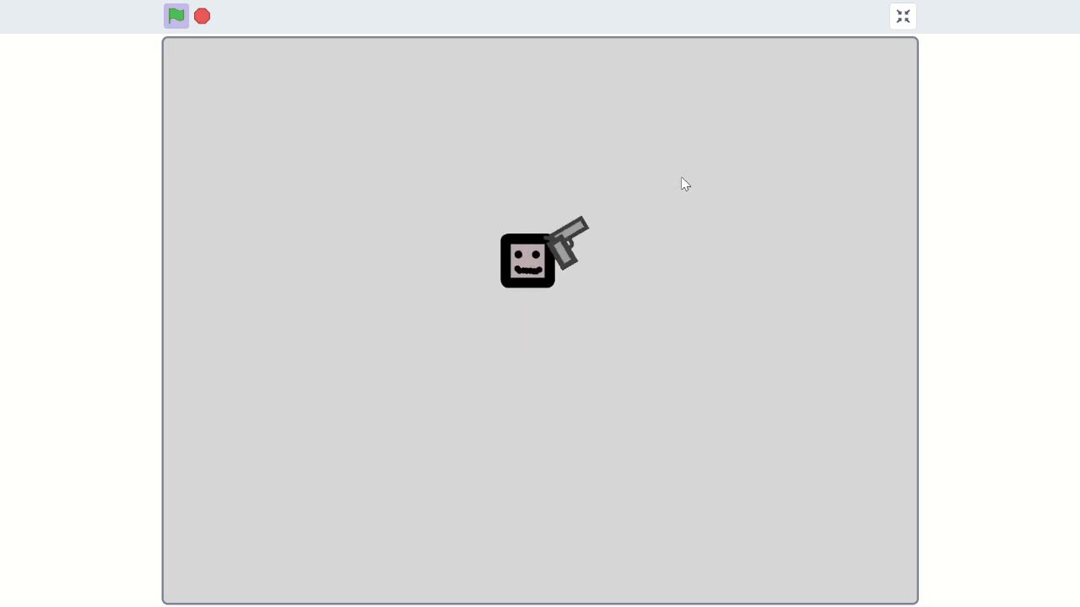
left_click(176, 15)
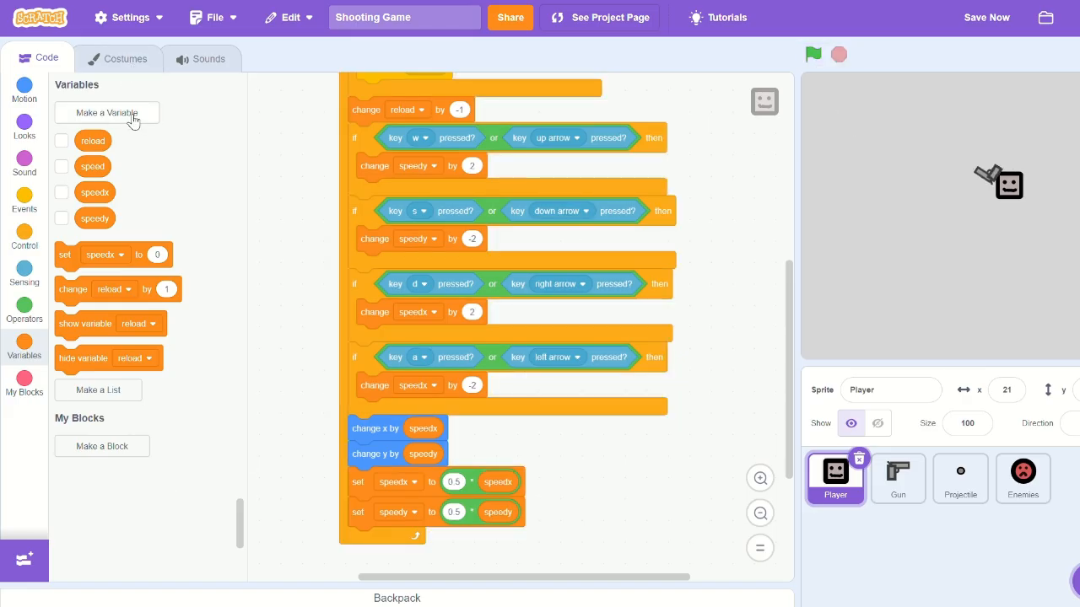
Create a global variable named PlayerKnockbackX
left_click(108, 112)
type("knockbackX")
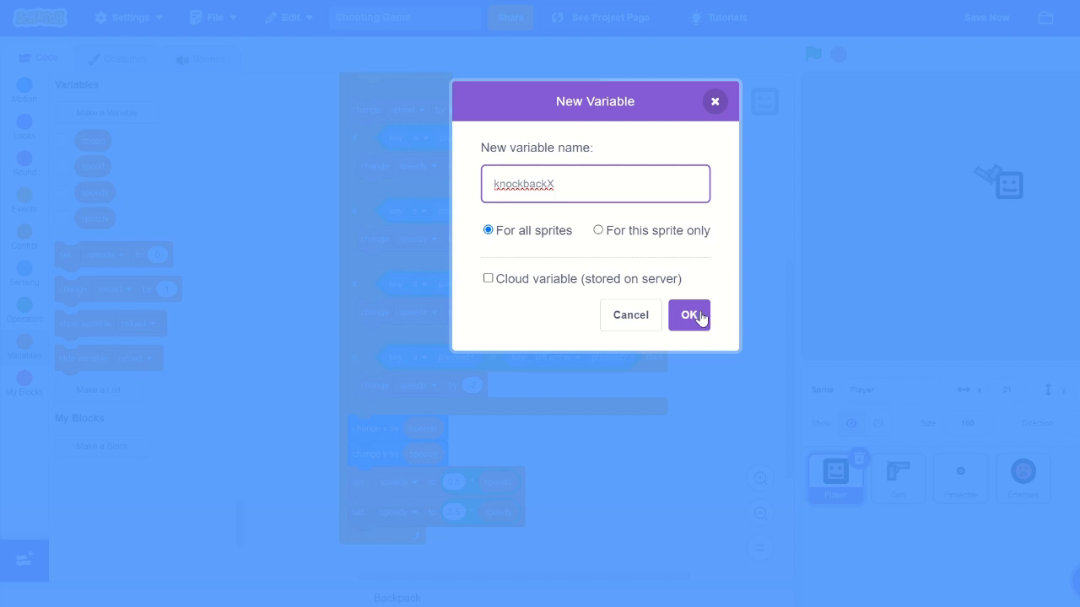
mouse_move(631, 219)
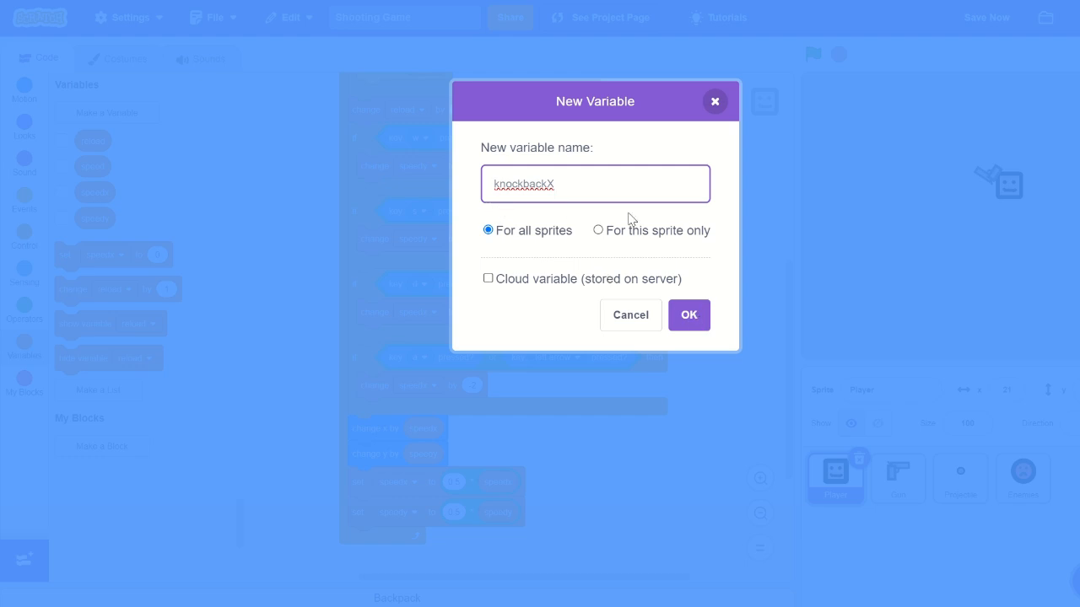
type("PK")
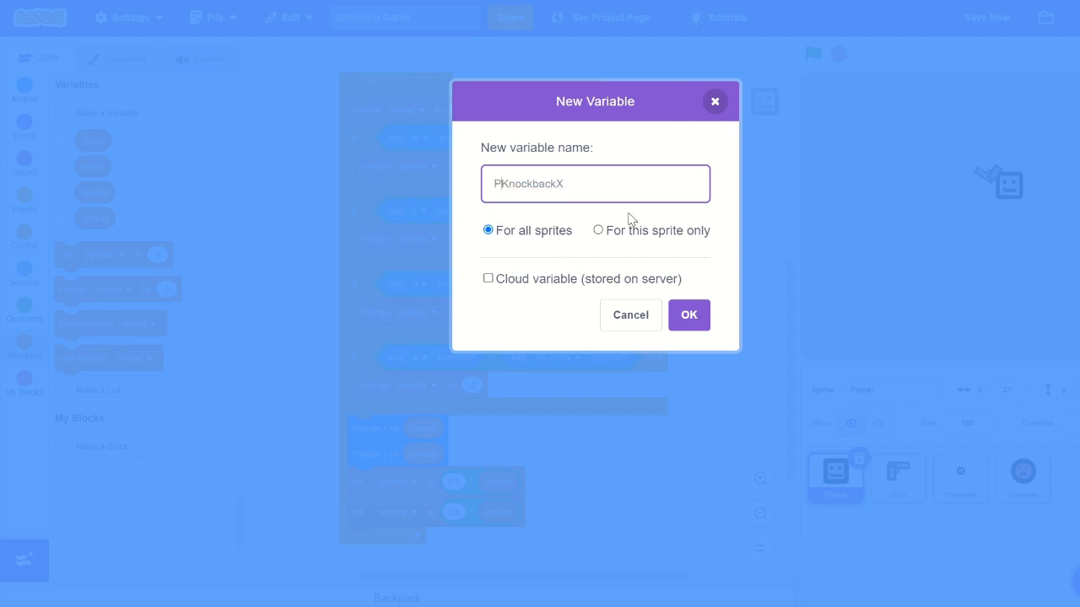
type("PlayerKnockbackX")
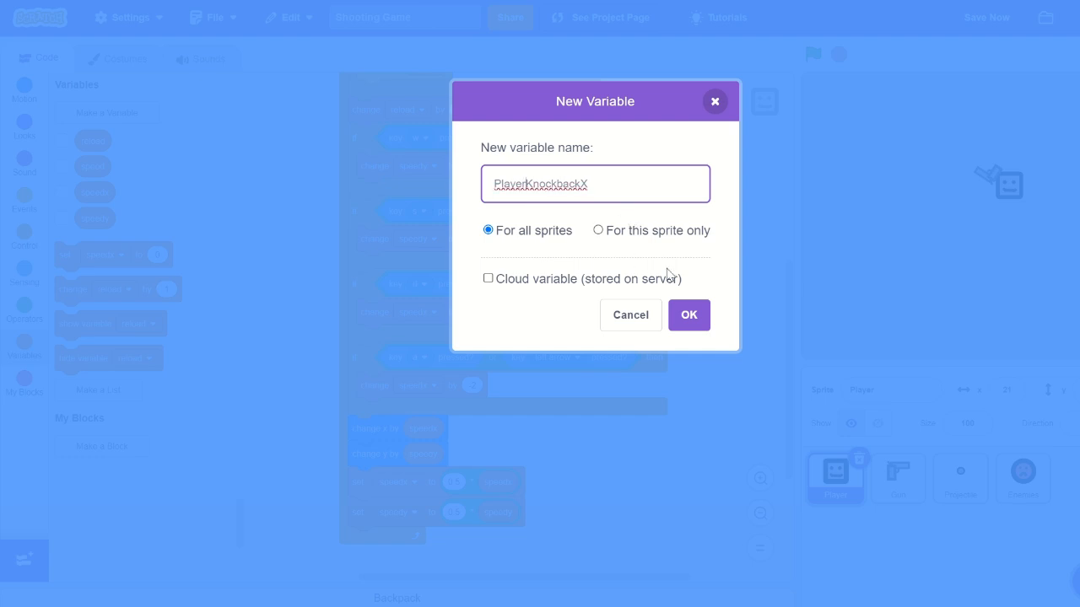
left_click(688, 315)
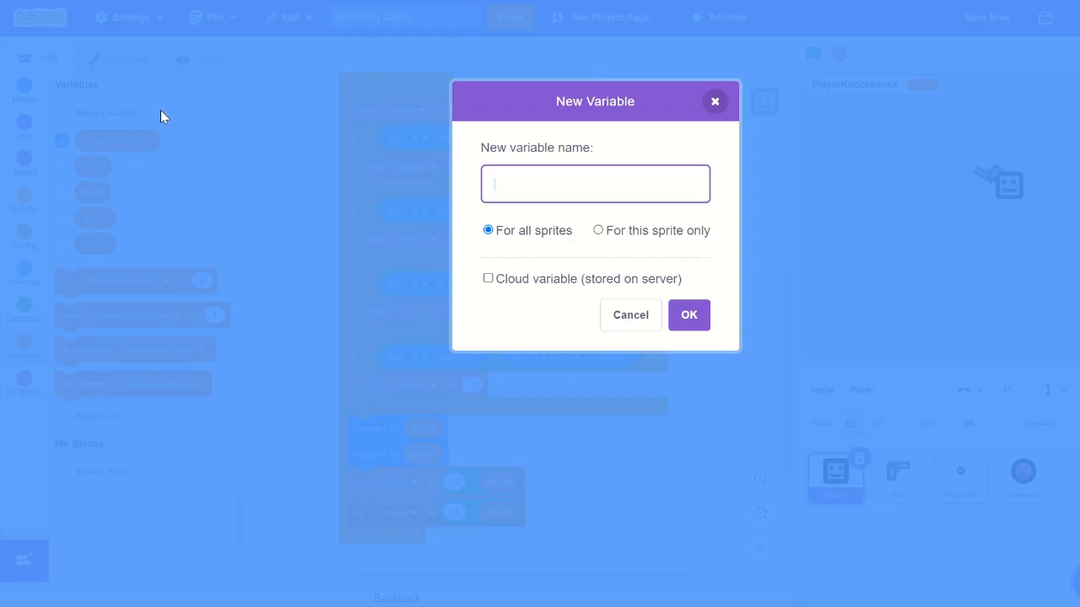
Create a second global variable named PlayerKnockbackY
type("Player")
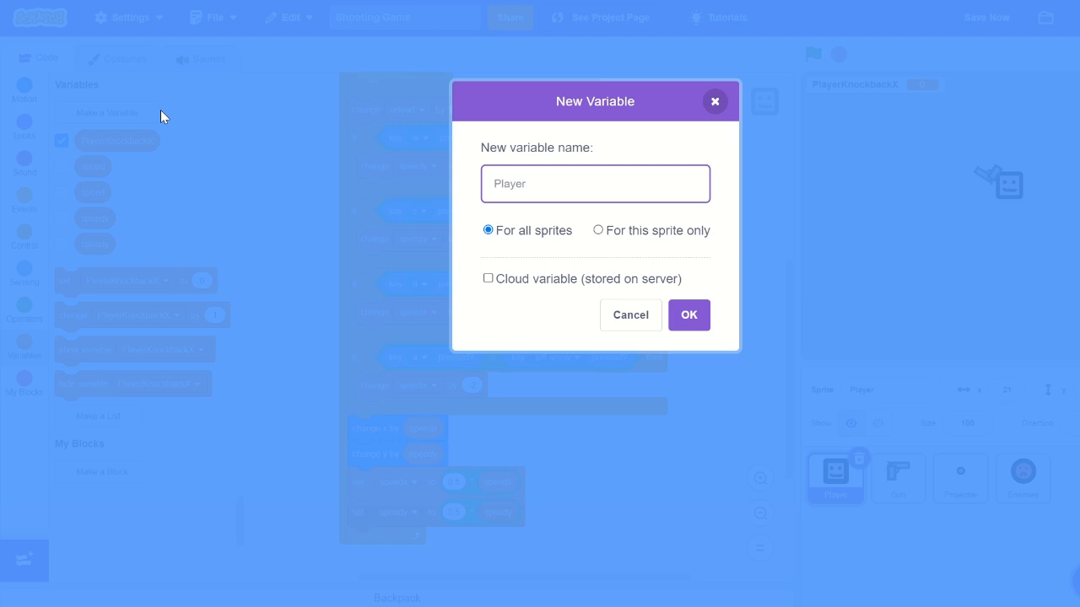
type("PlayerKnockb")
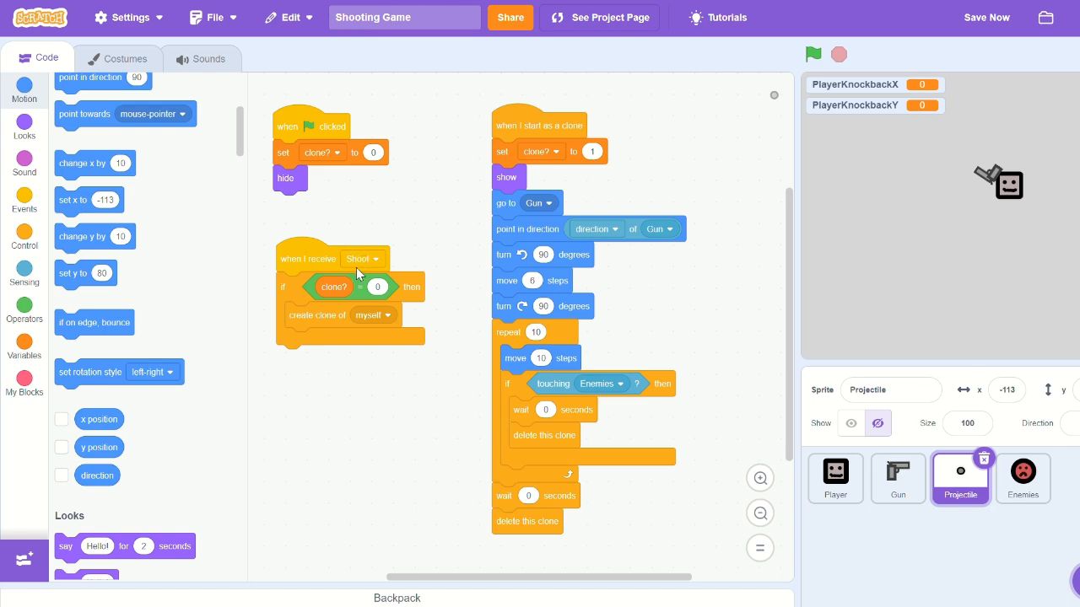
mouse_move(30, 338)
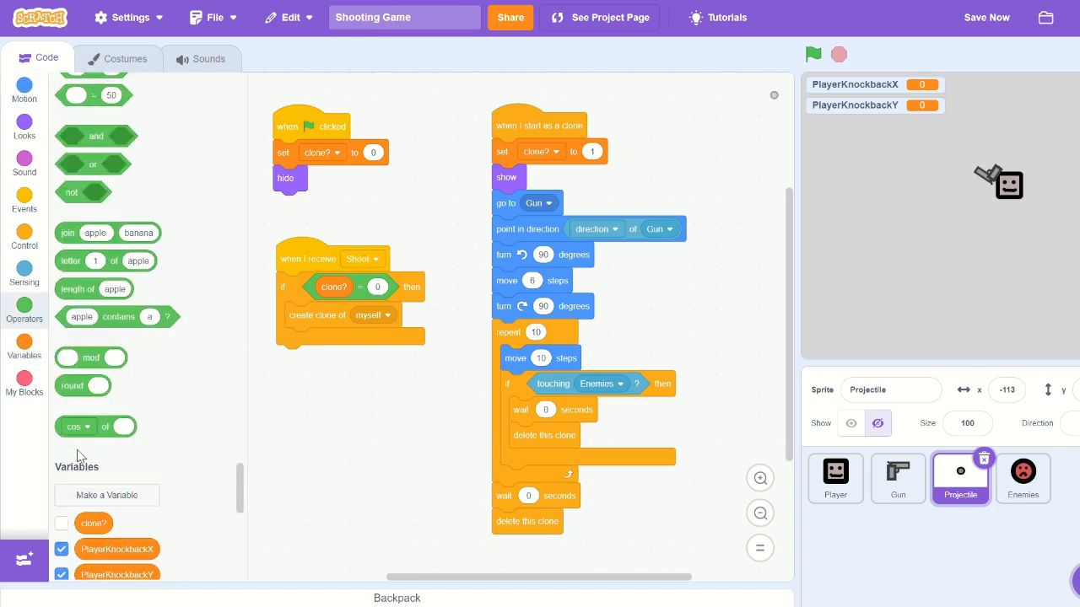
Build a sin of direction operator in the Projectile workspace and bring out the knockback variable blocks
left_click_drag(94, 425, 361, 396)
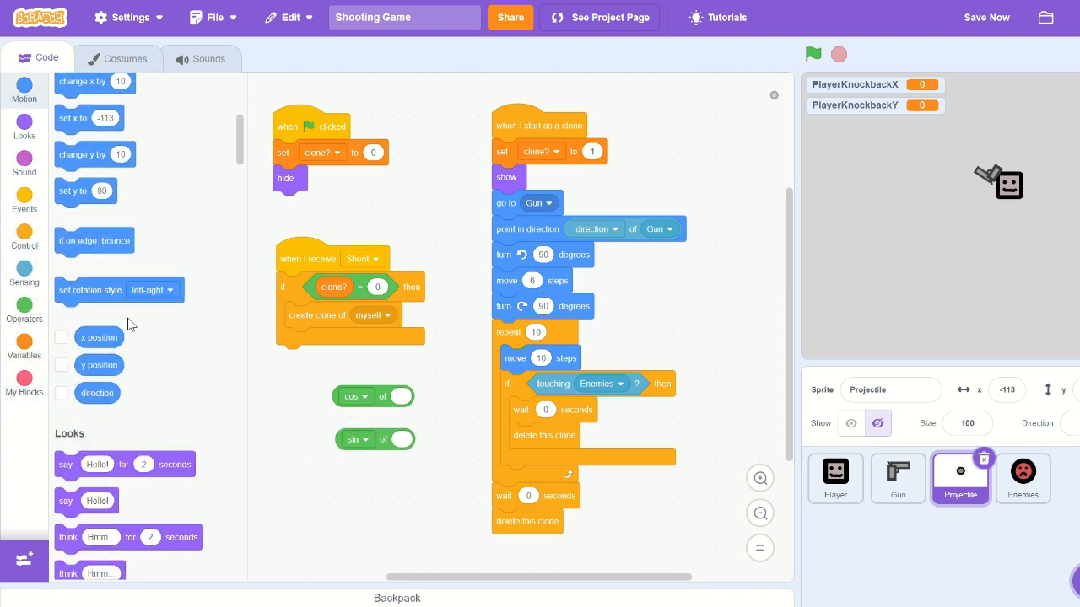
left_click_drag(96, 393, 413, 398)
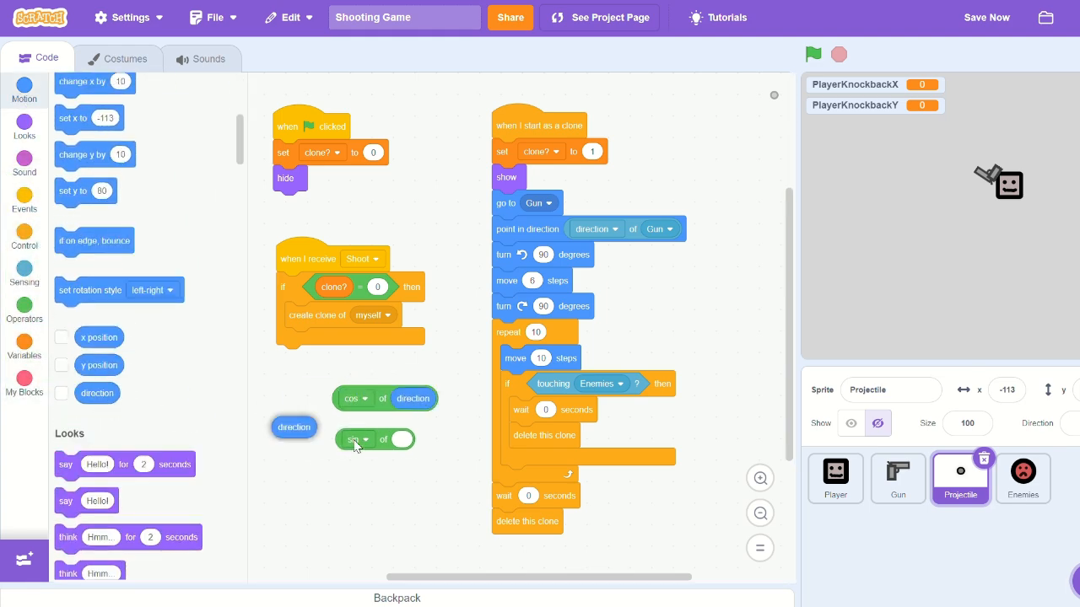
left_click(23, 344)
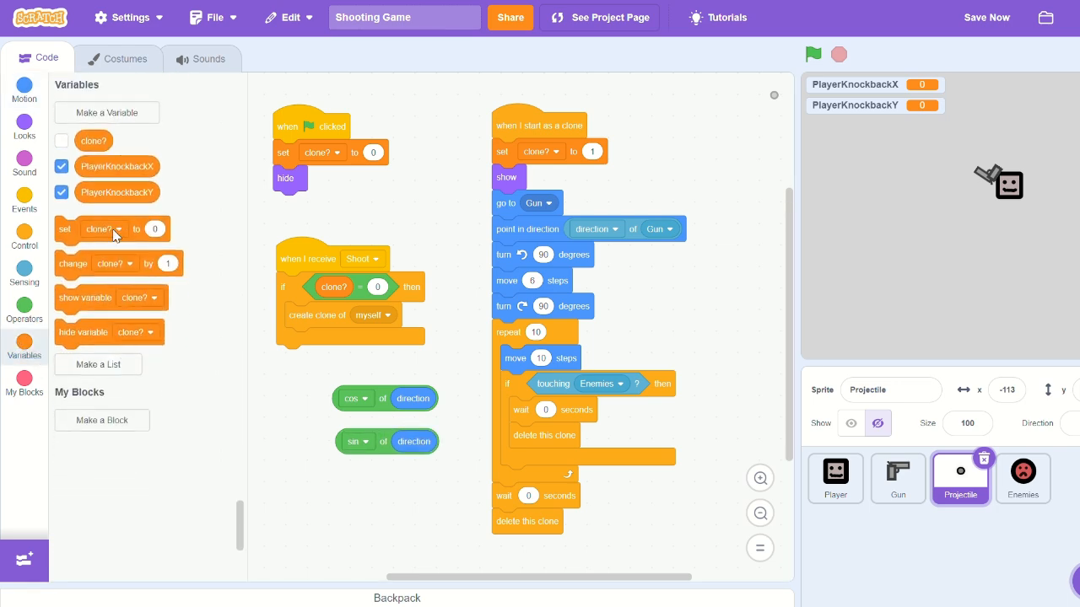
left_click(122, 229)
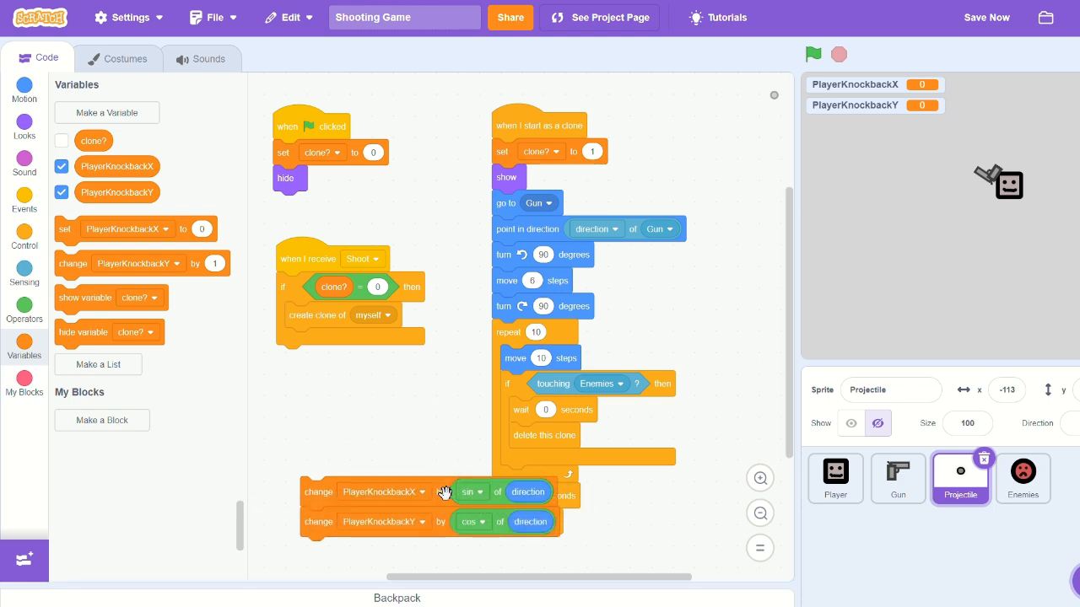
Make the Shoot script change PlayerKnockbackX by sin of direction and PlayerKnockbackY by cos of direction
left_click_drag(319, 493, 293, 307)
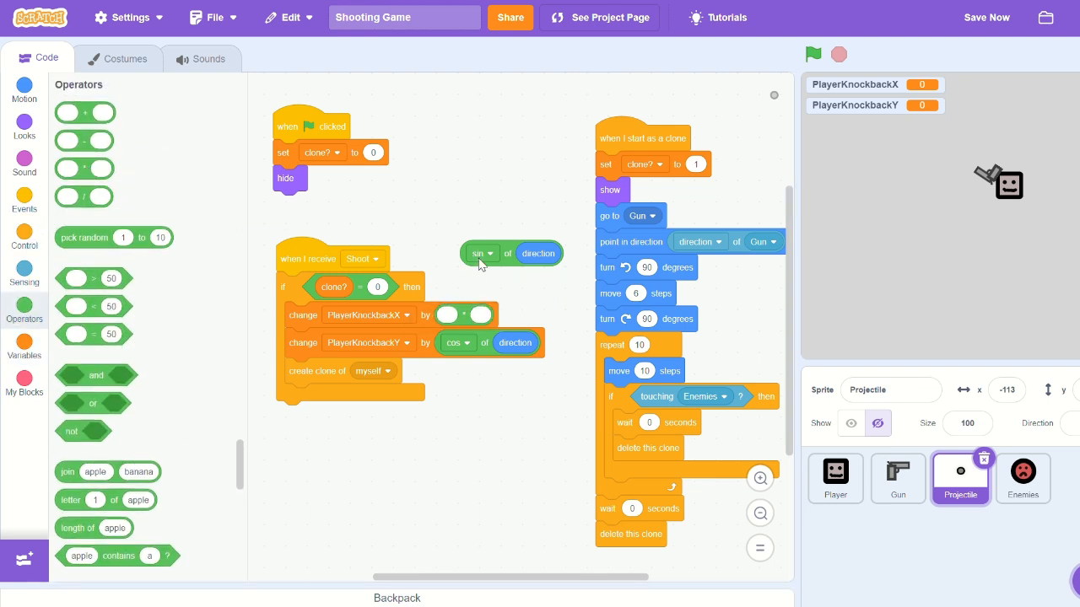
left_click_drag(509, 253, 492, 319)
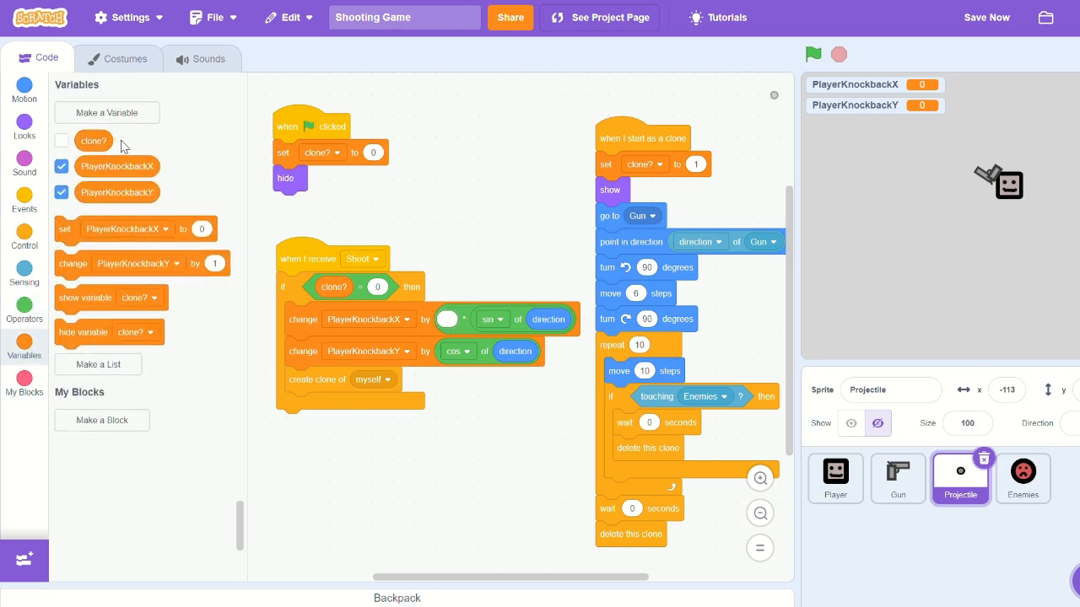
Create a Gun Knockback variable, set to 5 at start, multiplying both knockback changes
left_click(106, 111)
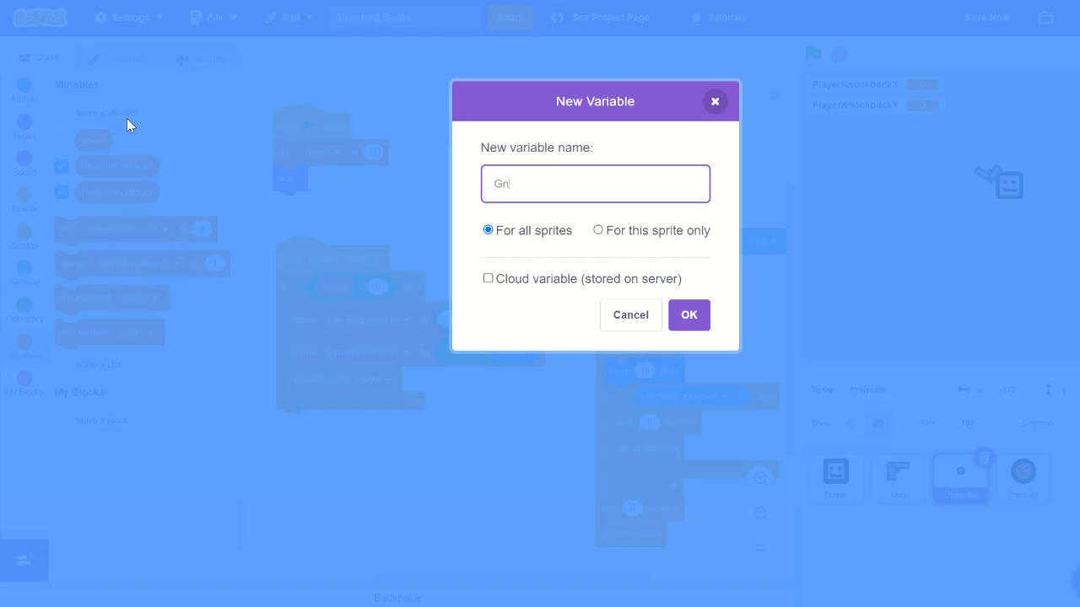
type("un")
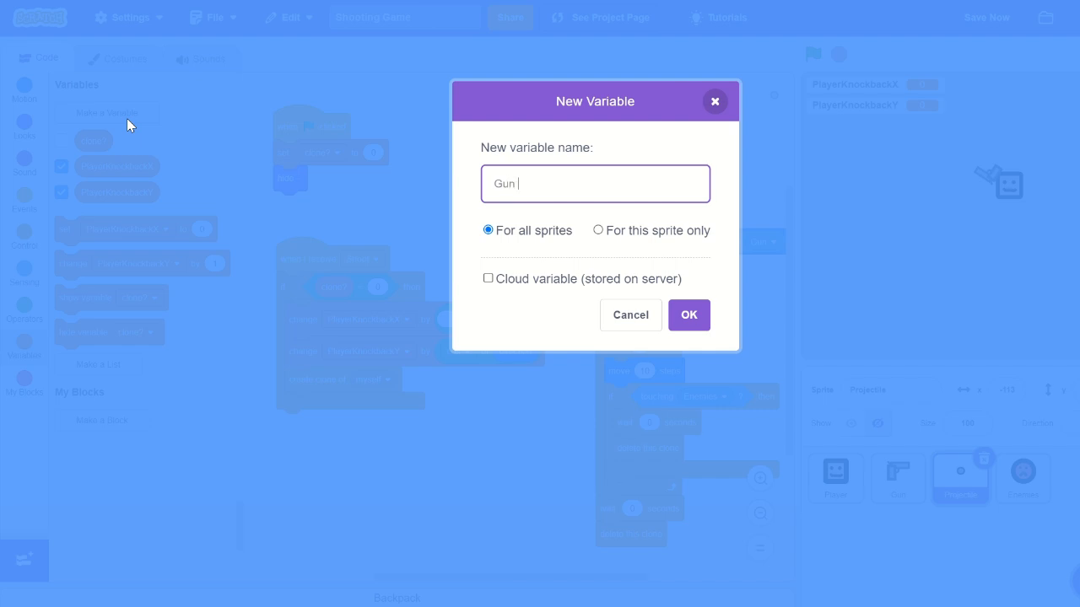
type("Knockback")
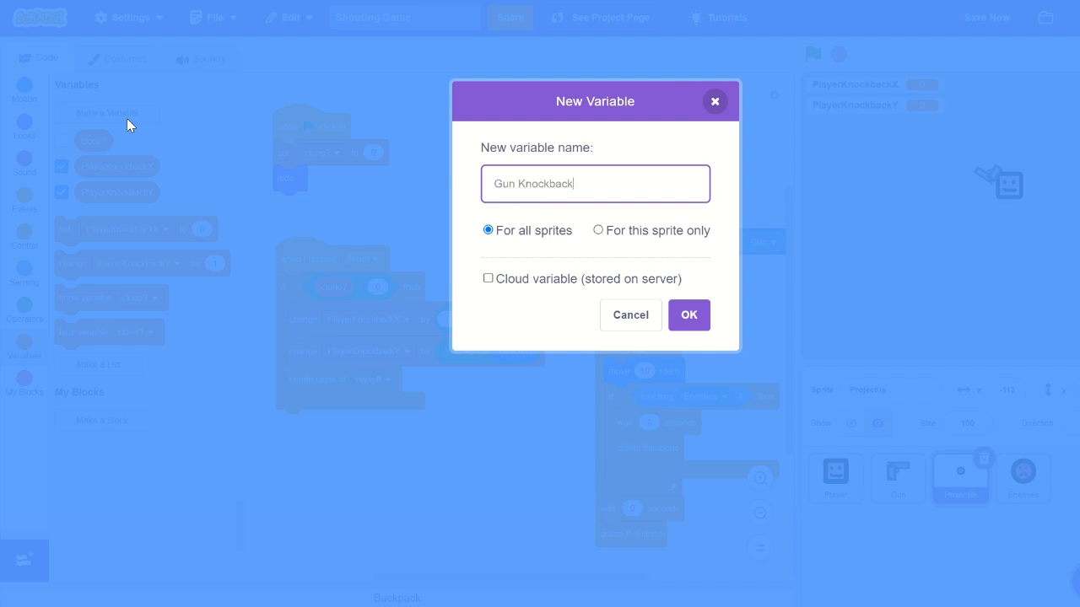
left_click(688, 315)
type("5")
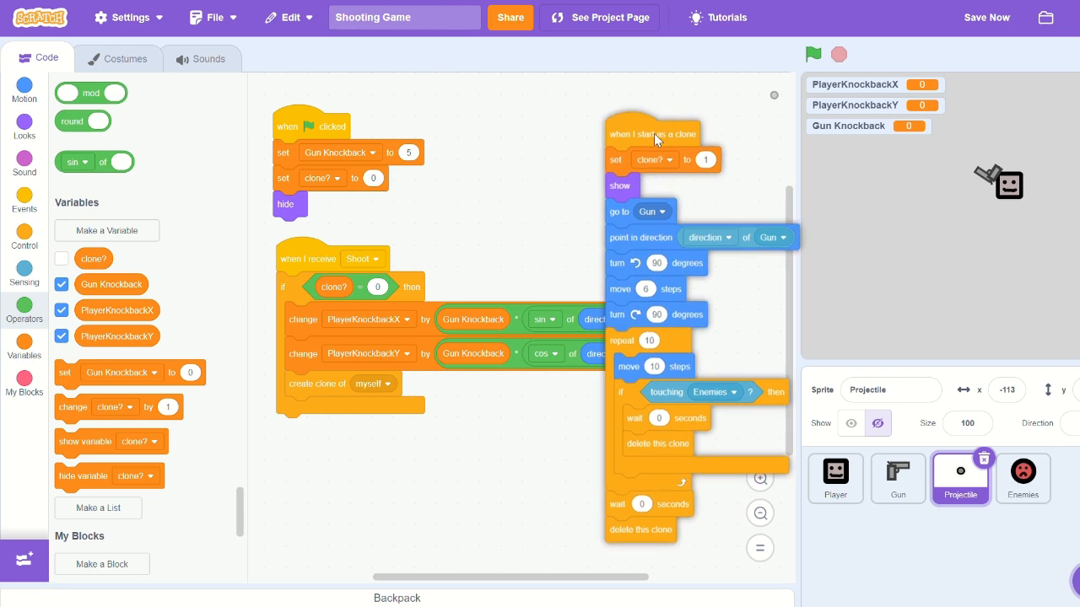
In the Player loop, change x/y by PlayerKnockbackX/Y then damp each to 0.7 times itself
left_click(836, 474)
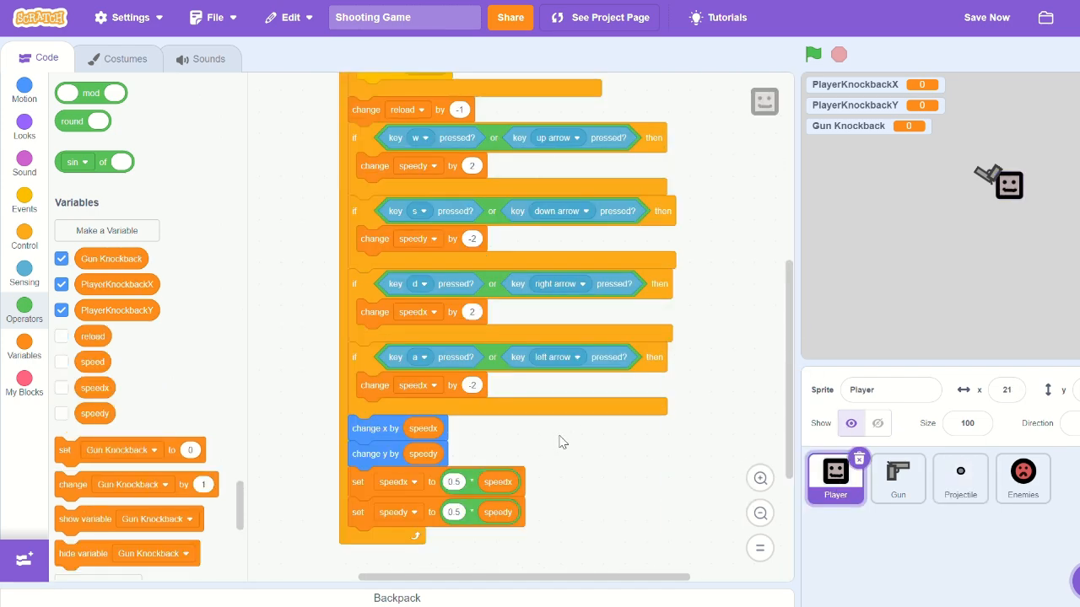
left_click(24, 84)
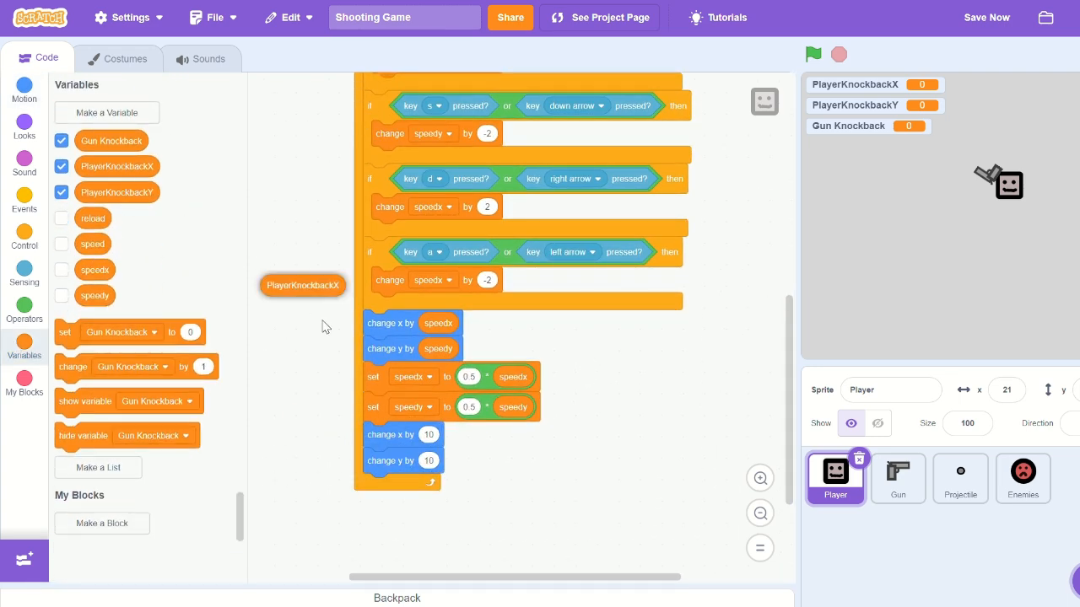
left_click_drag(302, 285, 453, 435)
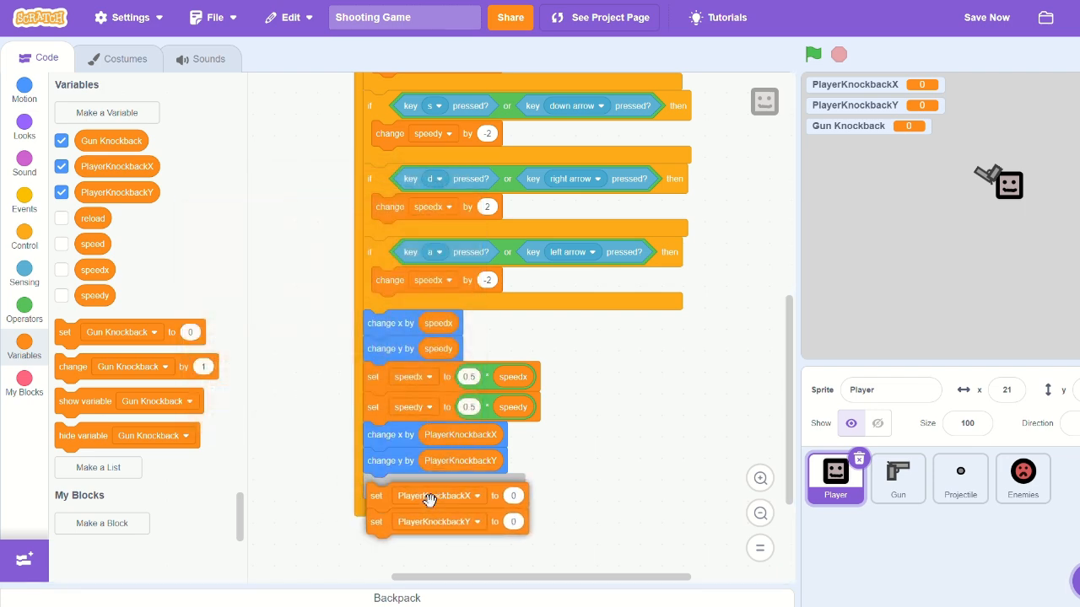
left_click_drag(469, 378, 599, 459)
type("0.75")
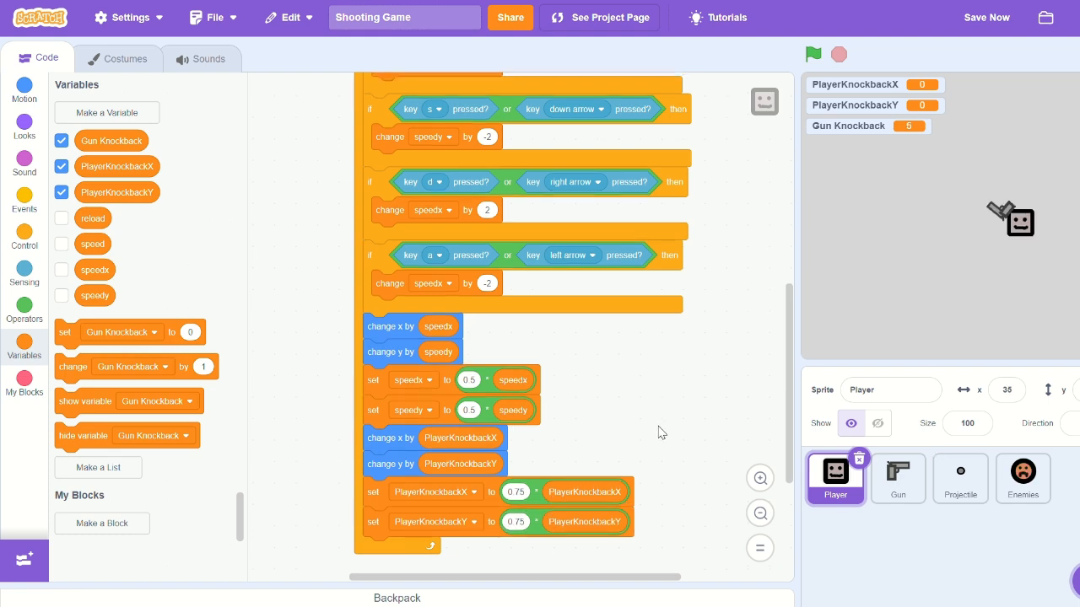
Run the game to check the gun knockback, then return to the Projectile scripts
left_click(897, 479)
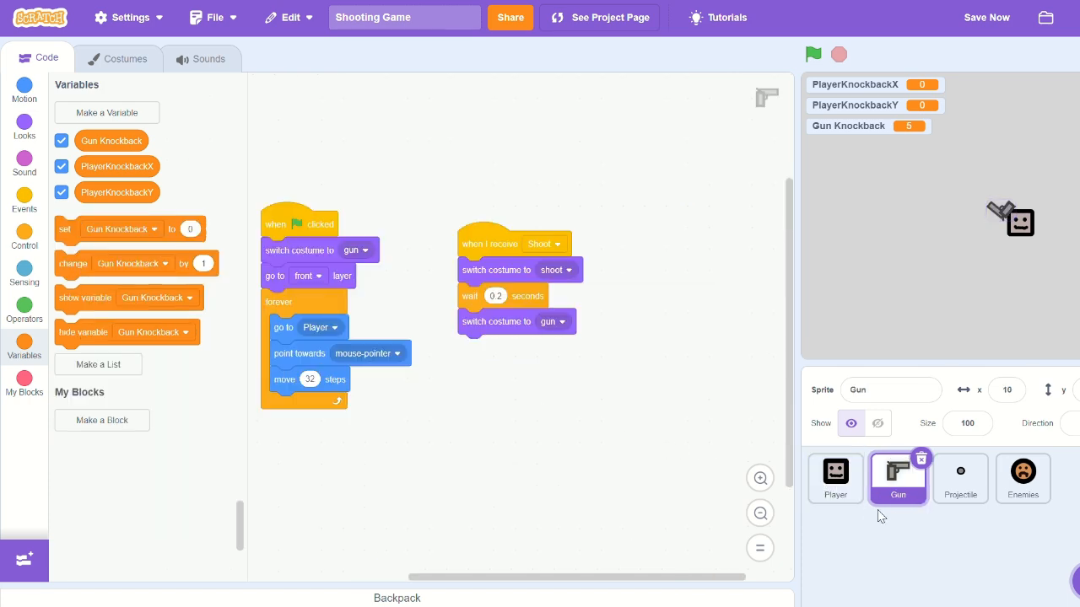
left_click(960, 479)
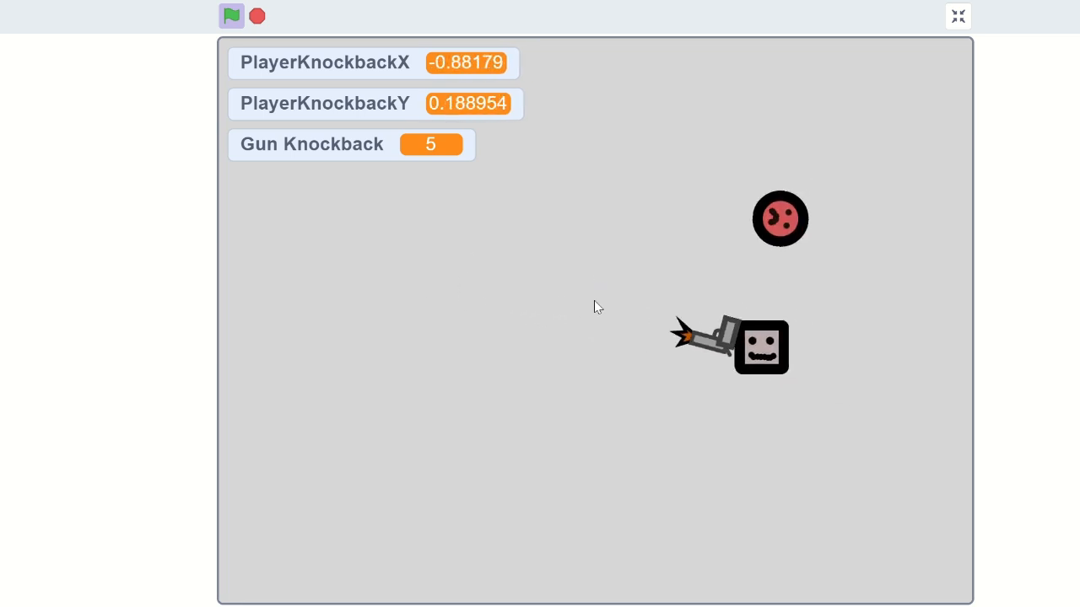
left_click(959, 16)
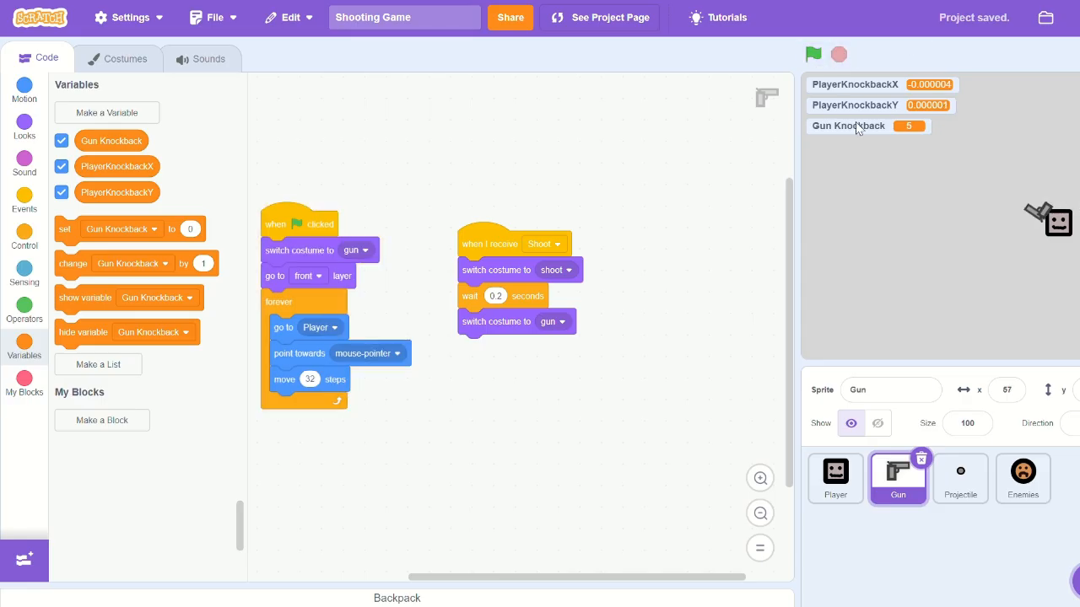
left_click(960, 479)
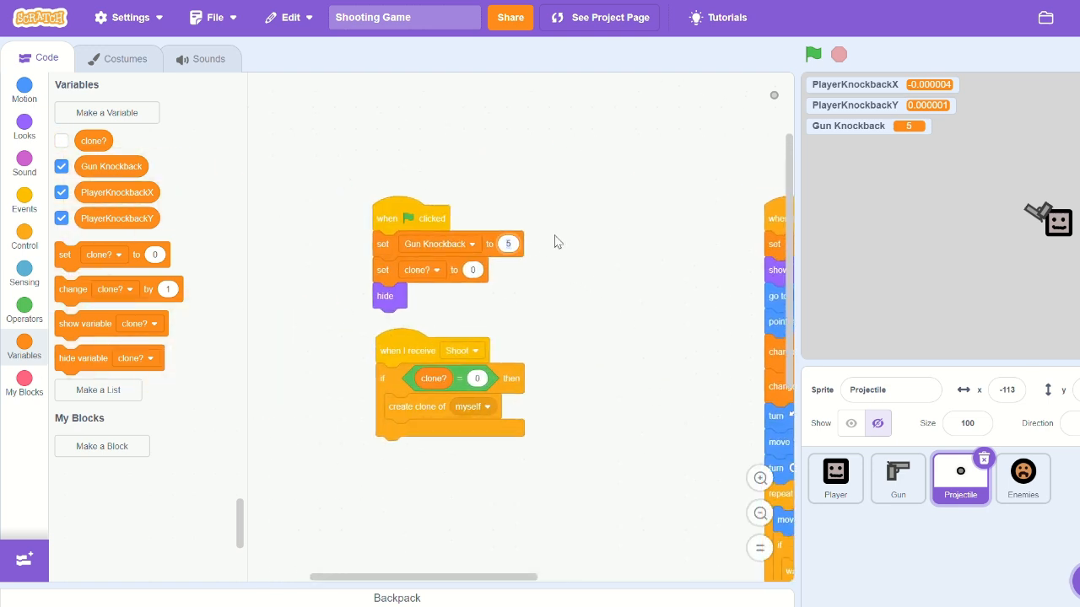
Set Gun Knockback to -10 so firing pushes the player backwards, and test it
type("-10")
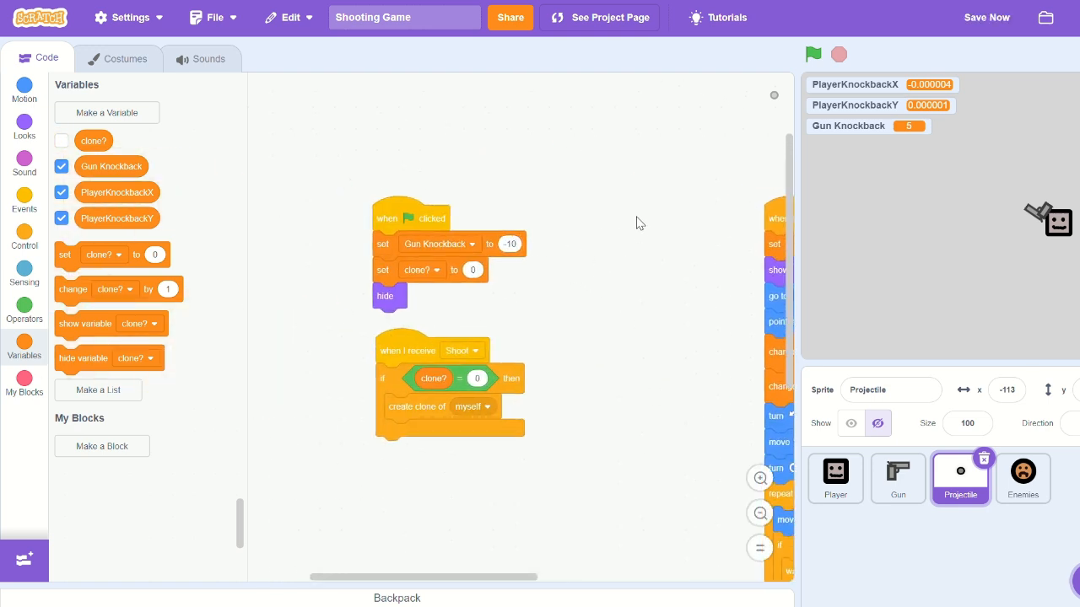
left_click(813, 52)
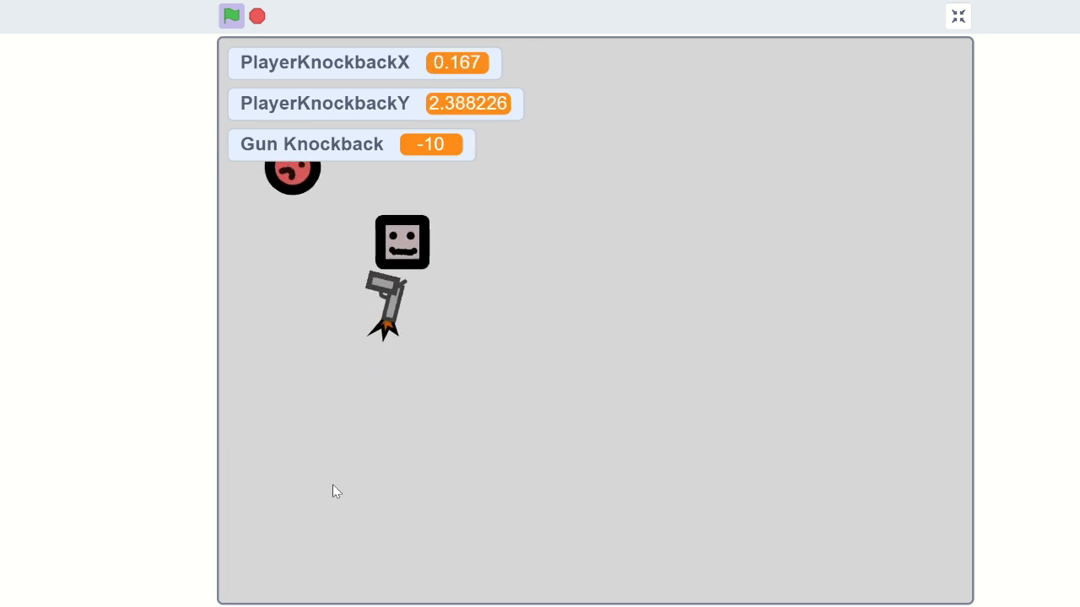
left_click(958, 17)
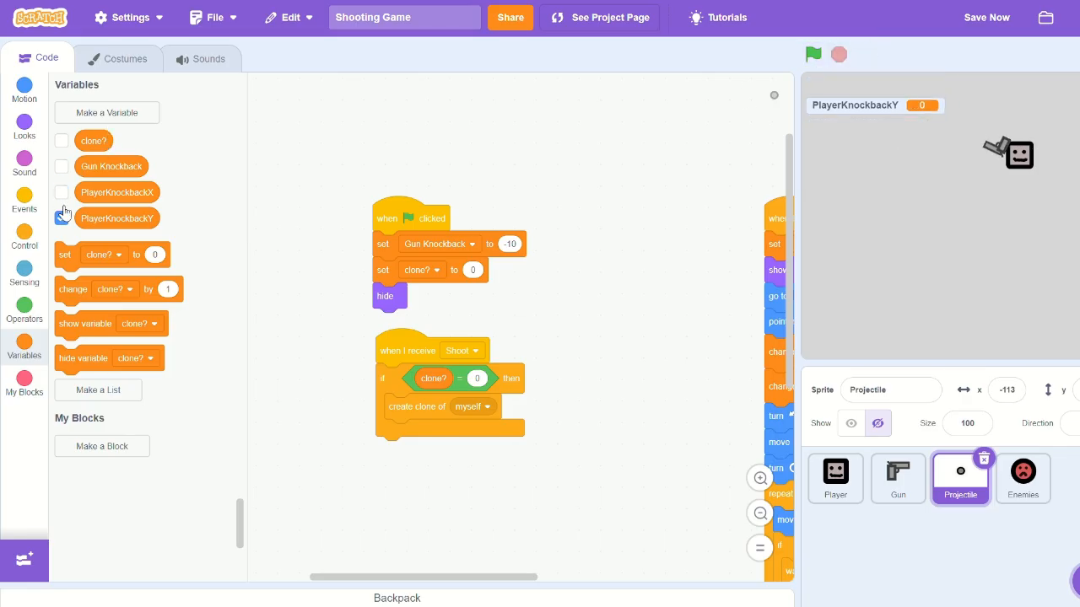
Hide the PlayerKnockbackY readout and create a hidden Enemy Knockback variable
left_click(1023, 472)
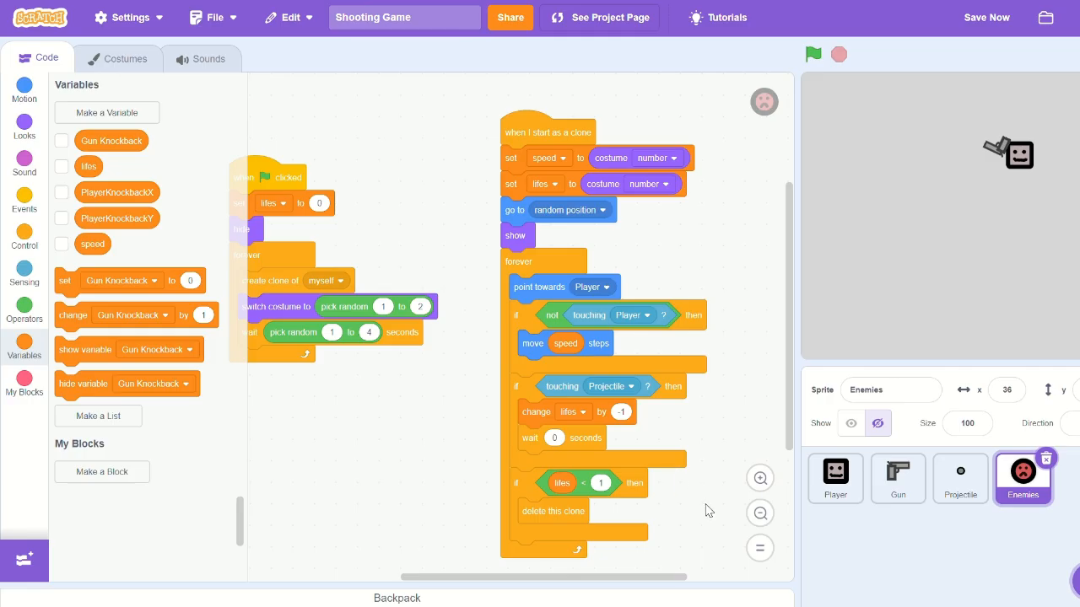
left_click(107, 112)
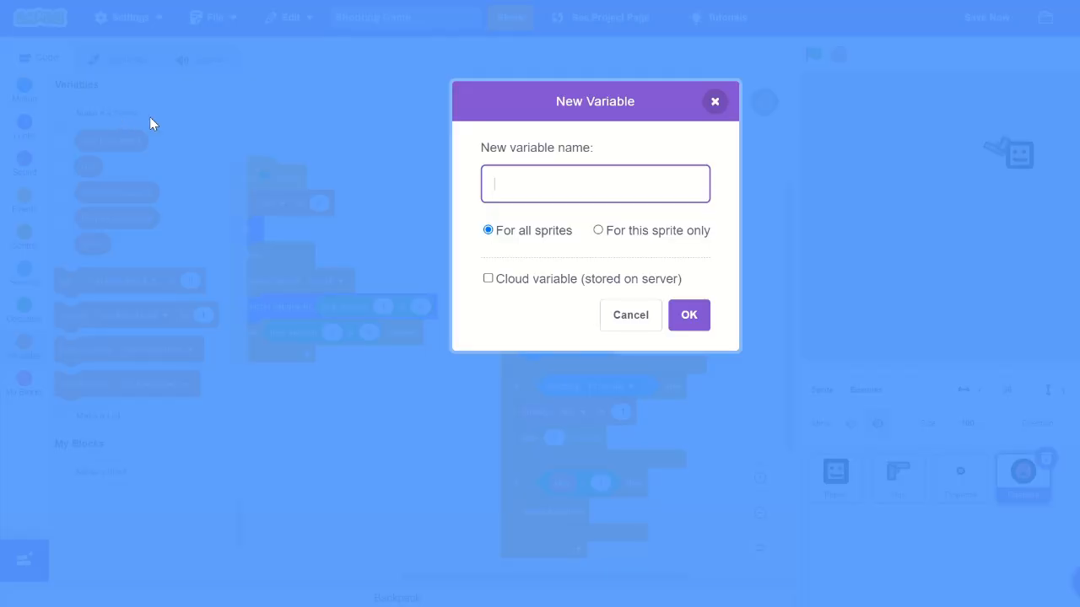
type("E")
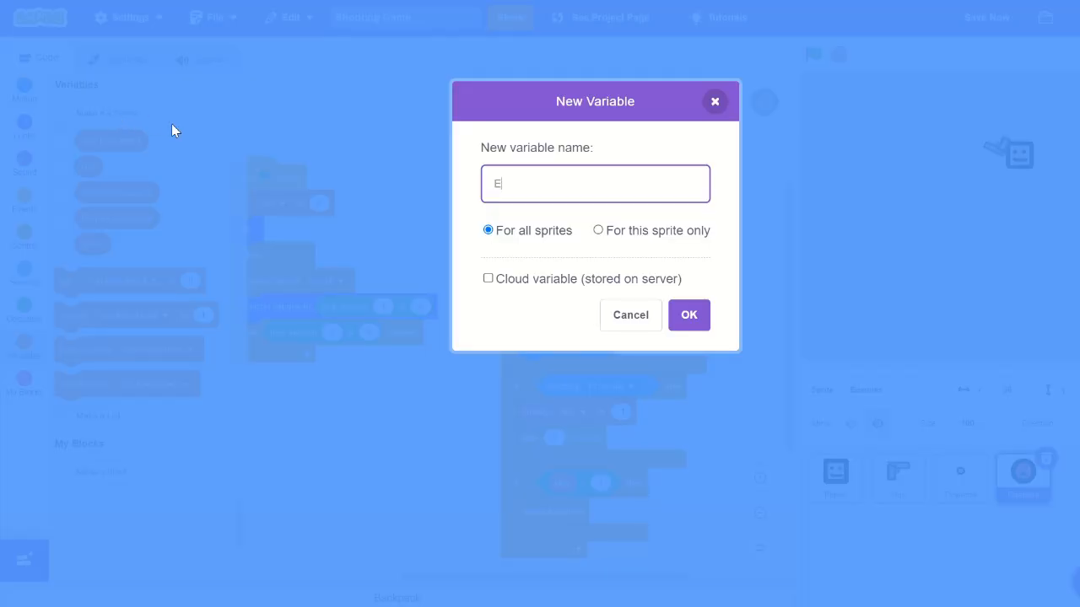
type("nemie")
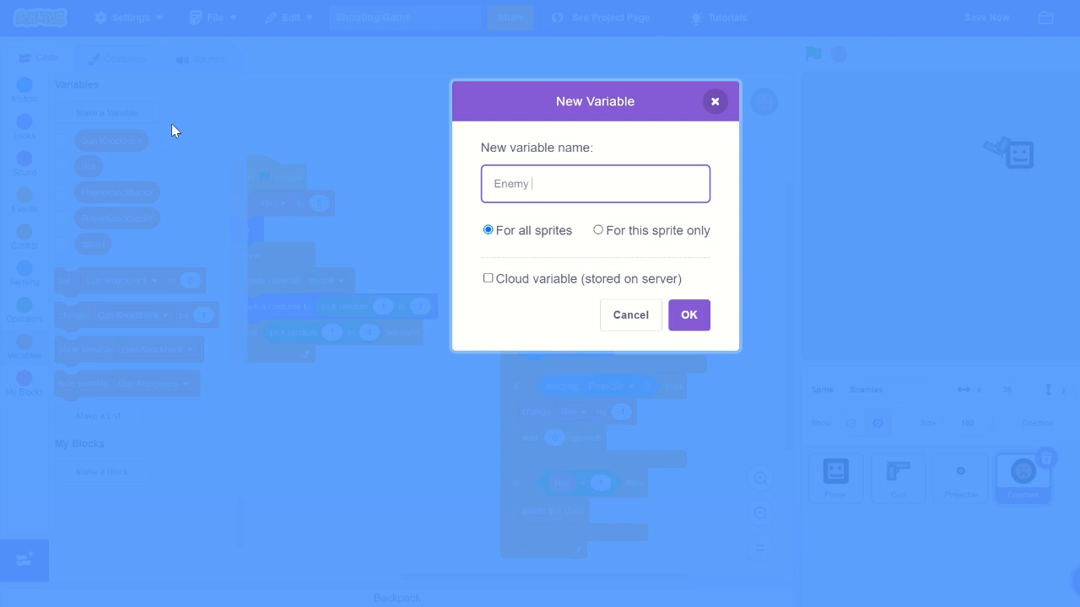
type("Knockb")
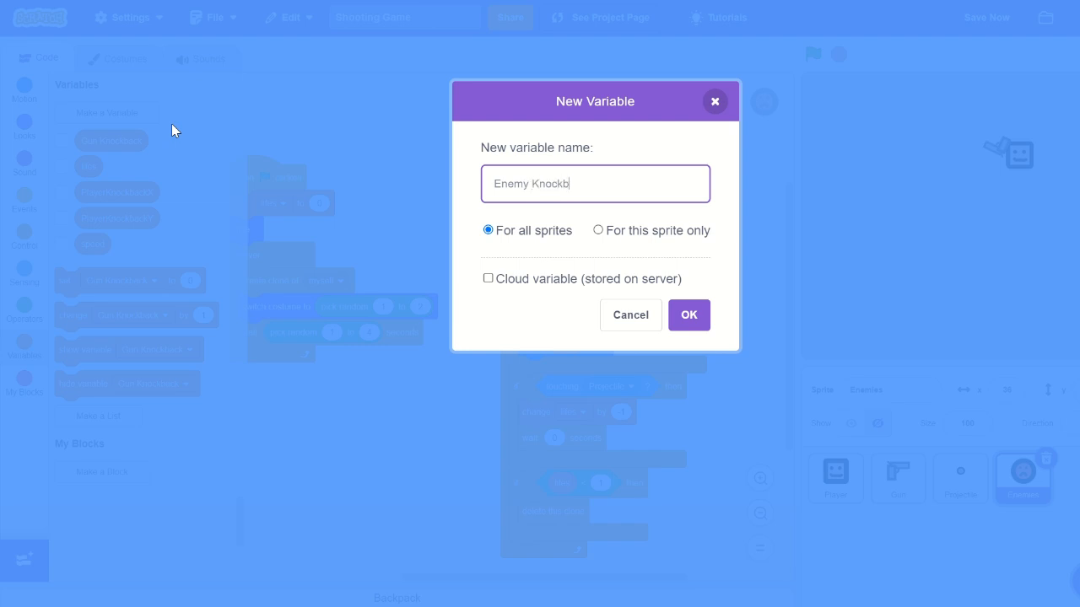
type("ack")
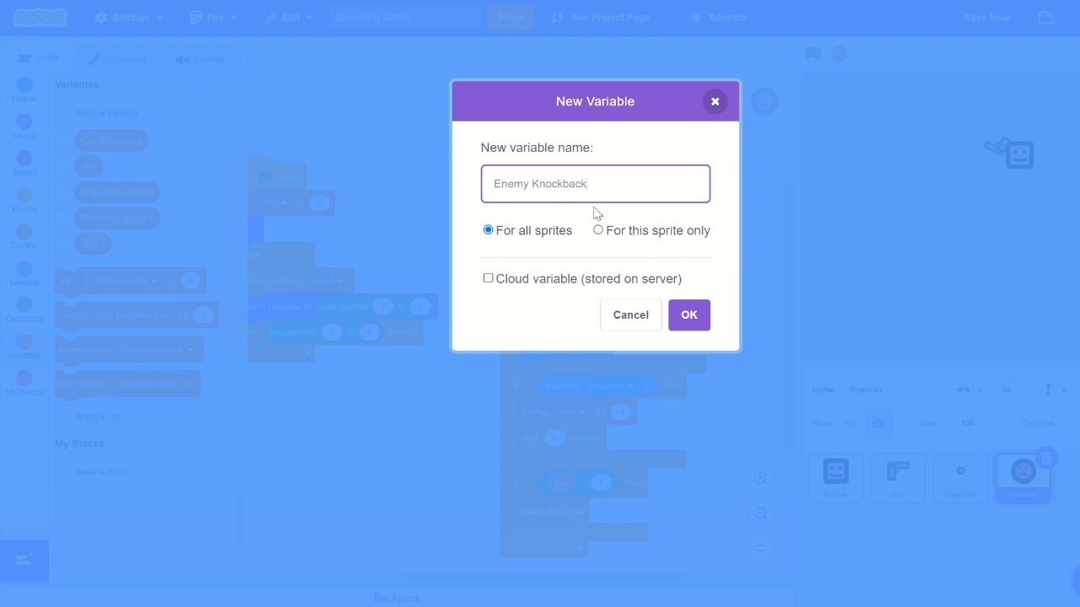
left_click(688, 316)
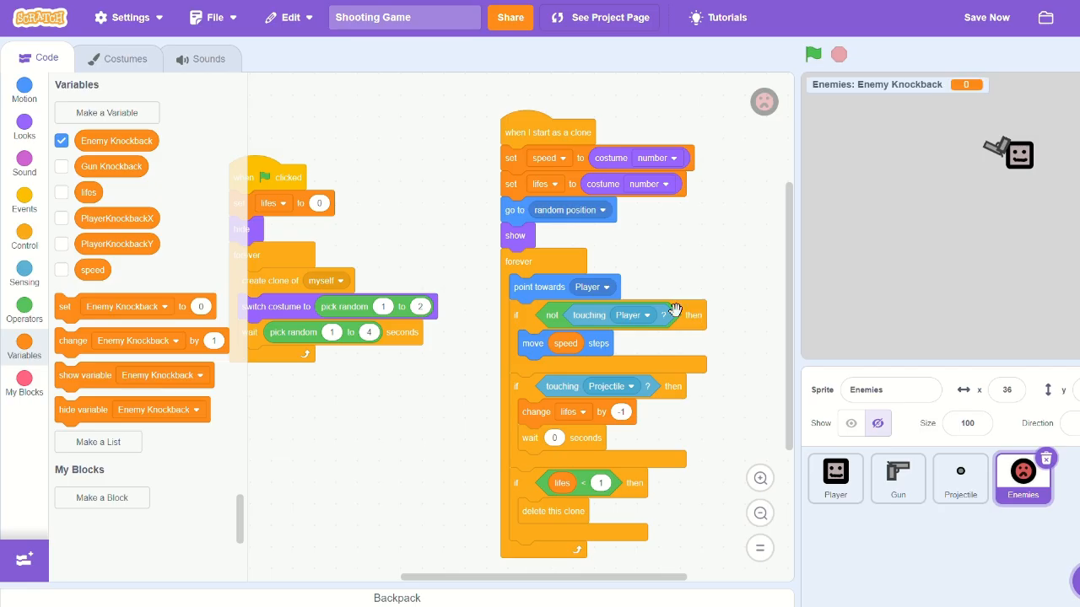
left_click(60, 140)
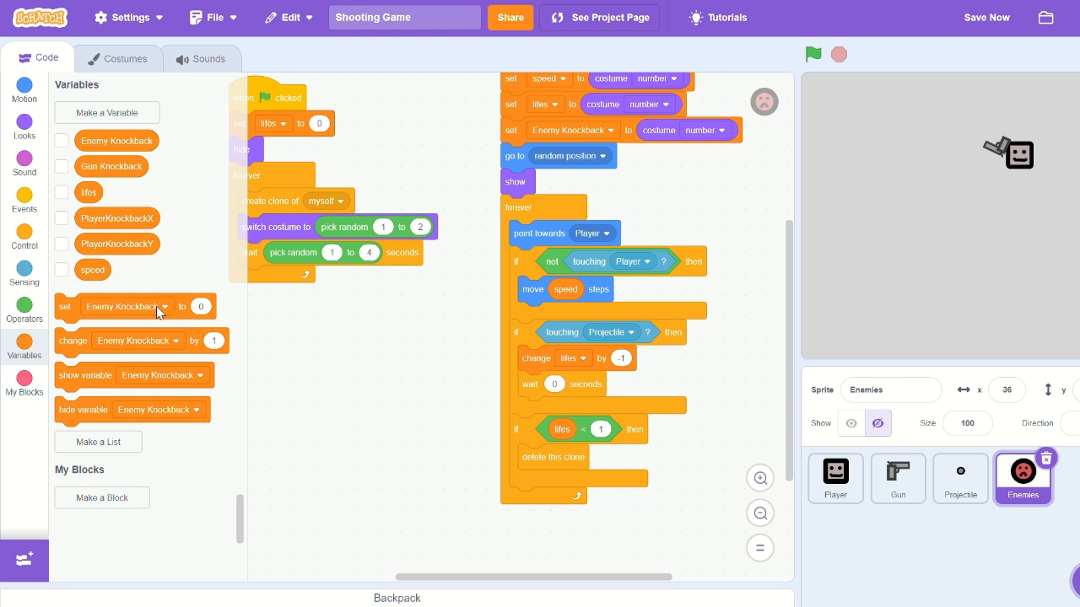
Set Enemy Knockback to the costume number in the Enemies clone script
left_click(165, 307)
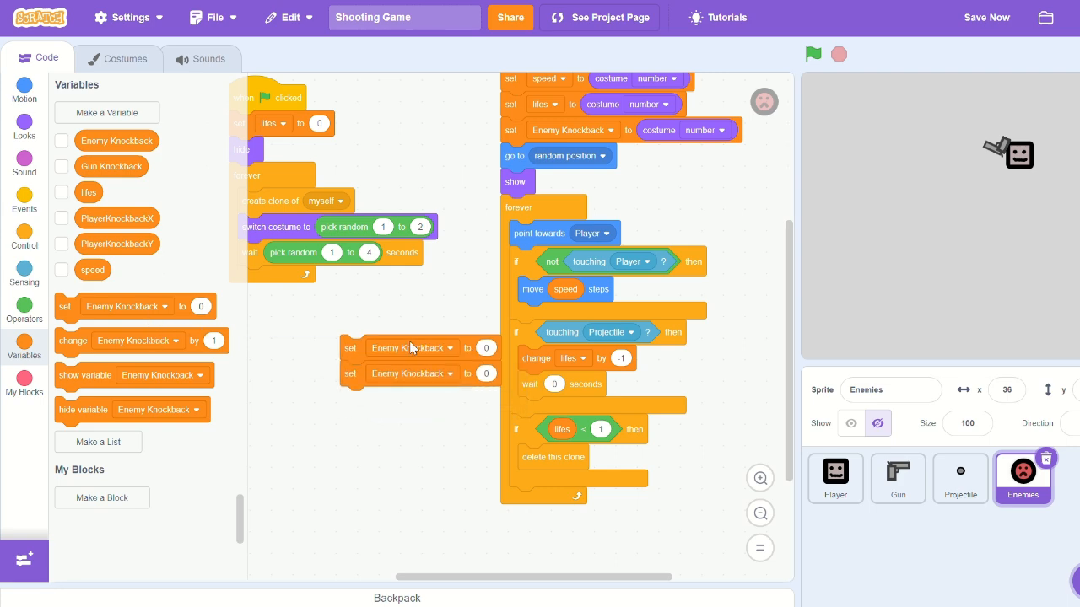
left_click(442, 348)
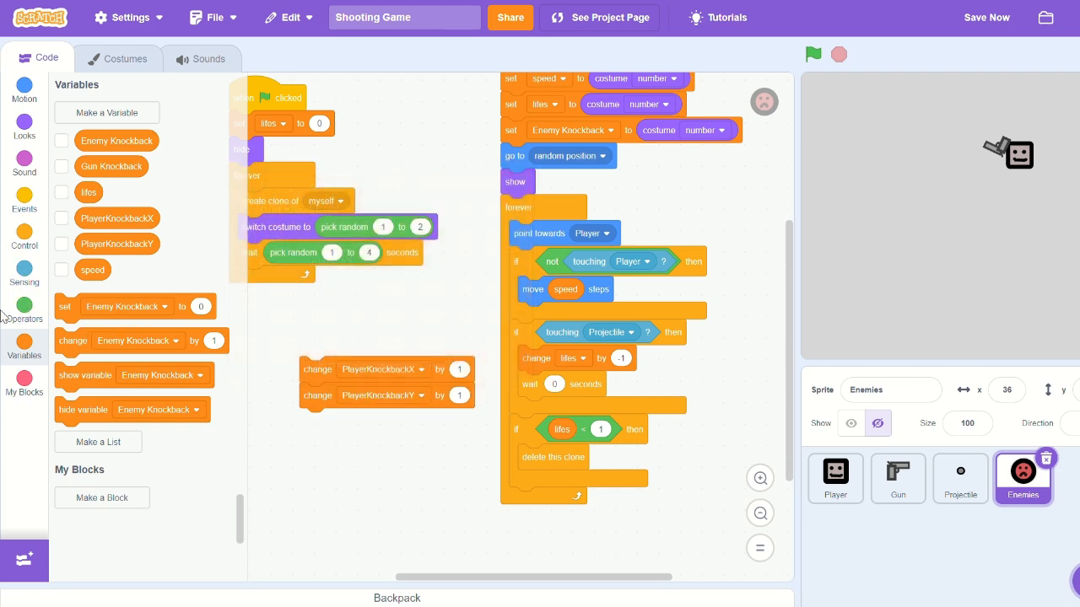
When touching the player, change PlayerKnockbackX/Y by Enemy Knockback times sin/cos of direction
left_click(24, 307)
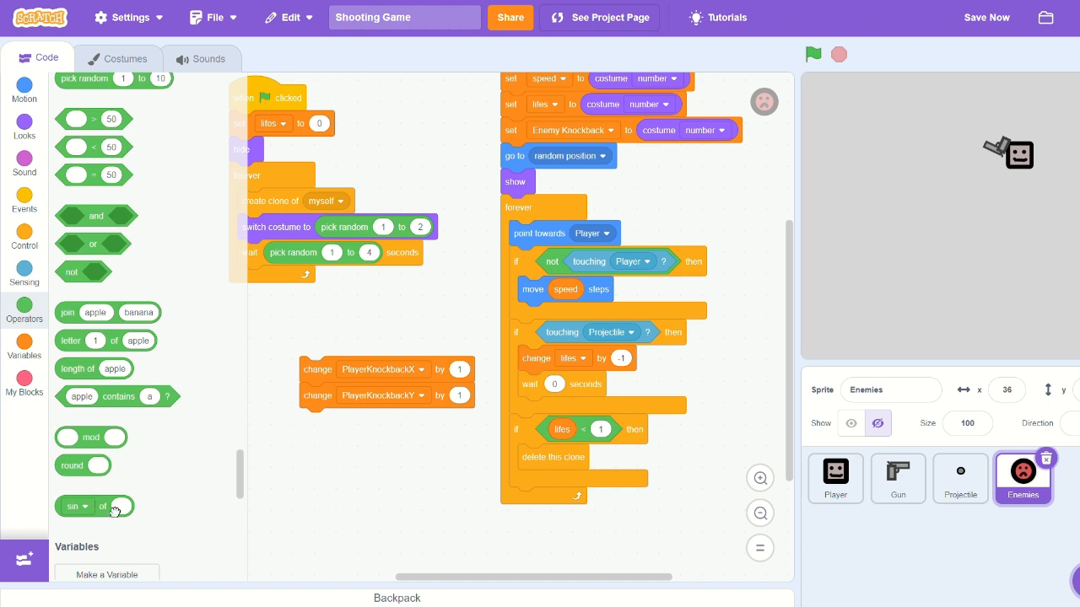
left_click_drag(95, 506, 459, 370)
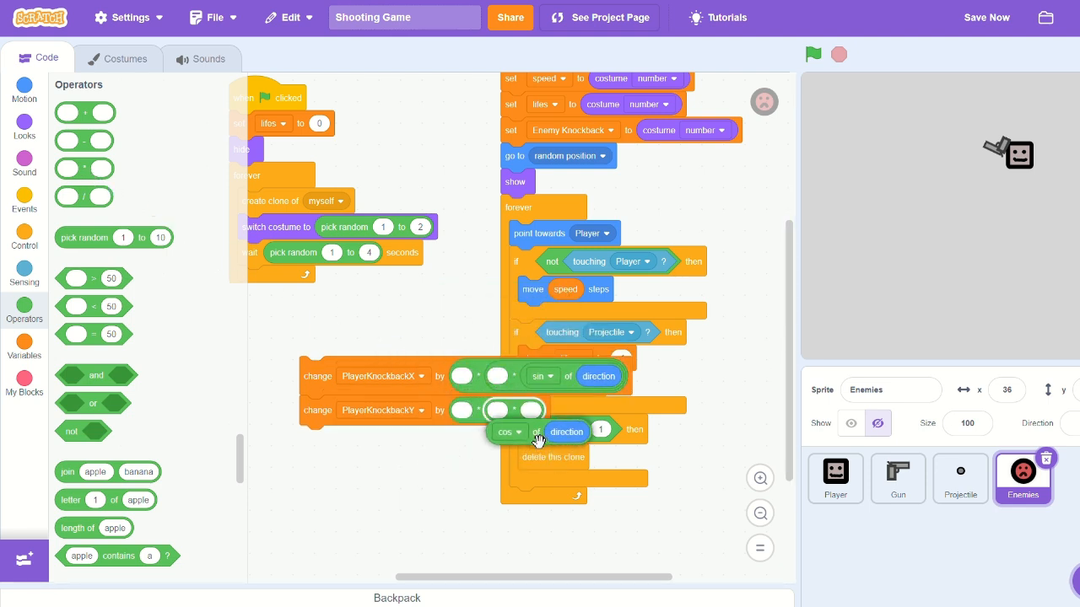
left_click(23, 346)
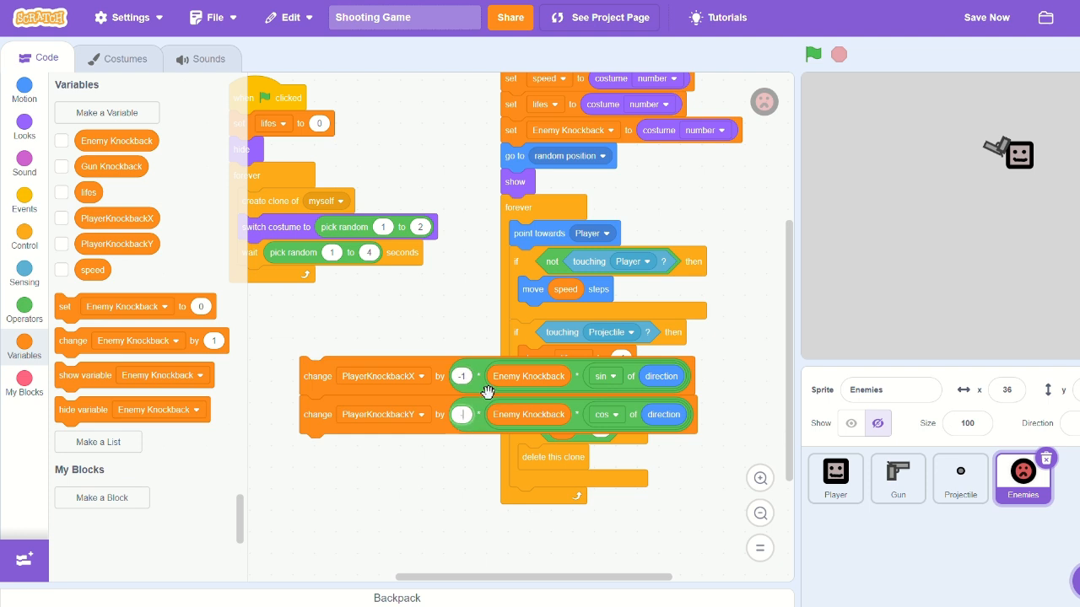
left_click(462, 376)
type("-3")
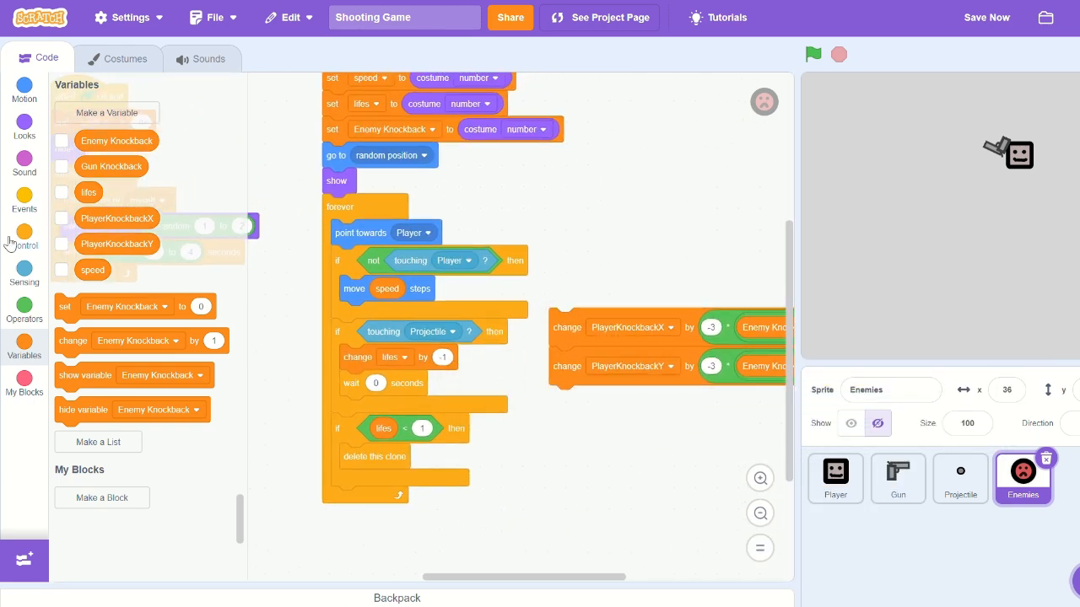
left_click(23, 236)
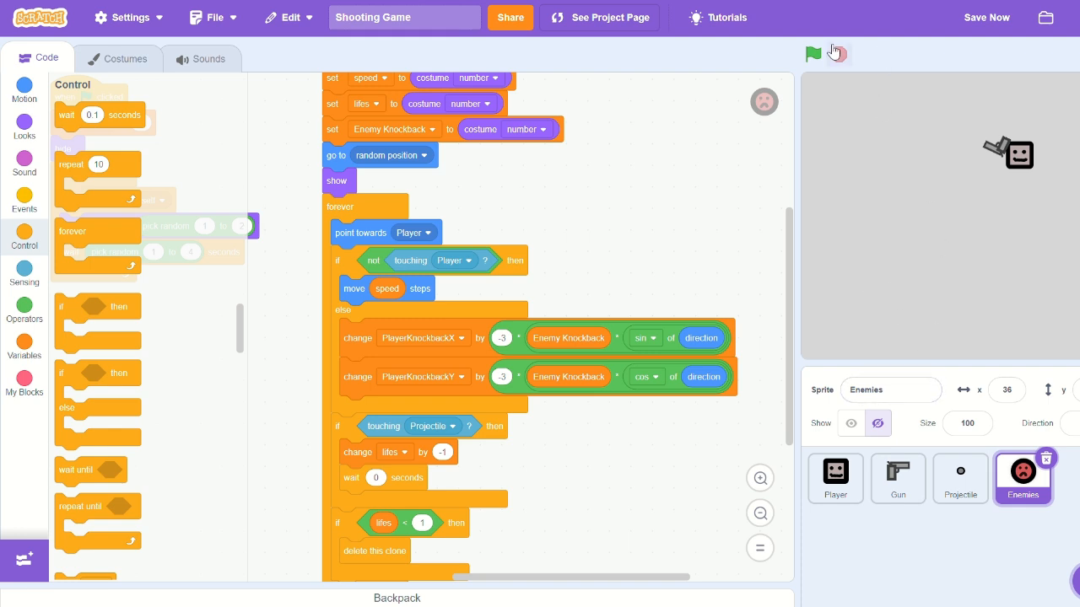
Test enemy shoves full screen, then add a wait block after the knockback changes
left_click(813, 53)
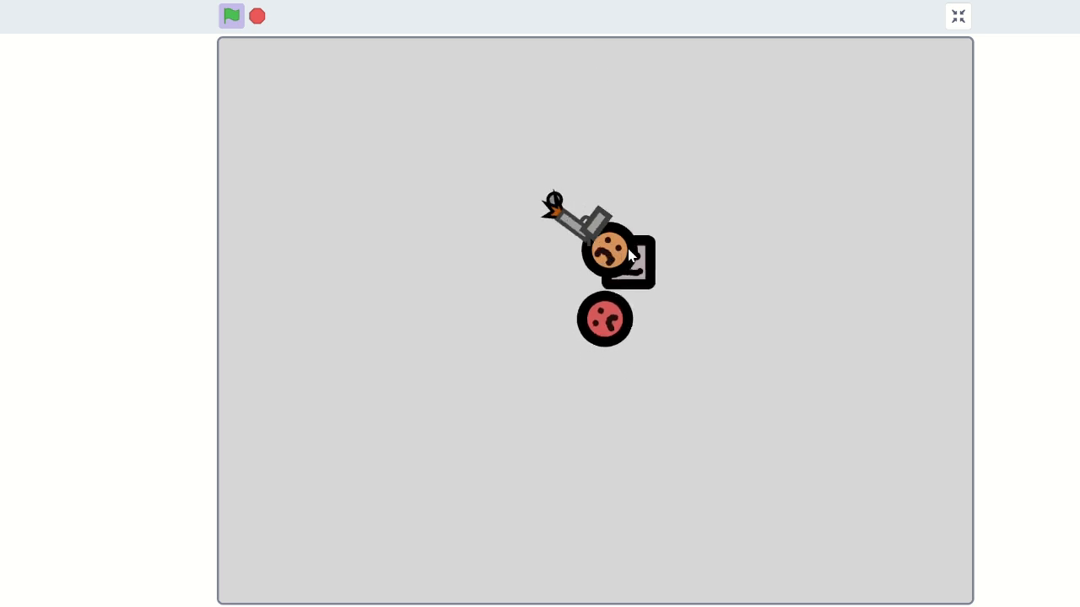
left_click(231, 15)
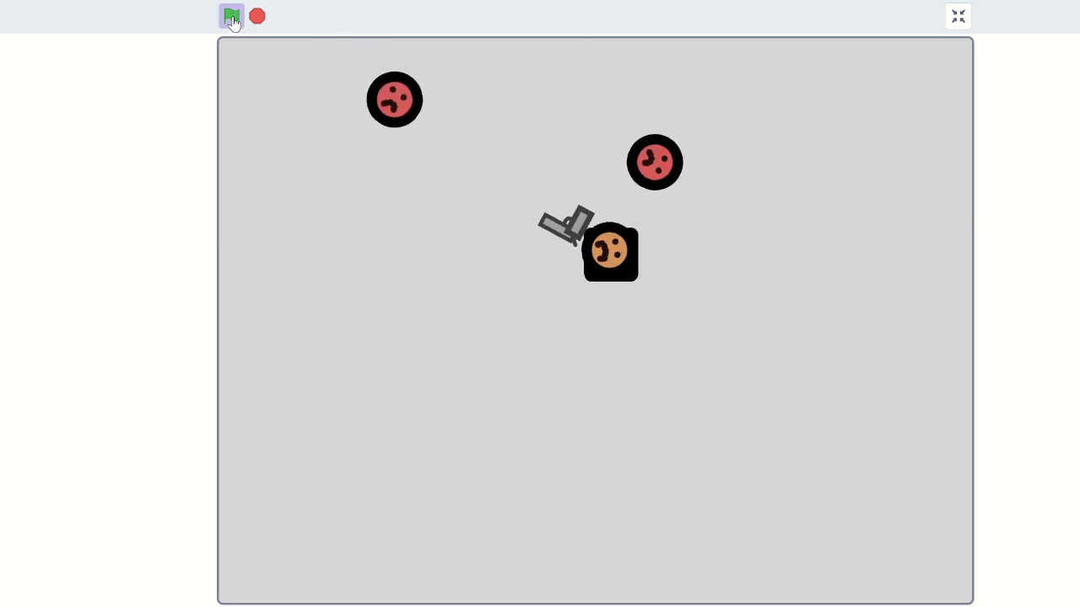
left_click(231, 15)
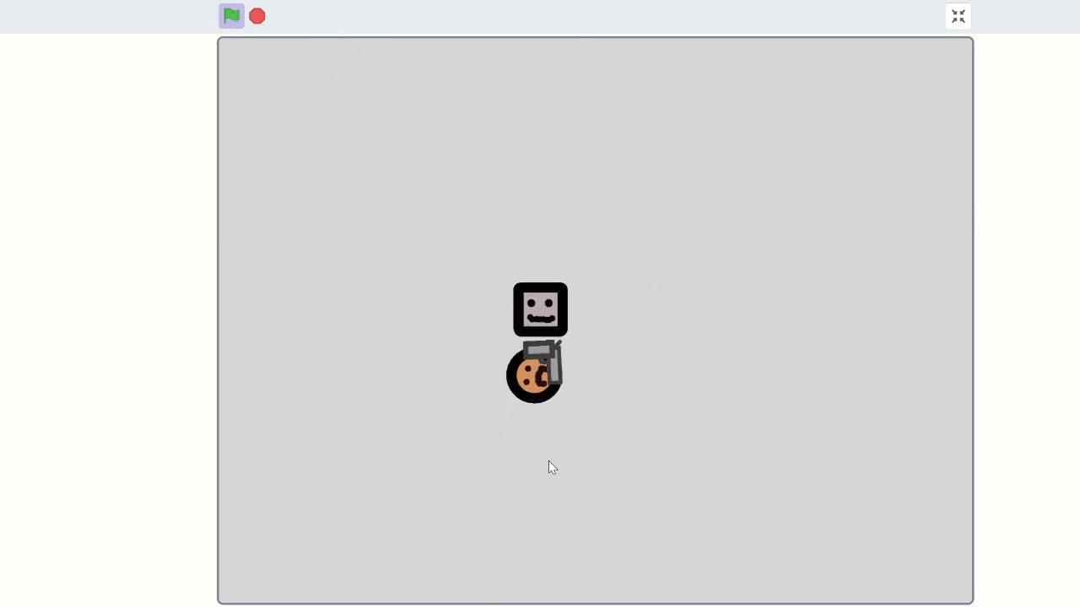
left_click(231, 15)
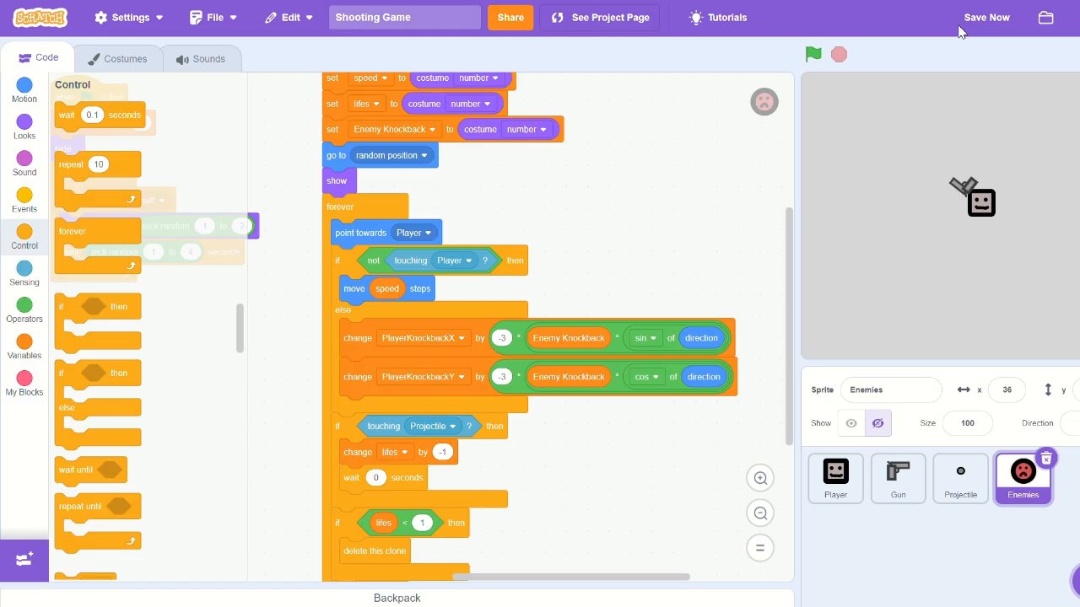
scroll("down", 3)
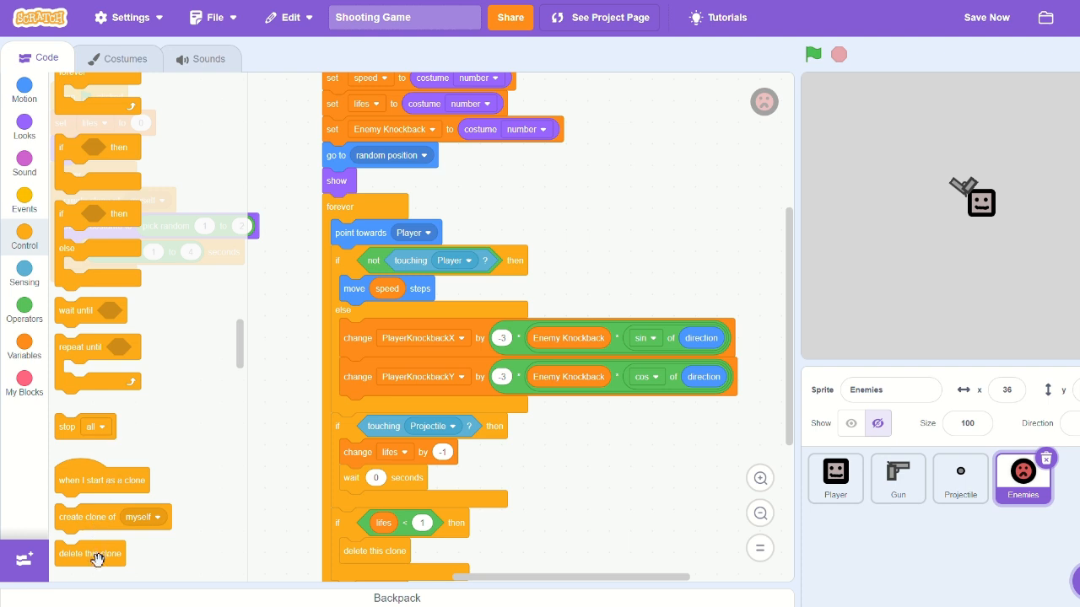
left_click_drag(91, 554, 375, 410)
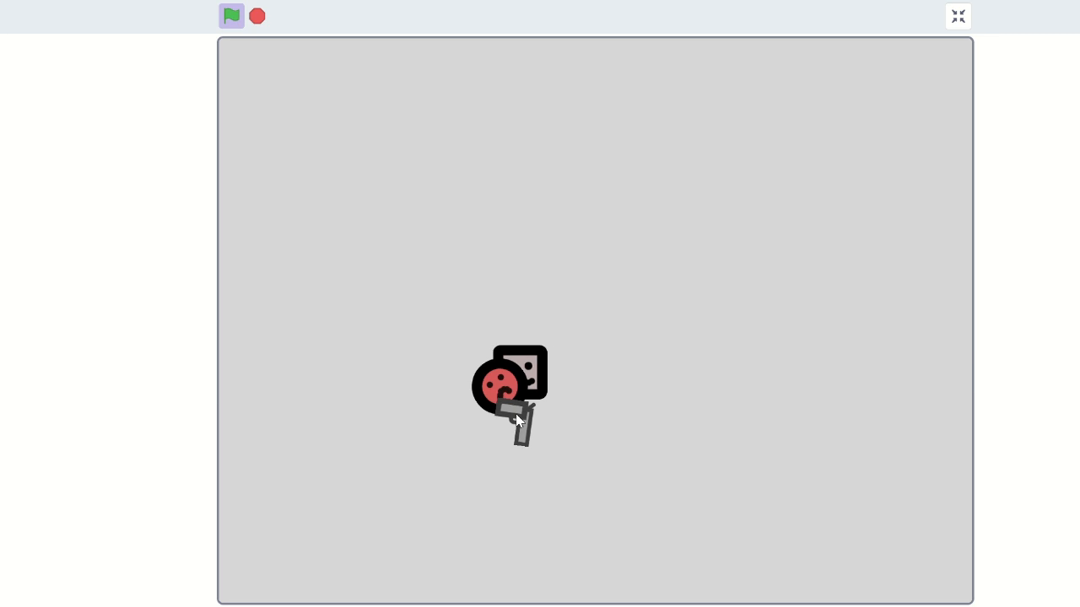
Set the wait to 0.5 seconds, scale the shove by 3, and retest the game
left_click(231, 15)
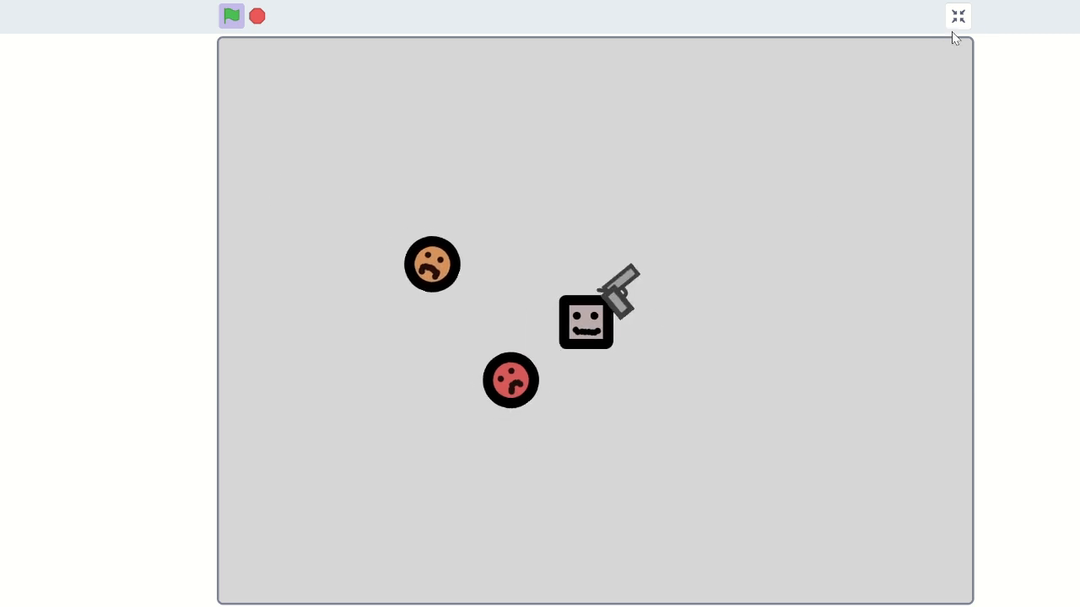
left_click(958, 17)
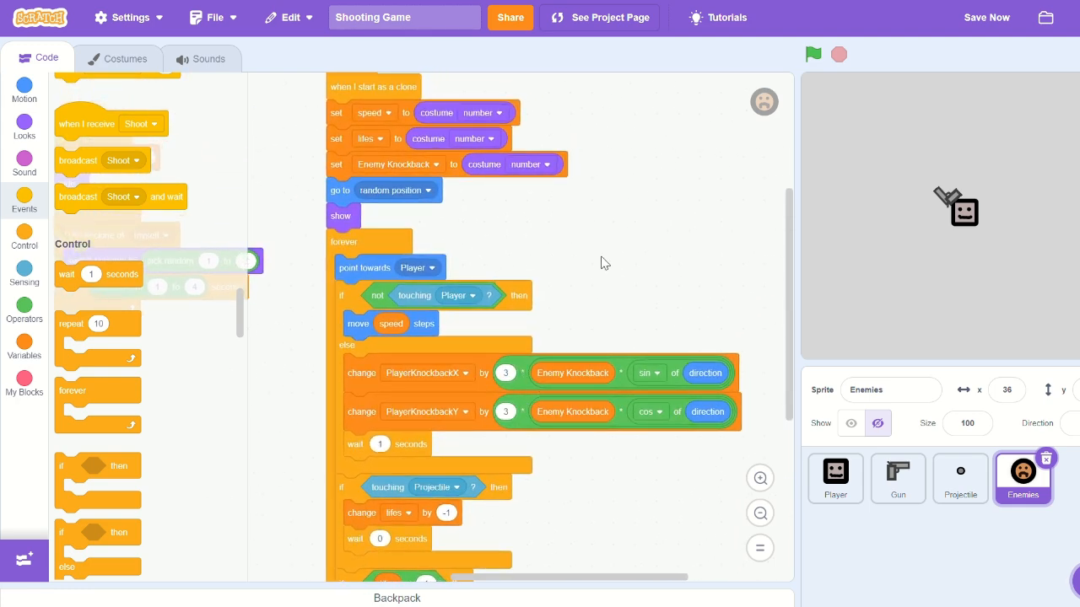
left_click(813, 54)
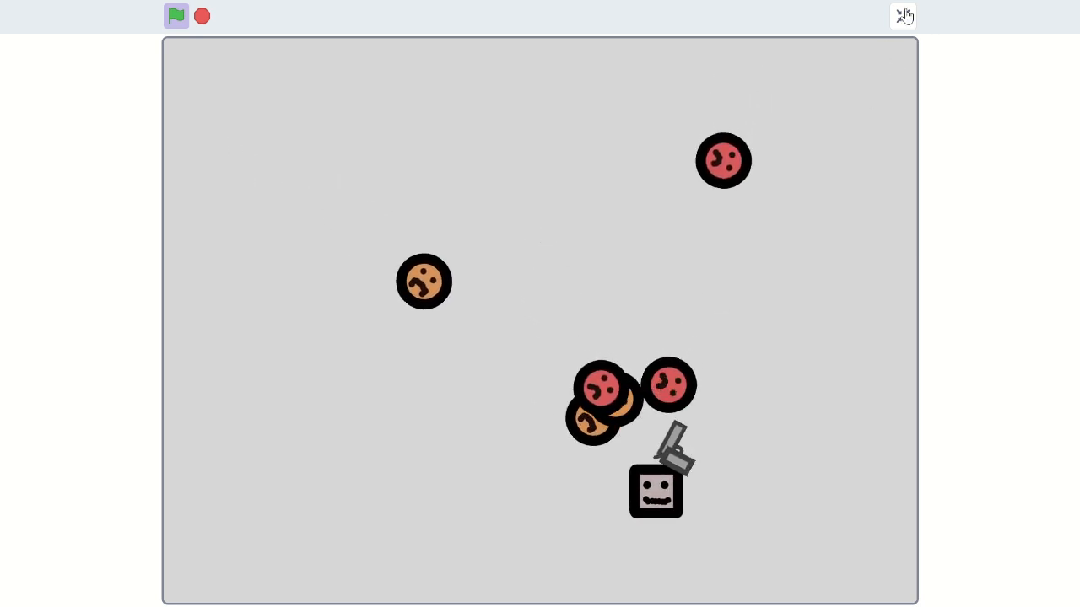
left_click(902, 15)
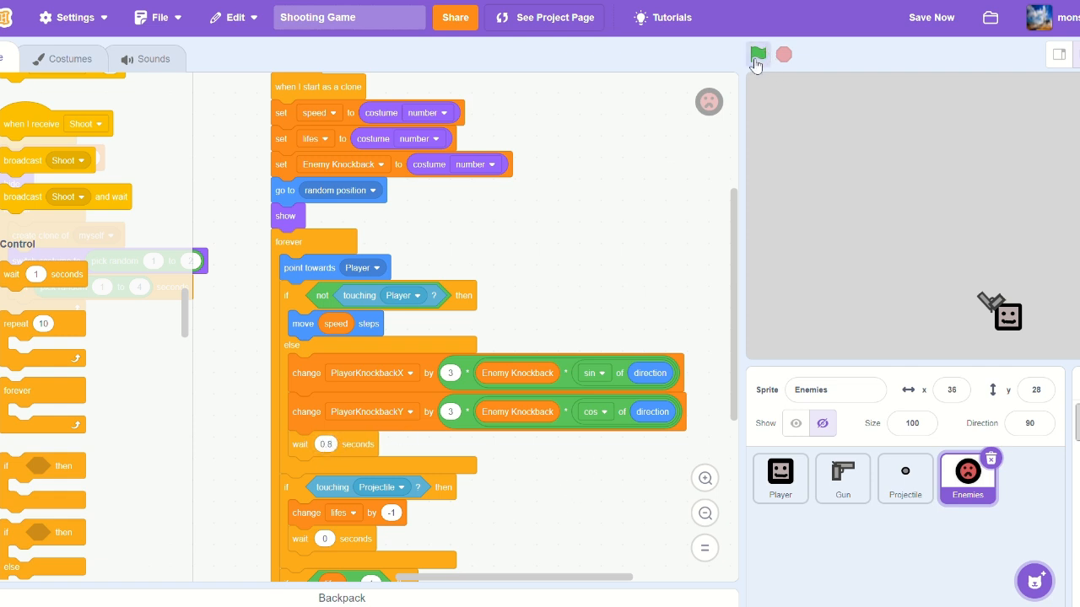
left_click(1059, 54)
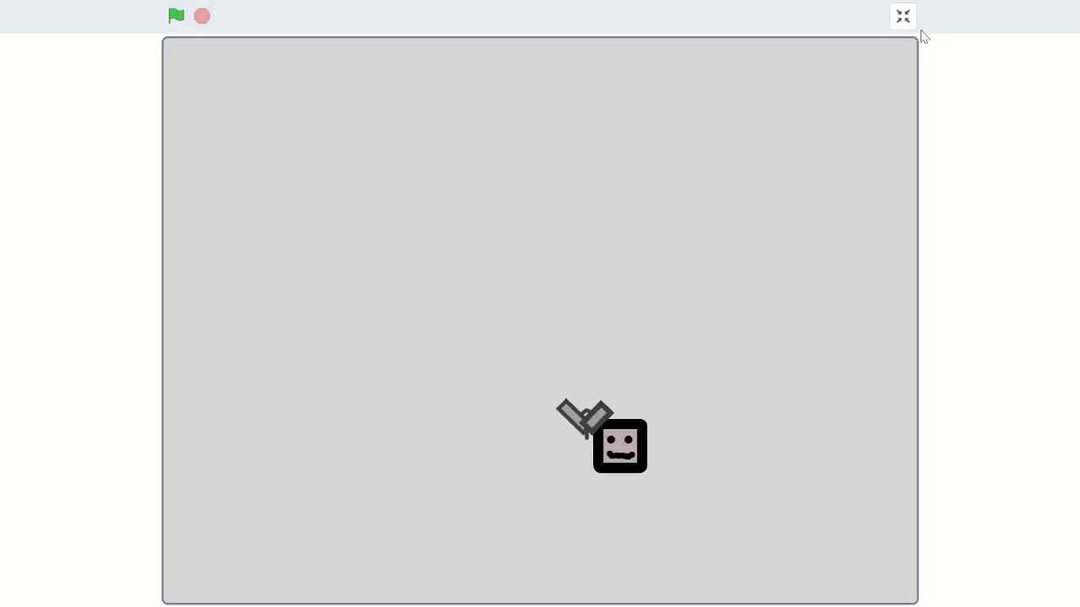
Pull a set rotation style block set to don't rotate into the Enemies workspace
left_click(901, 15)
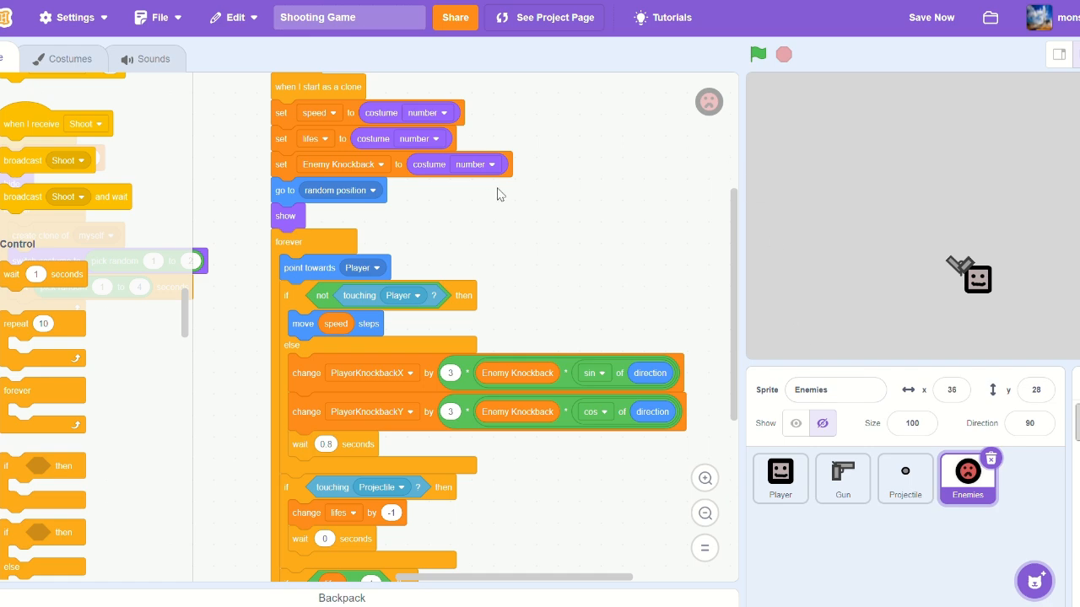
scroll("down", 3)
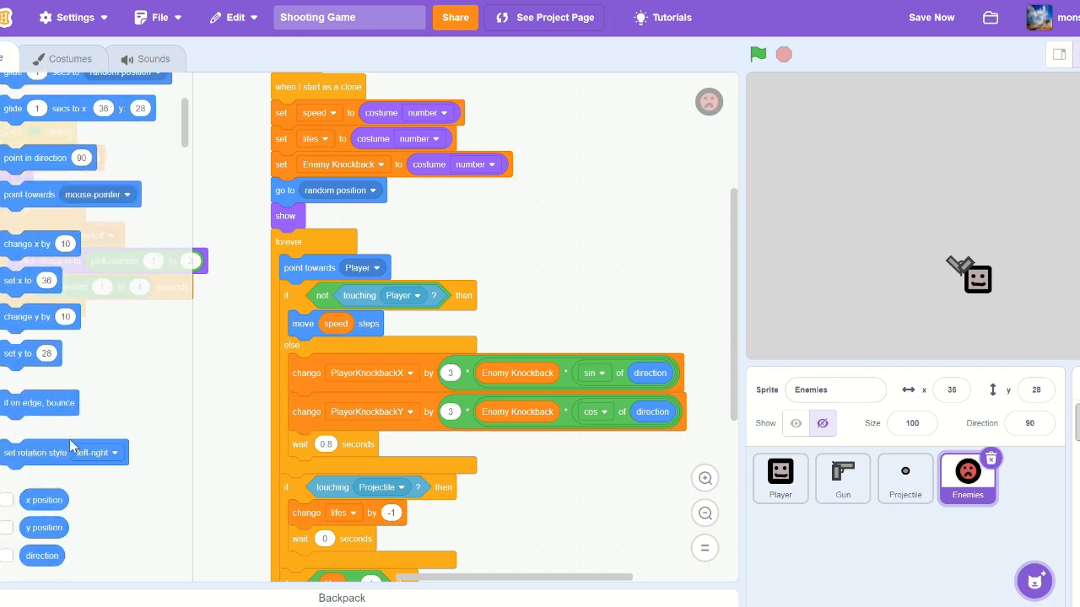
left_click(95, 452)
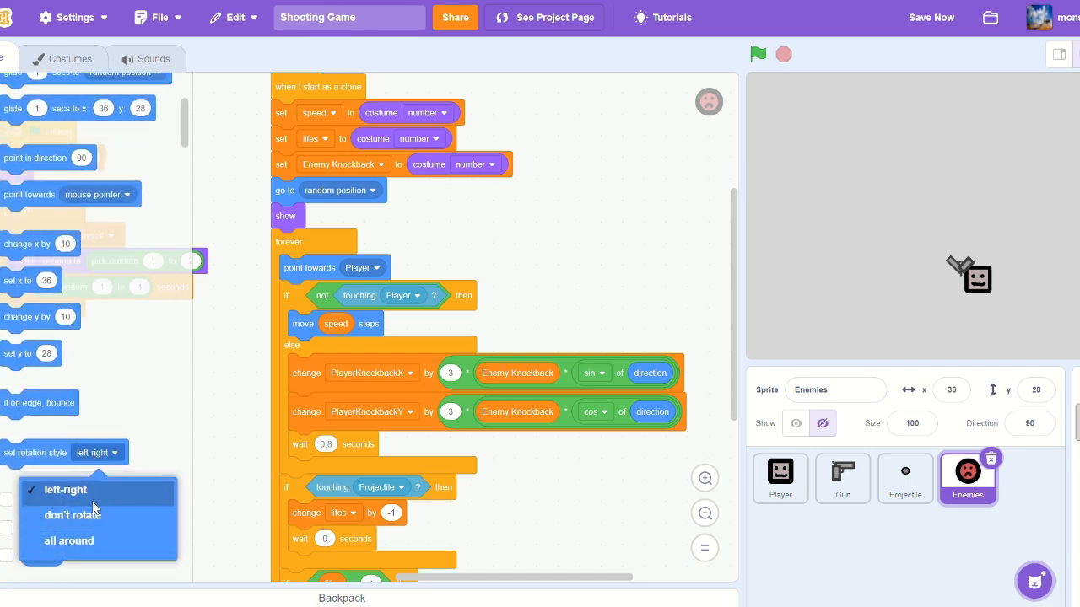
left_click(71, 515)
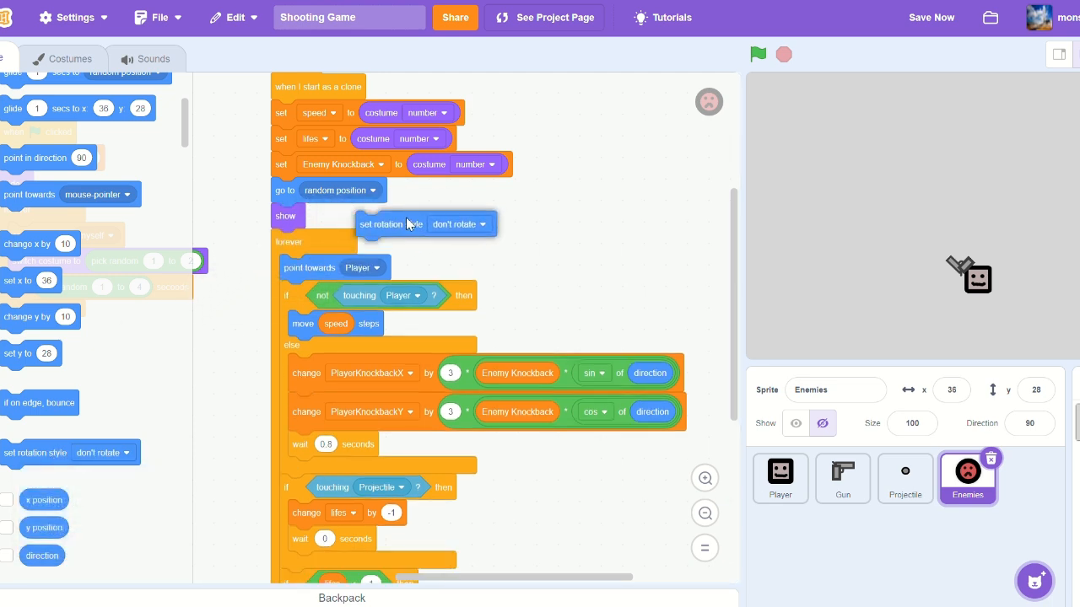